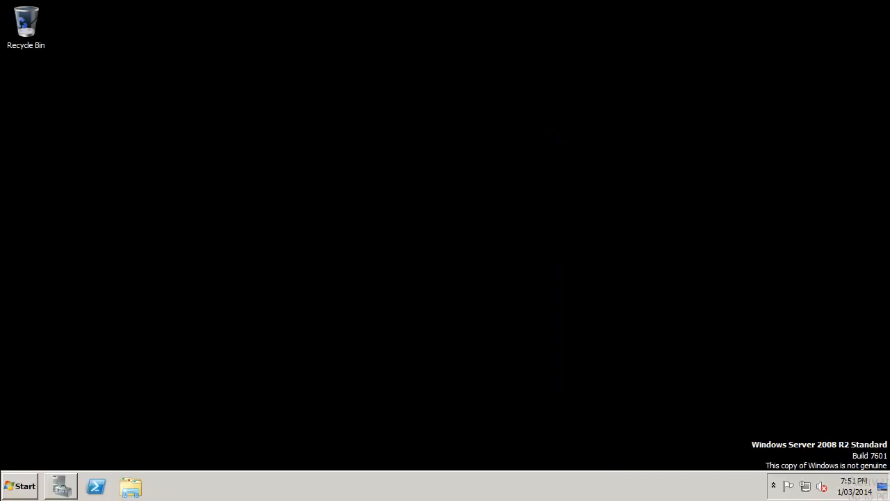
# - Launch the AD DS Installation Wizard by running dcpromo from the Start menu search
pyautogui.click(19, 487)
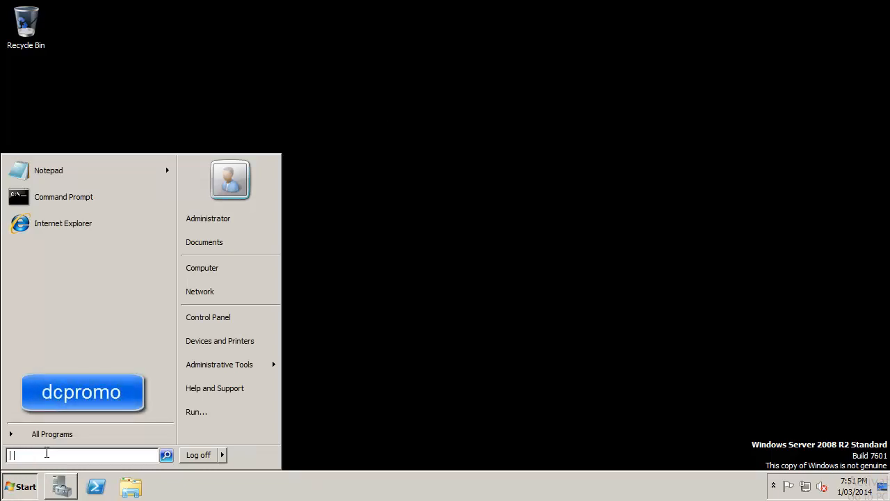
pyautogui.click(19, 485)
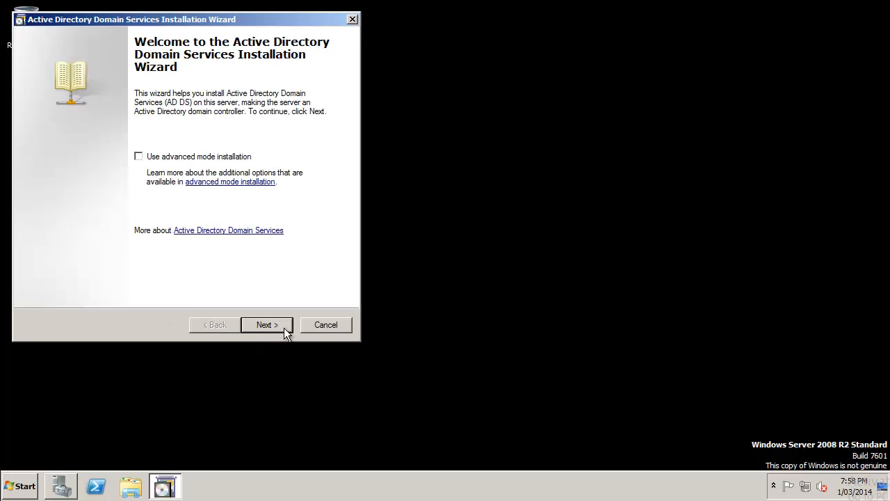
# - Pass the welcome and compatibility pages and choose a new domain in a new forest
pyautogui.click(267, 325)
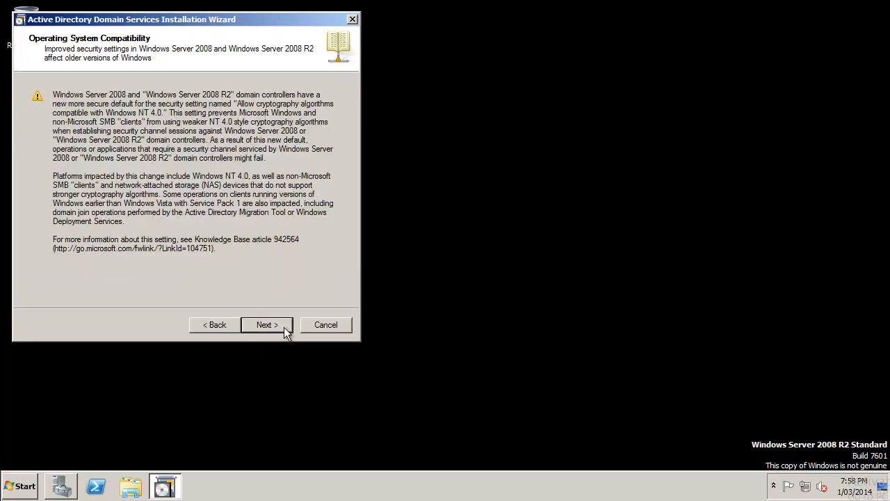
pyautogui.click(267, 326)
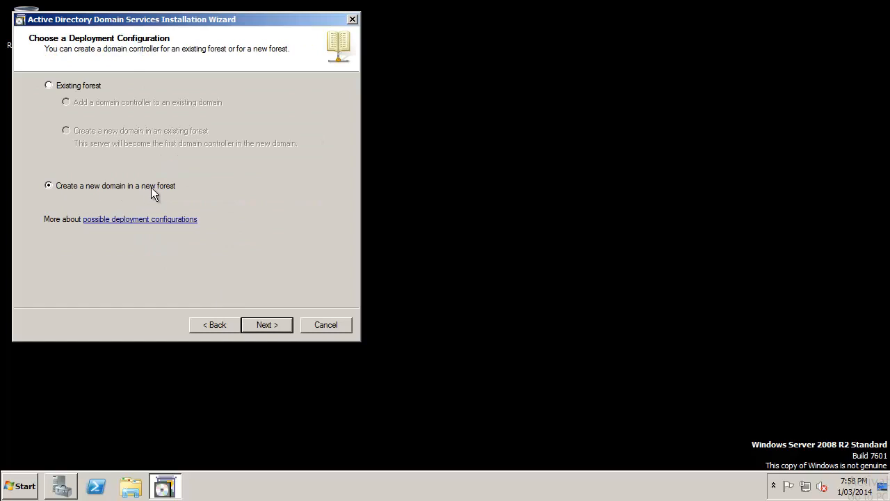
pyautogui.moveTo(173, 194)
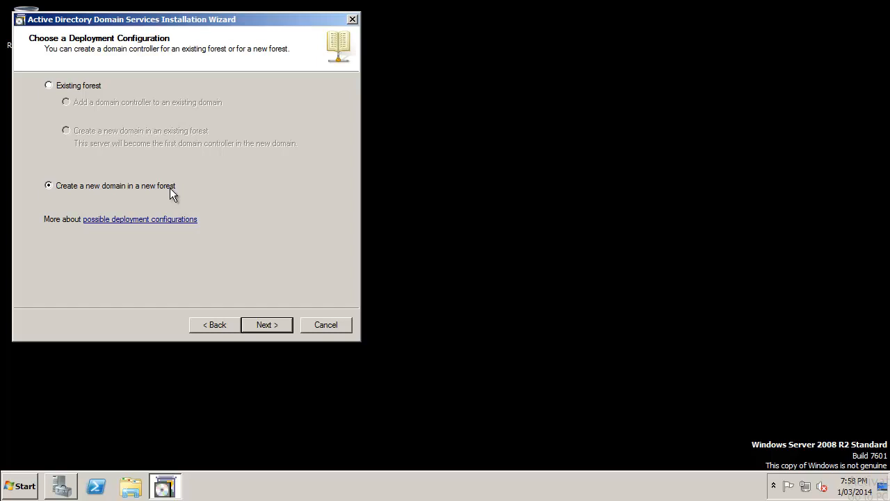
pyautogui.click(49, 85)
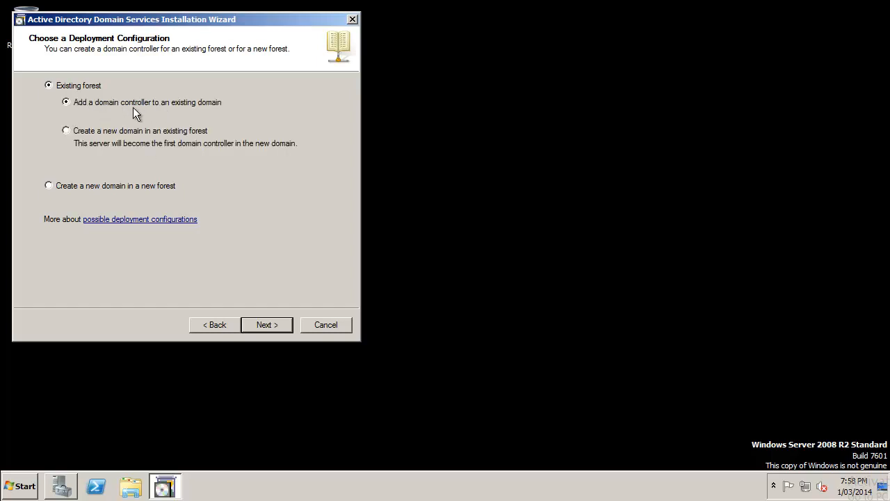
pyautogui.moveTo(103, 167)
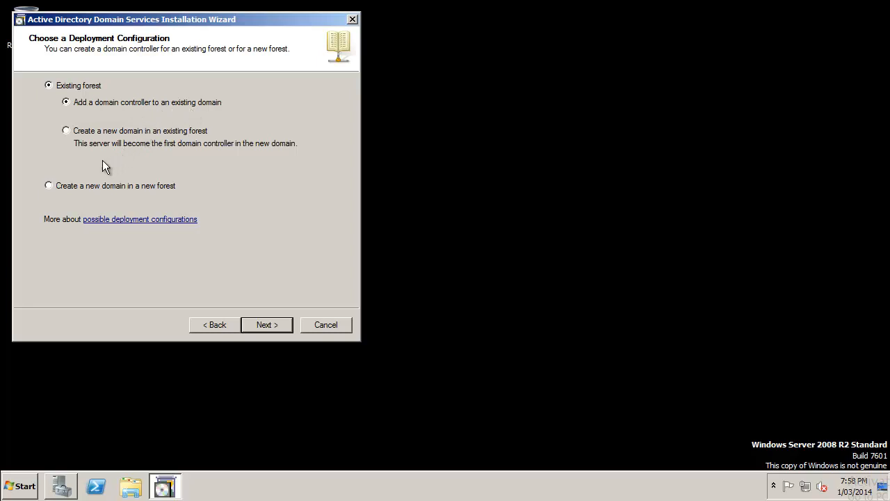
pyautogui.click(267, 325)
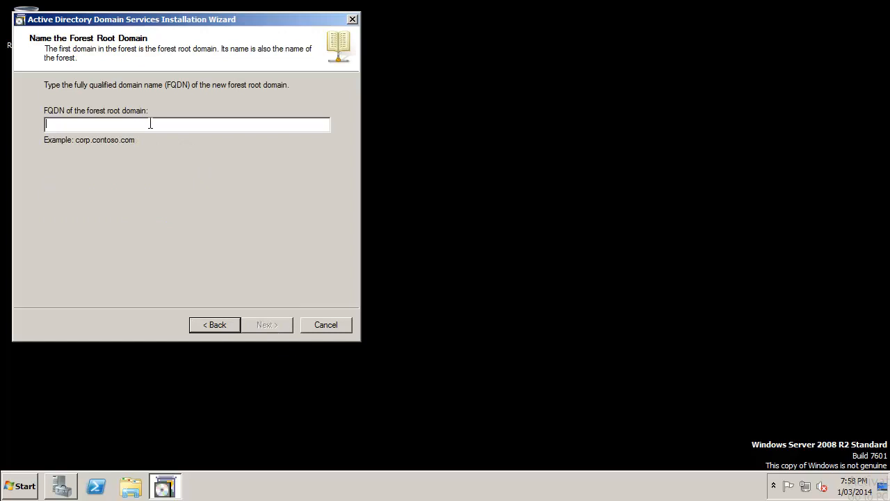
# - Set the forest root domain FQDN to itedge.com.au and continue
pyautogui.write('tedge.com.au')
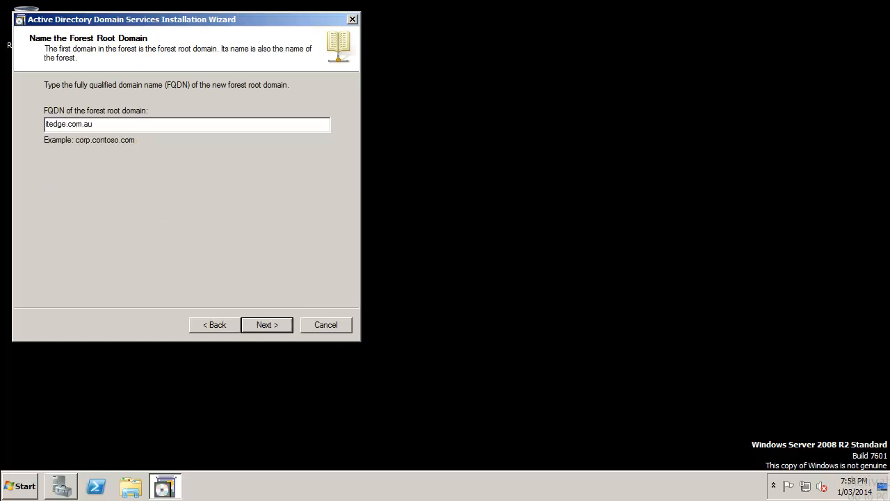
pyautogui.click(267, 325)
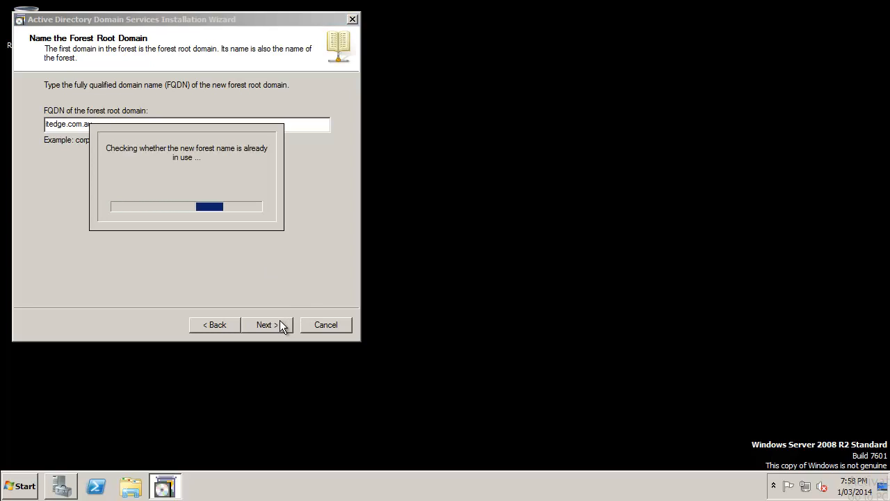
pyautogui.click(267, 325)
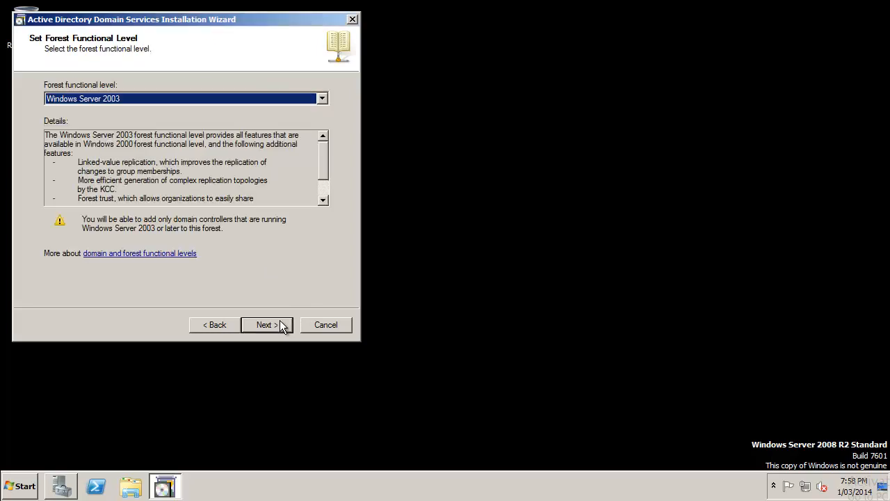
pyautogui.moveTo(331, 104)
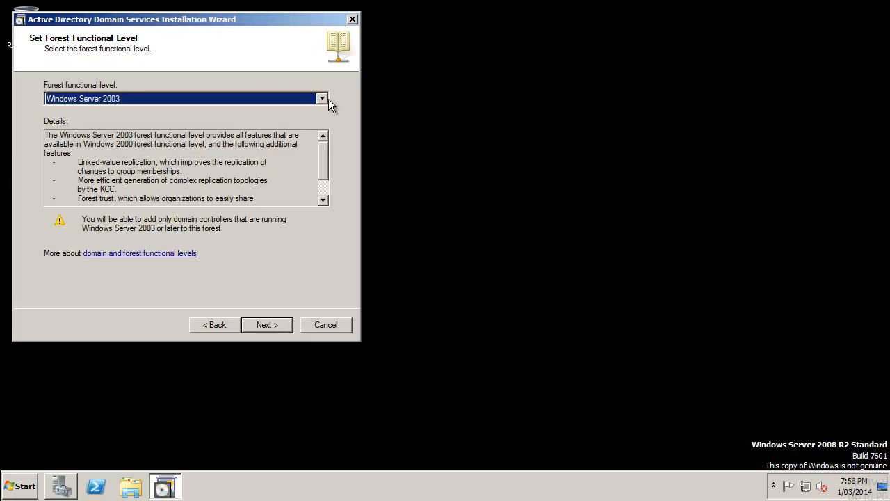
# - Set the forest functional level to Windows Server 2008 R2 and continue
pyautogui.click(321, 97)
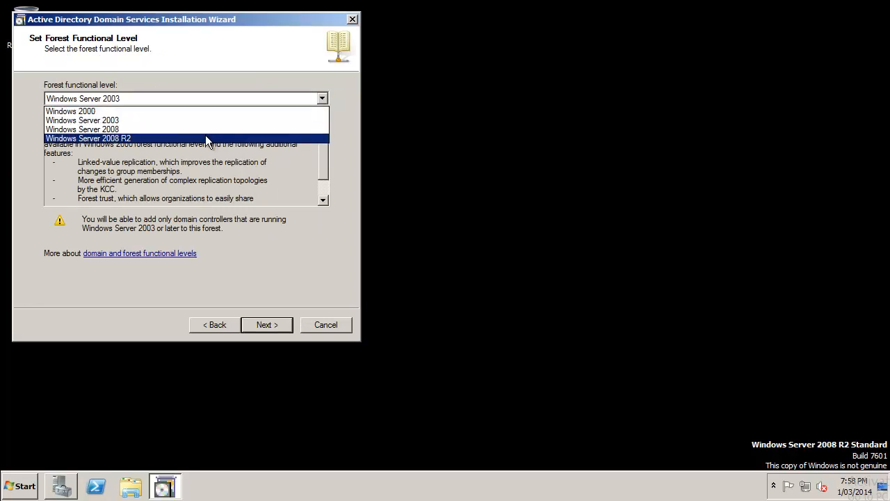
pyautogui.click(88, 139)
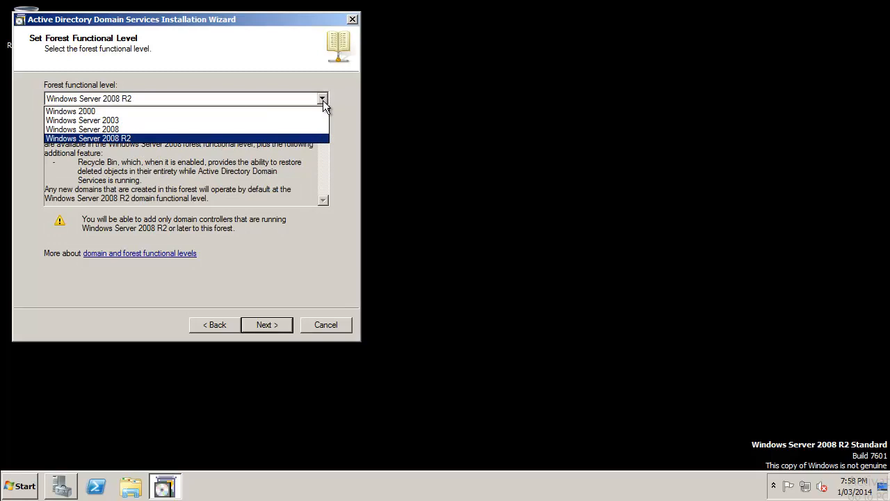
pyautogui.moveTo(302, 105)
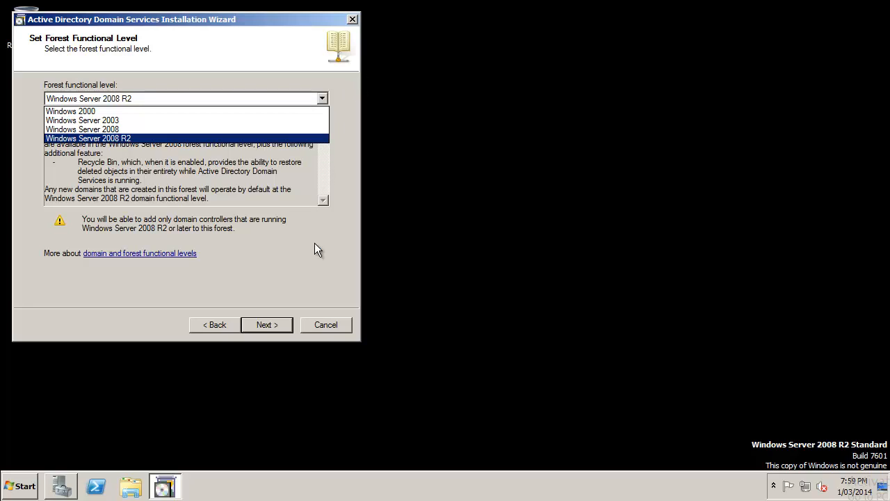
pyautogui.click(87, 140)
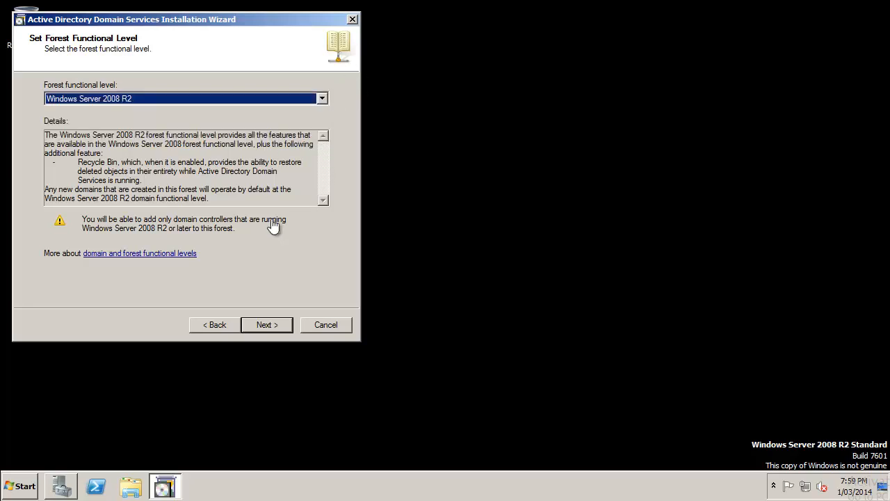
pyautogui.moveTo(269, 167)
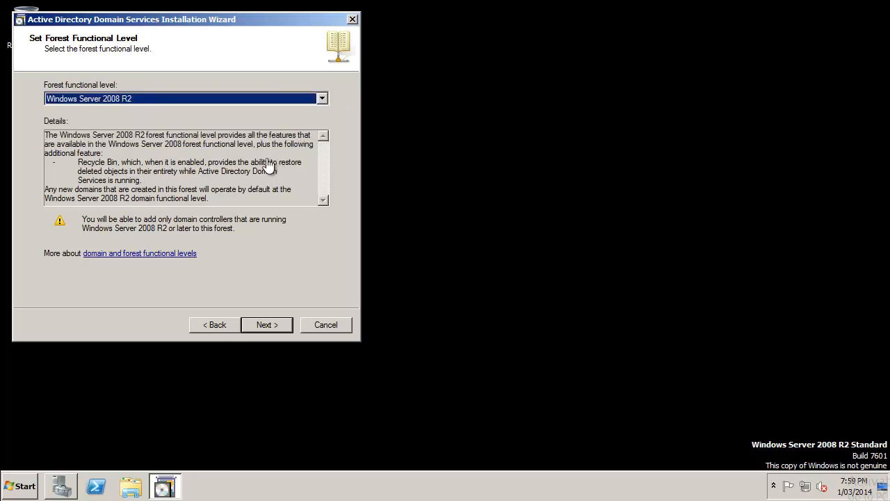
pyautogui.moveTo(291, 314)
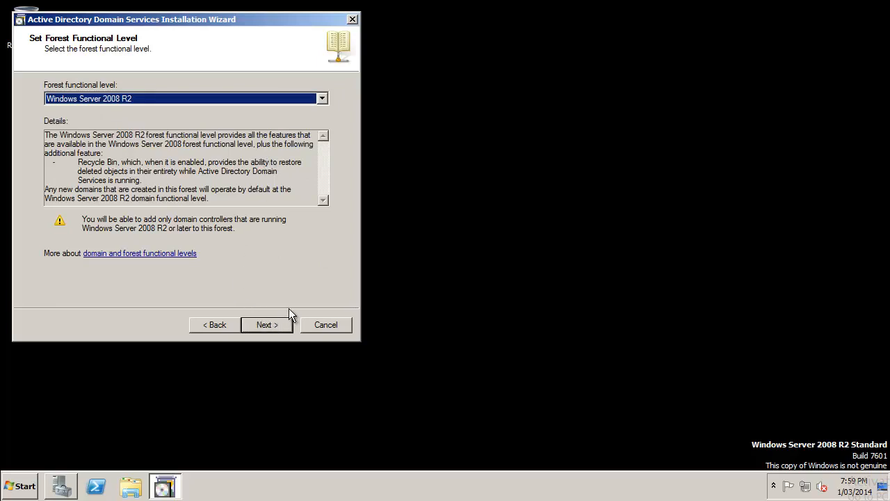
pyautogui.moveTo(118, 110)
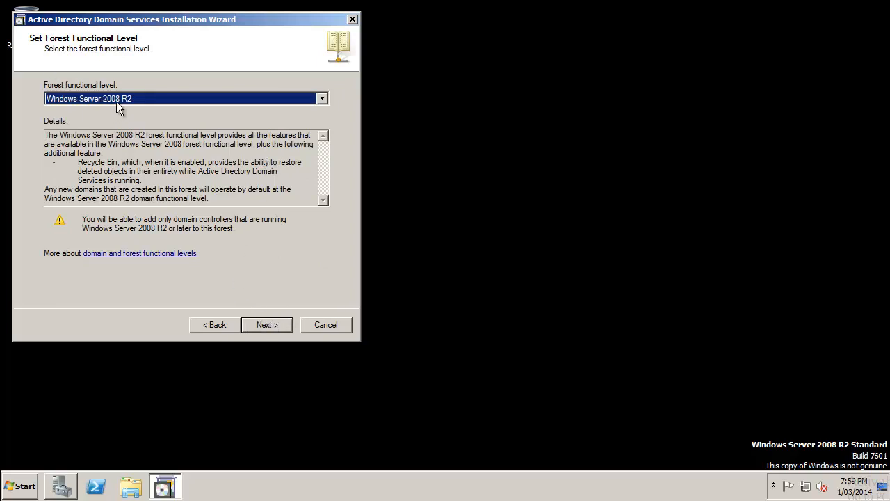
pyautogui.click(267, 326)
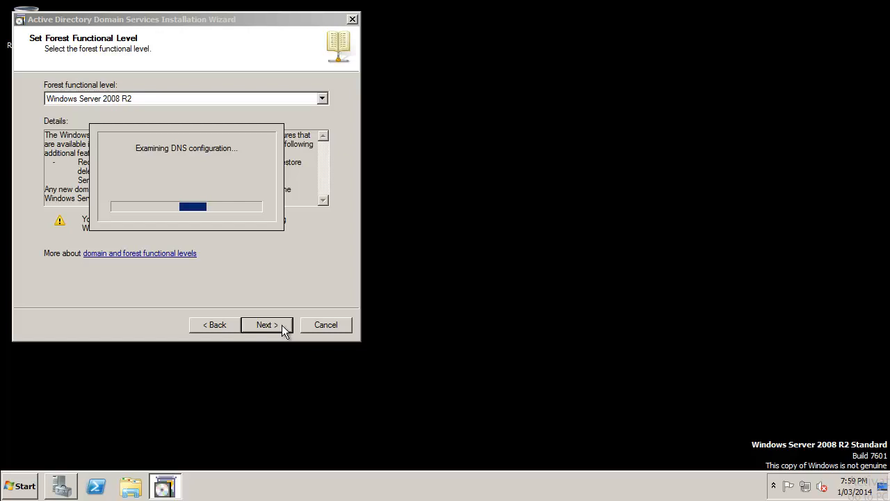
pyautogui.click(267, 325)
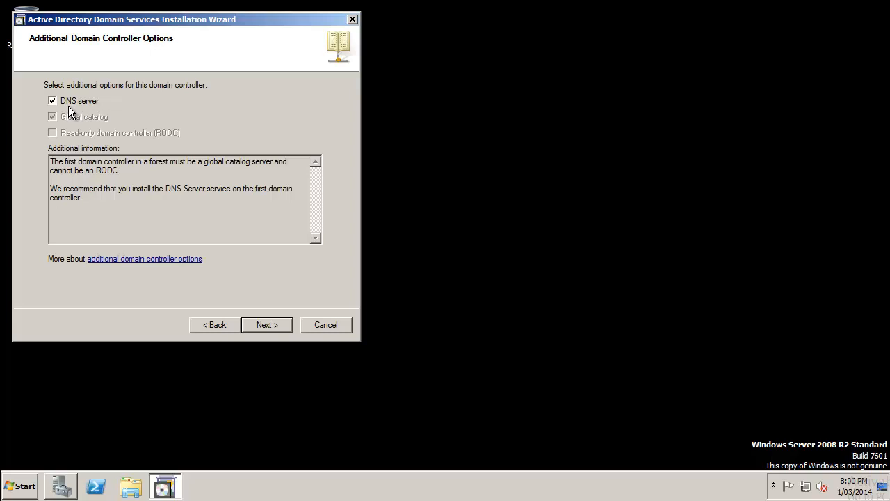
pyautogui.moveTo(125, 103)
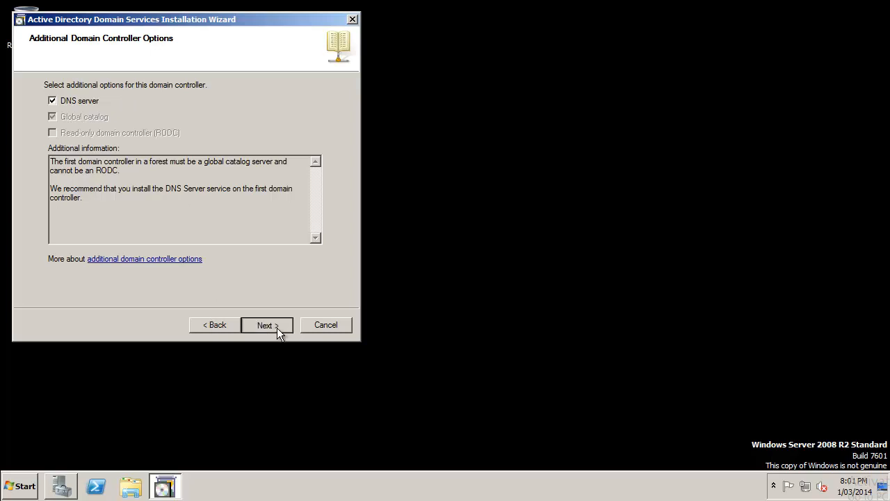
# - Keep the DNS server role selected and accept the DNS delegation warning
pyautogui.click(267, 325)
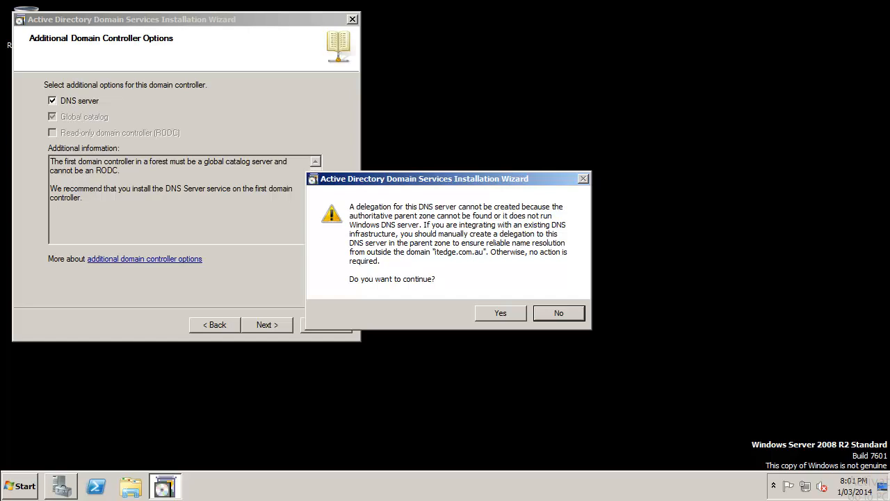
pyautogui.moveTo(373, 231)
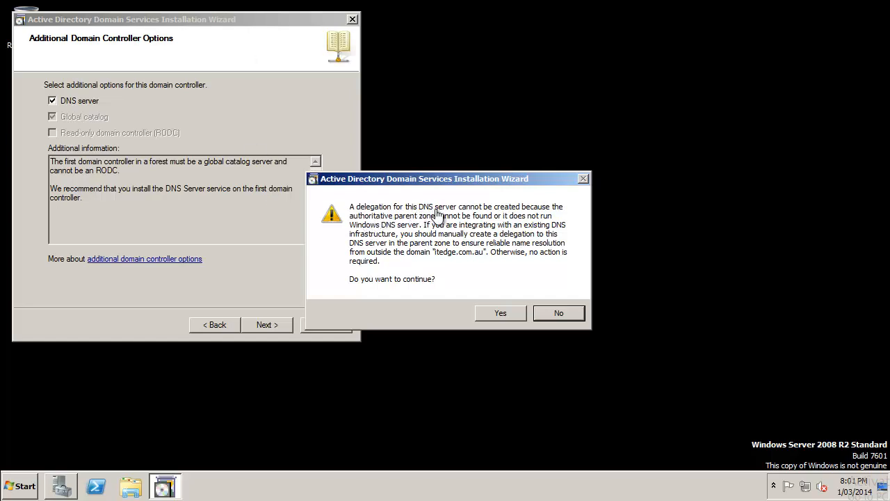
pyautogui.moveTo(453, 259)
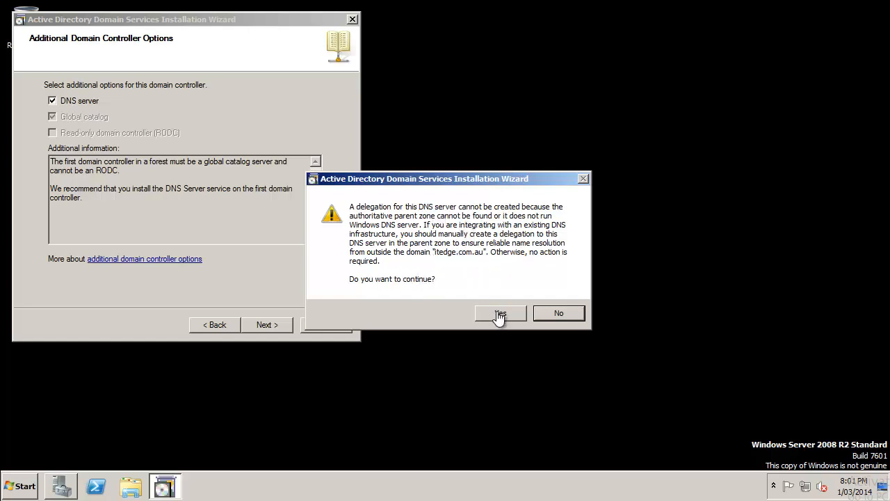
pyautogui.click(501, 313)
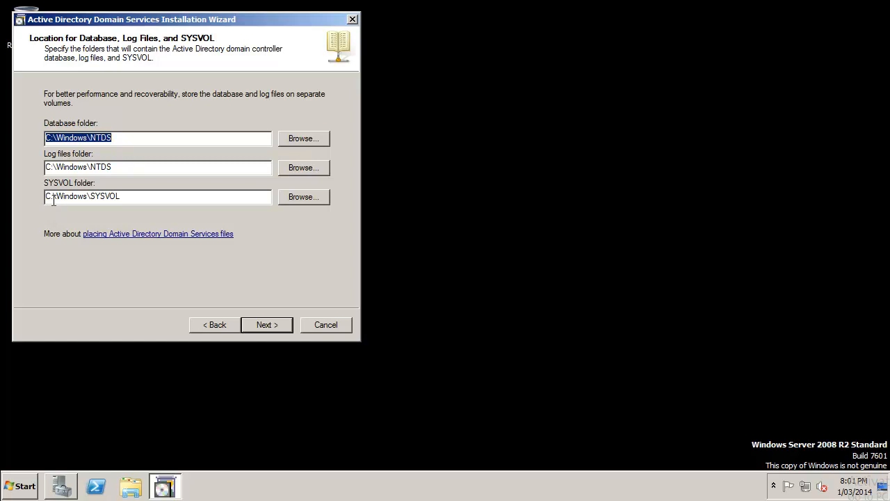
# - Keep default database, log and SYSVOL folders and set the Restore Mode administrator password
pyautogui.click(267, 324)
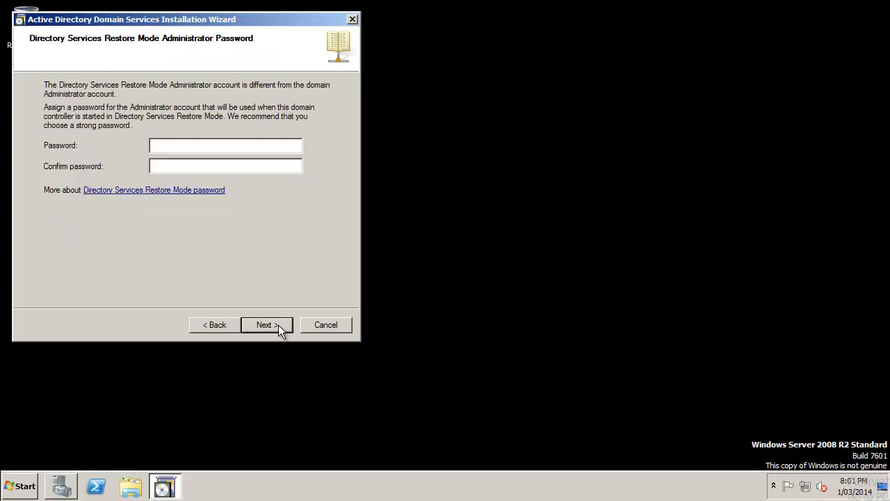
pyautogui.click(225, 146)
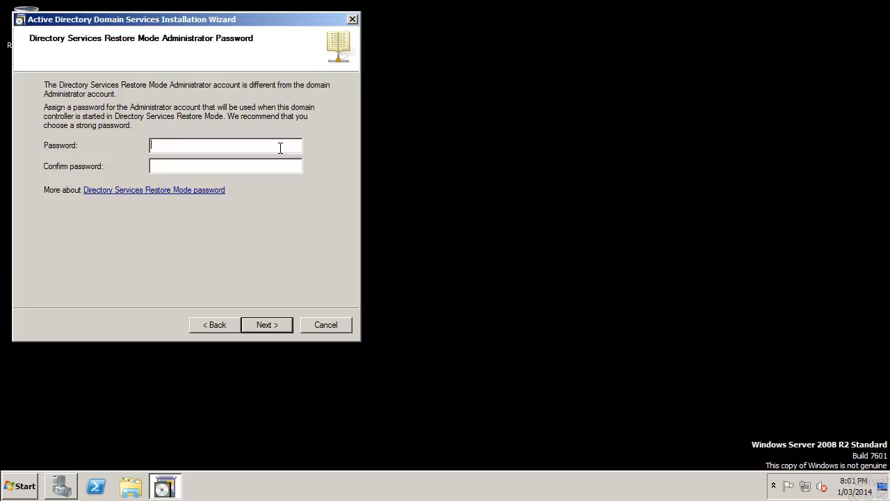
pyautogui.write('•')
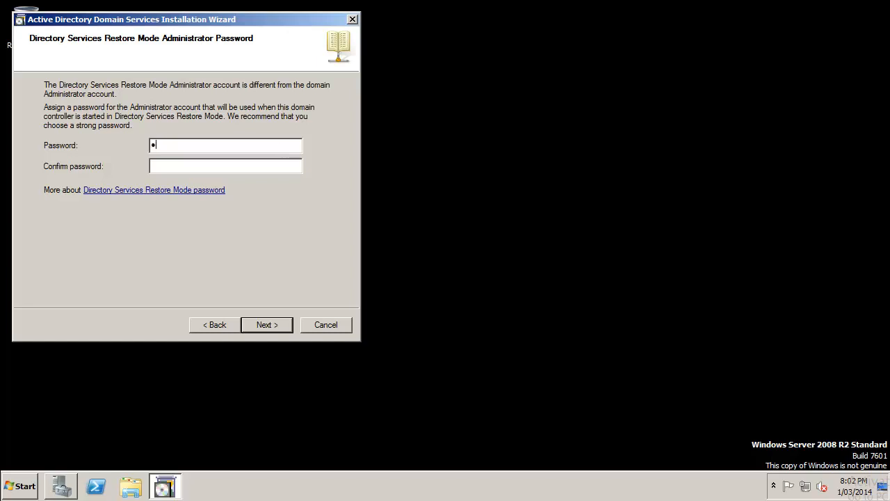
pyautogui.write('password')
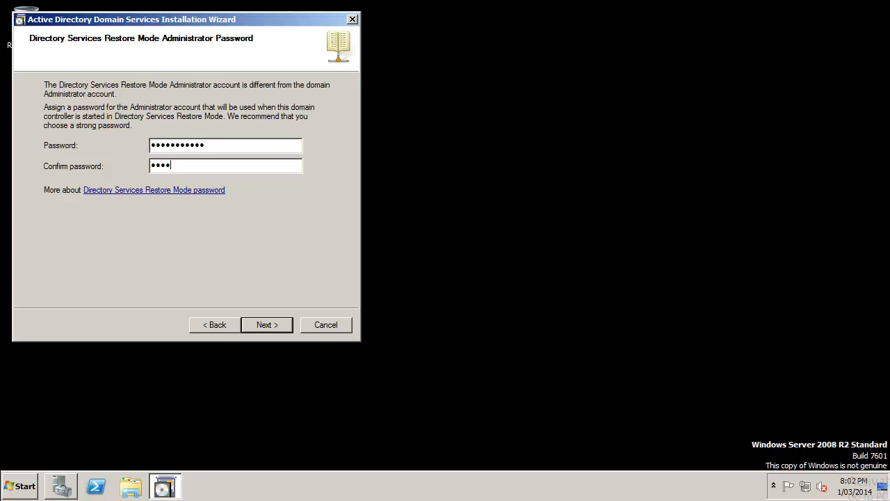
pyautogui.click(267, 326)
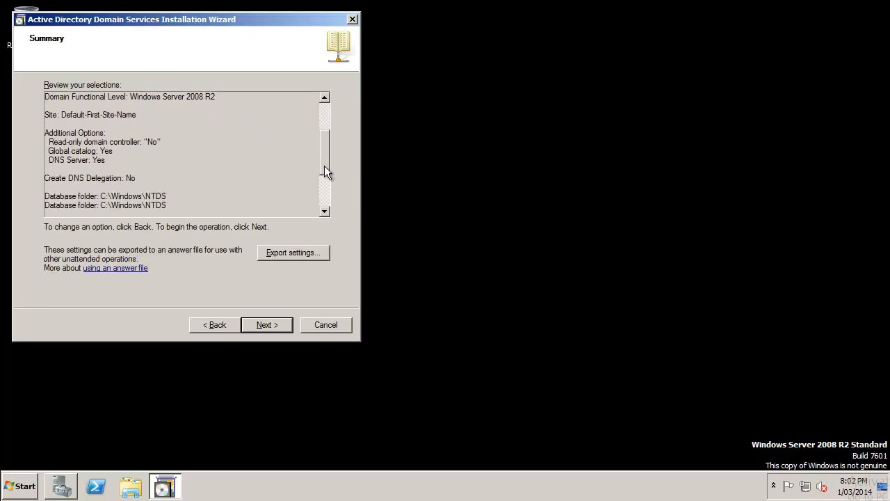
# - Review the summary, install Active Directory and restart the server
pyautogui.scroll(-3)
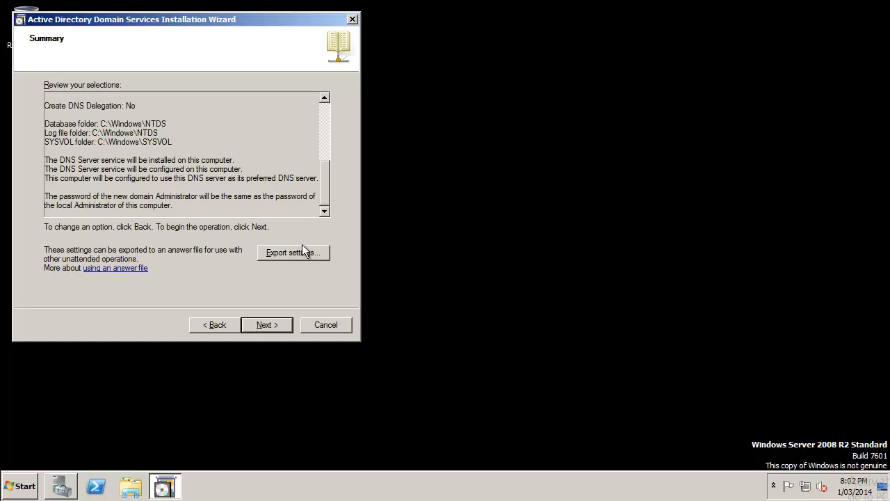
pyautogui.click(267, 325)
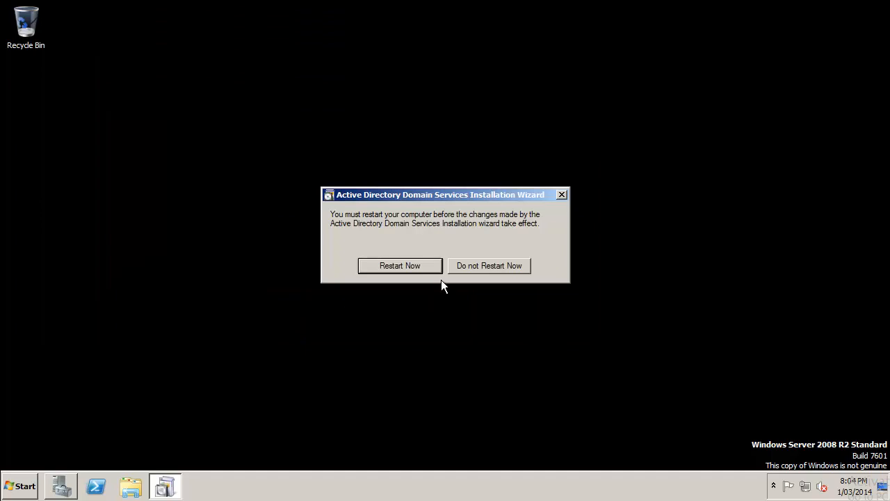
pyautogui.click(399, 264)
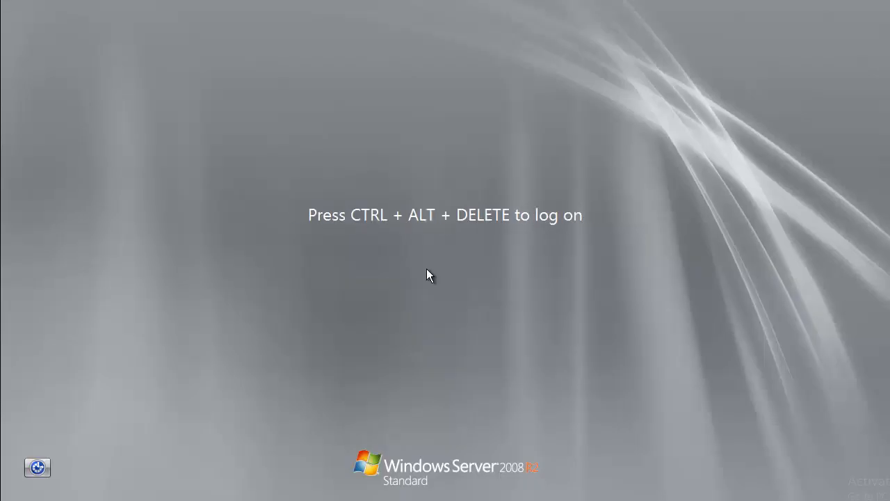
# - Sign in as ITEDGE\Administrator, replacing the expired password with a new one
pyautogui.press('ctrl+alt+delete')
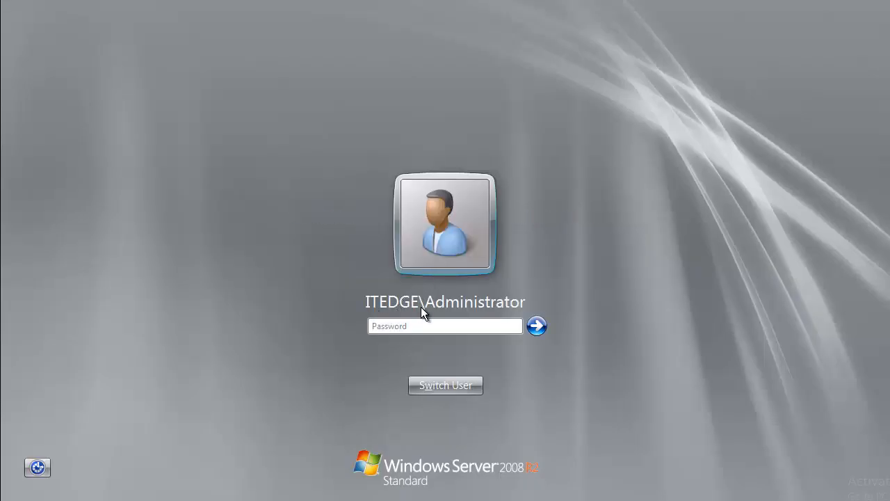
pyautogui.click(445, 325)
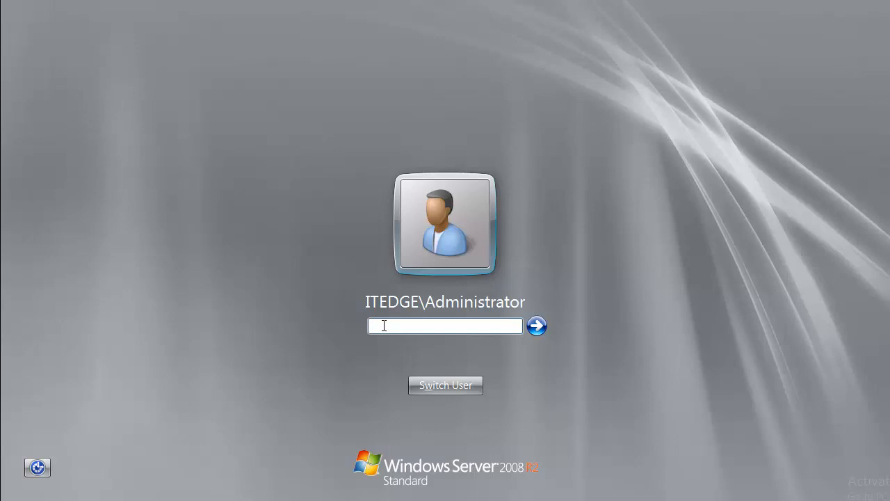
pyautogui.click(537, 326)
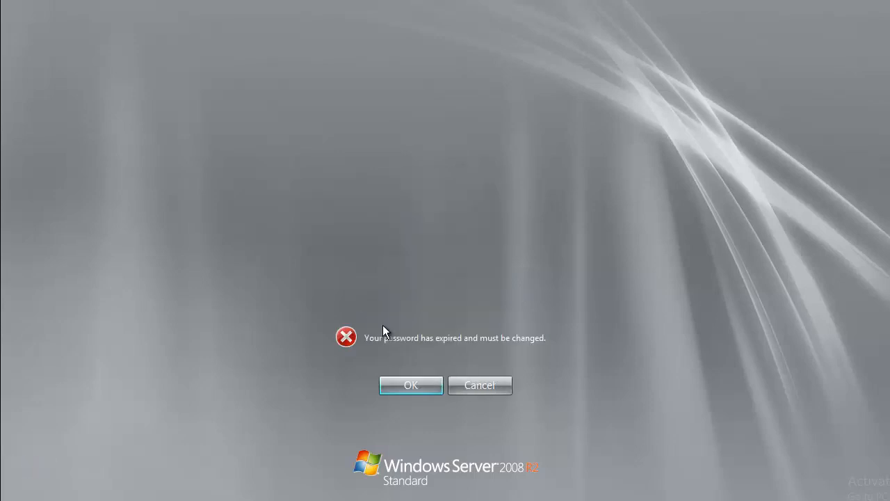
pyautogui.click(411, 385)
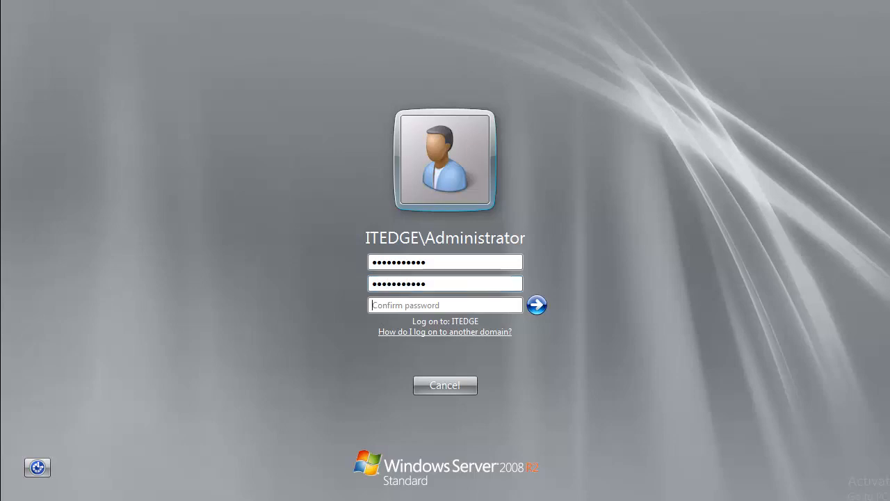
pyautogui.write('password')
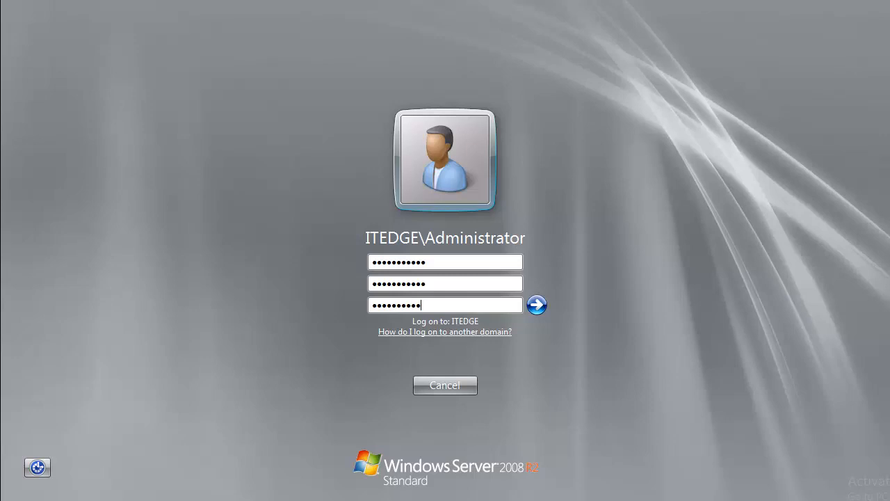
pyautogui.click(537, 304)
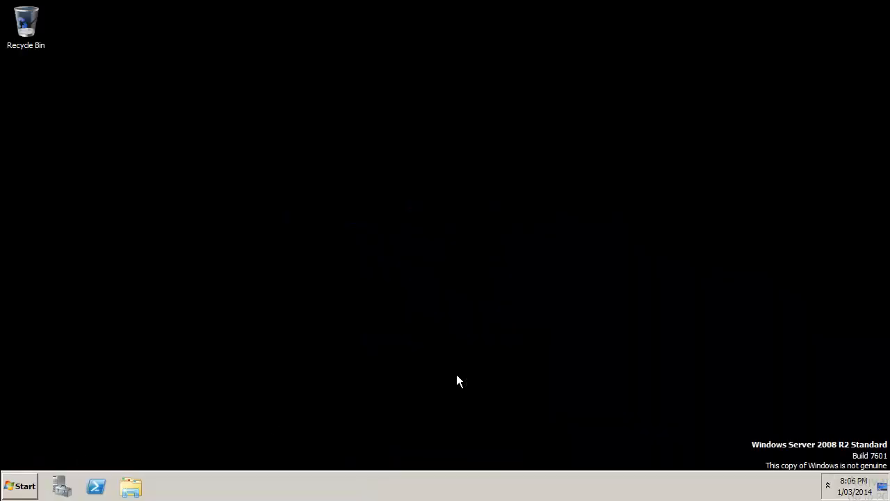
# - Expand itedge.com.au, view Users and confirm SERV2008R2 under Domain Controllers
pyautogui.click(20, 486)
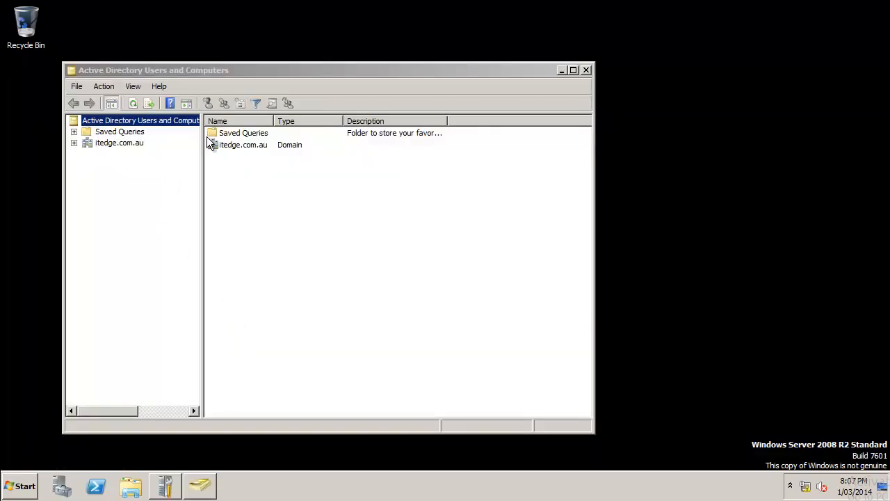
pyautogui.click(73, 142)
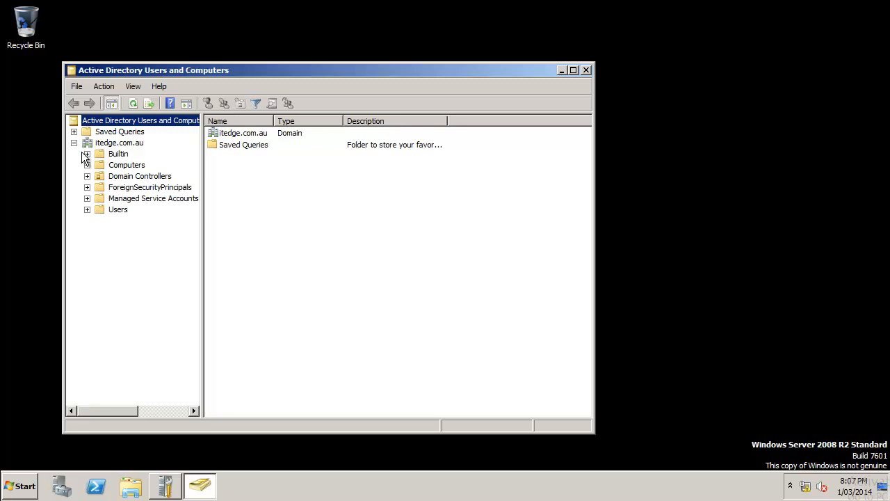
pyautogui.click(117, 209)
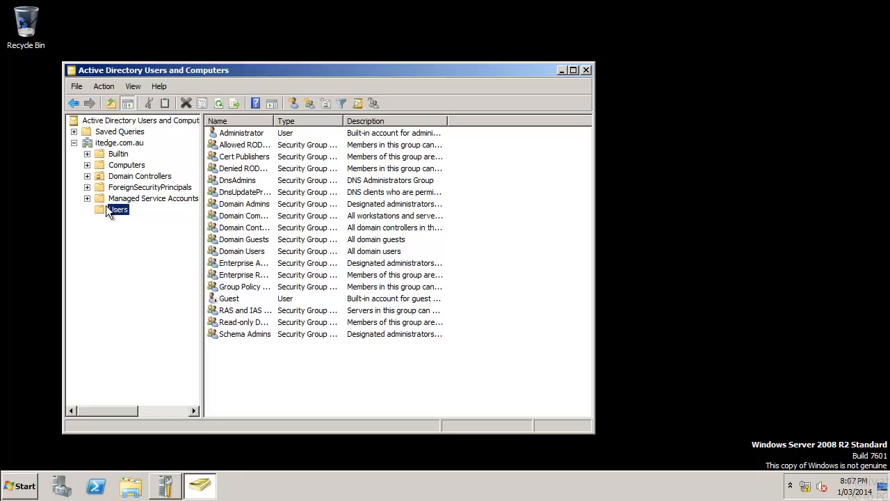
pyautogui.click(139, 176)
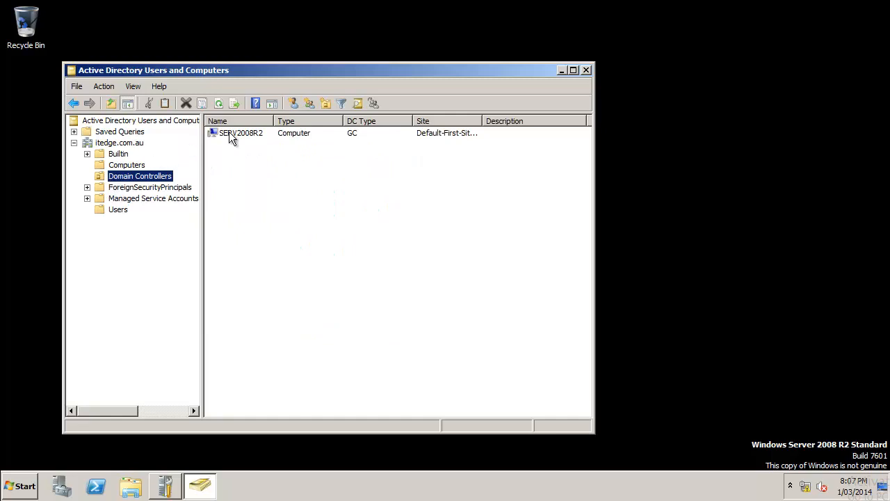
pyautogui.click(241, 134)
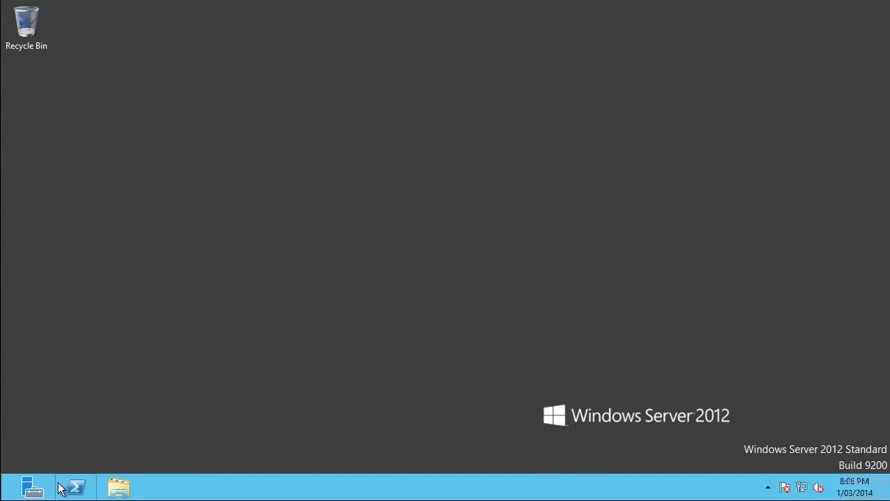
# - Start Add Roles and Features with role-based installation on serv2012
pyautogui.click(30, 487)
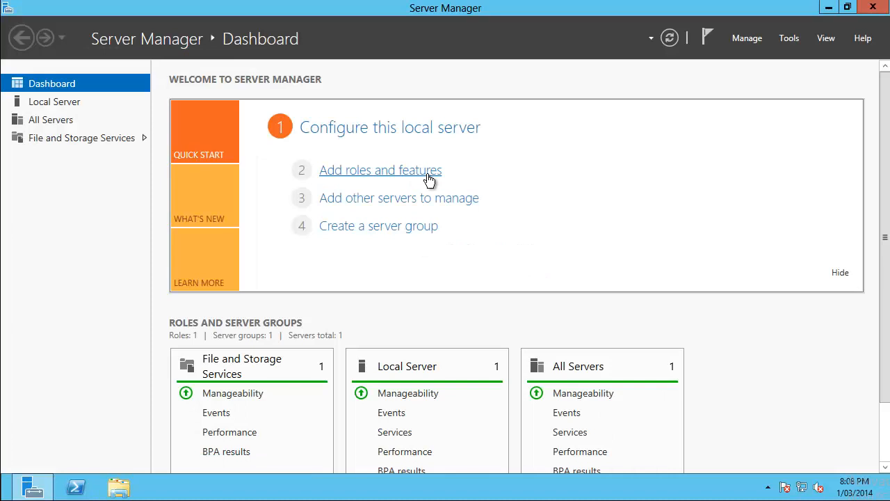
pyautogui.click(381, 170)
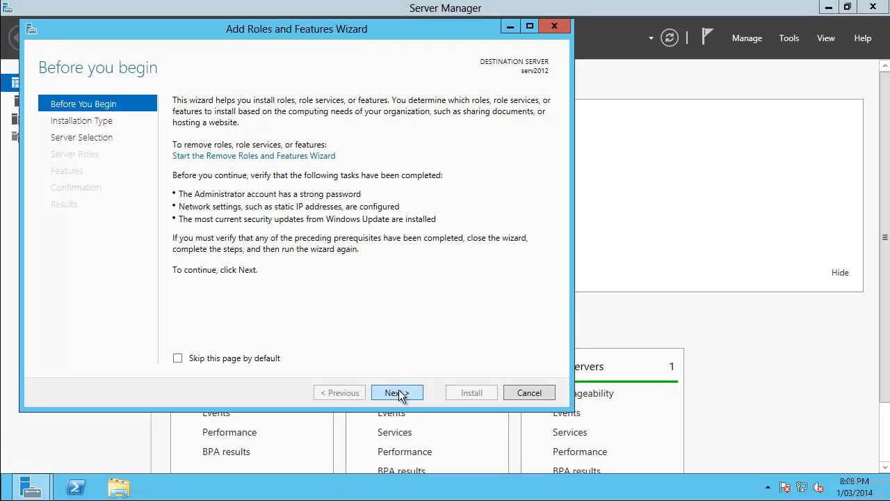
pyautogui.click(396, 392)
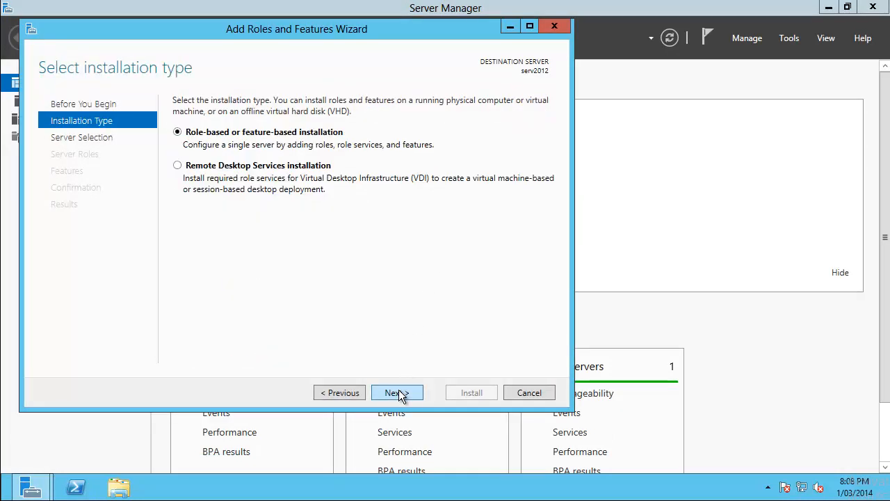
pyautogui.click(397, 393)
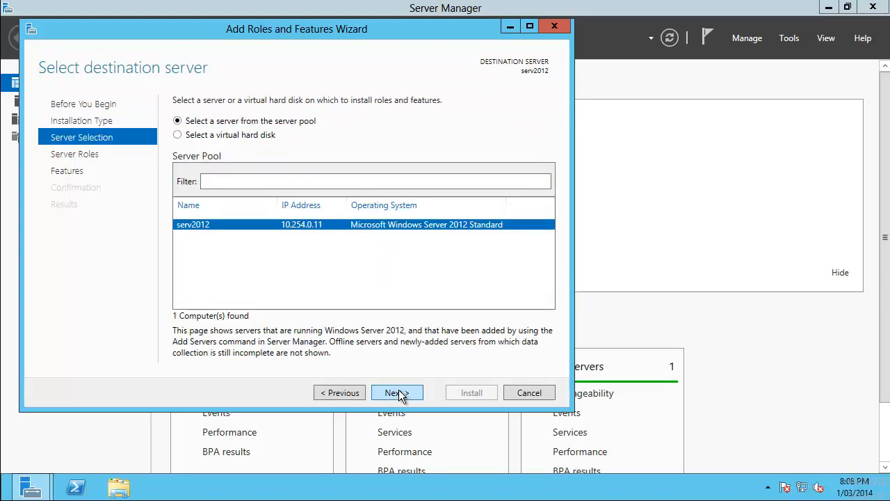
pyautogui.click(397, 393)
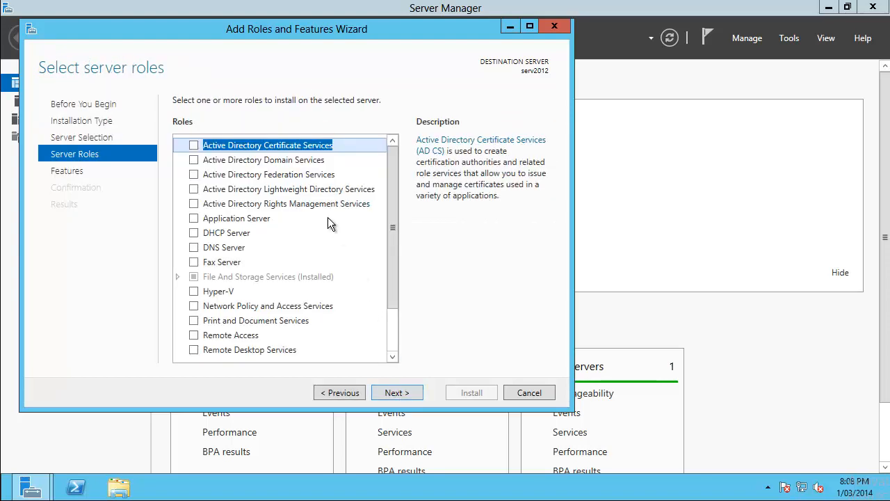
# - Select Active Directory Domain Services with its management tools and begin installing
pyautogui.click(193, 159)
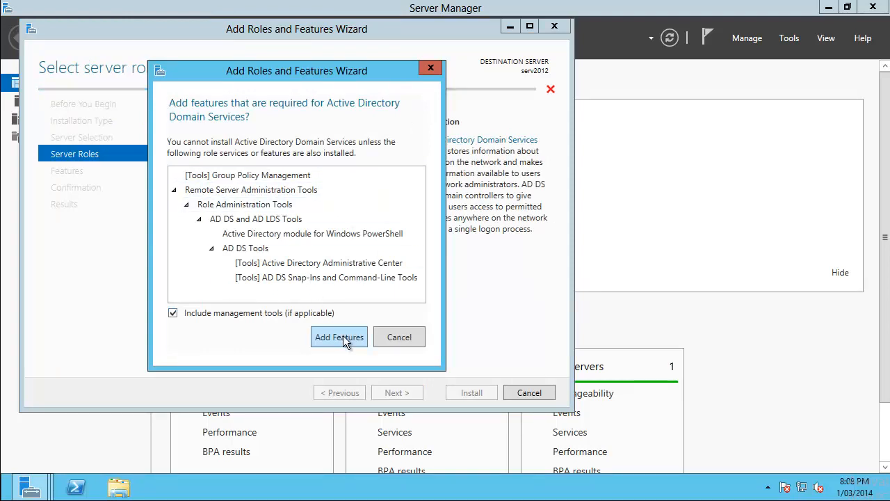
pyautogui.click(340, 336)
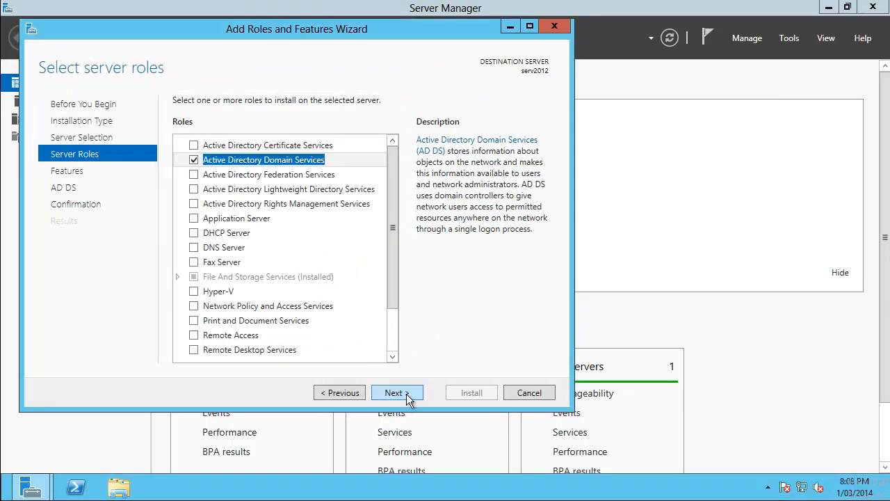
pyautogui.click(392, 392)
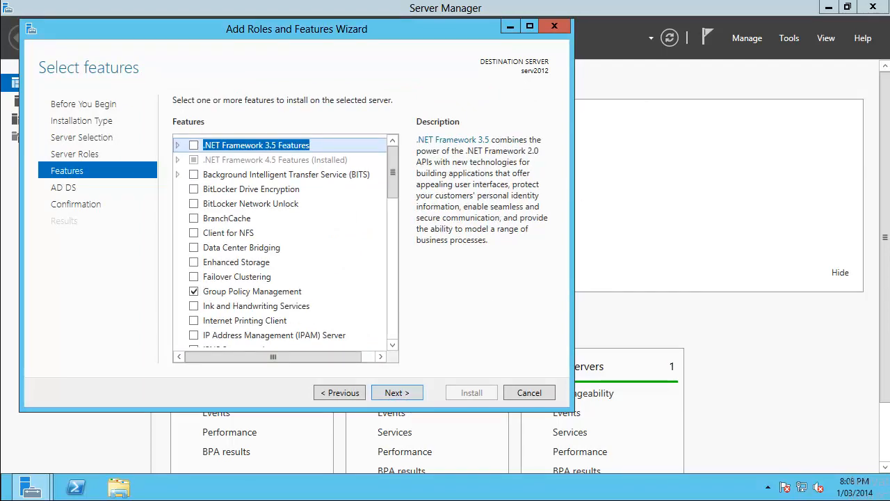
pyautogui.moveTo(398, 392)
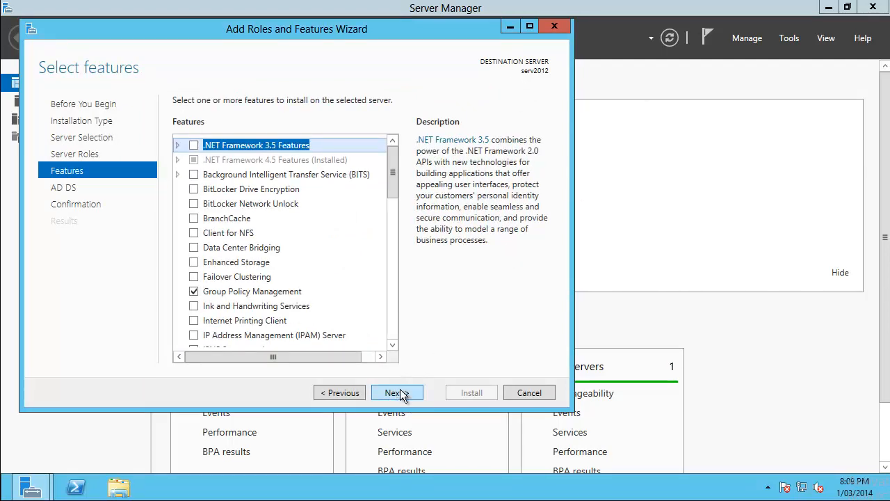
pyautogui.click(396, 392)
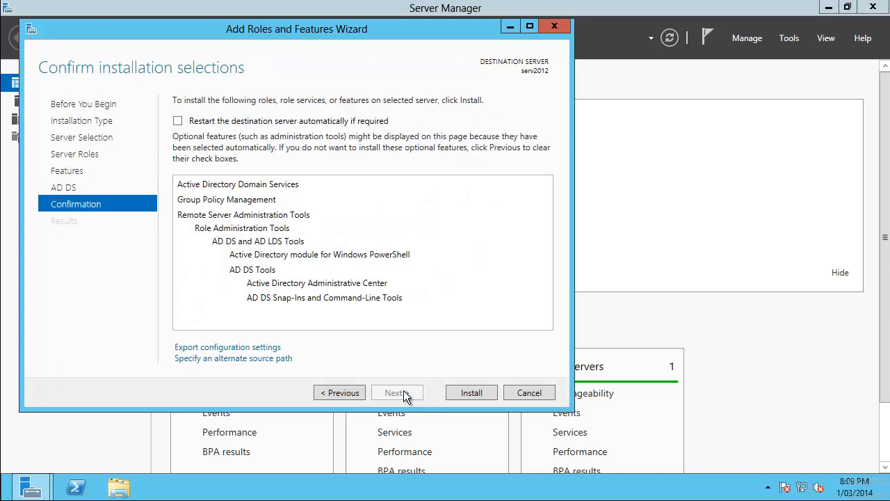
pyautogui.moveTo(447, 395)
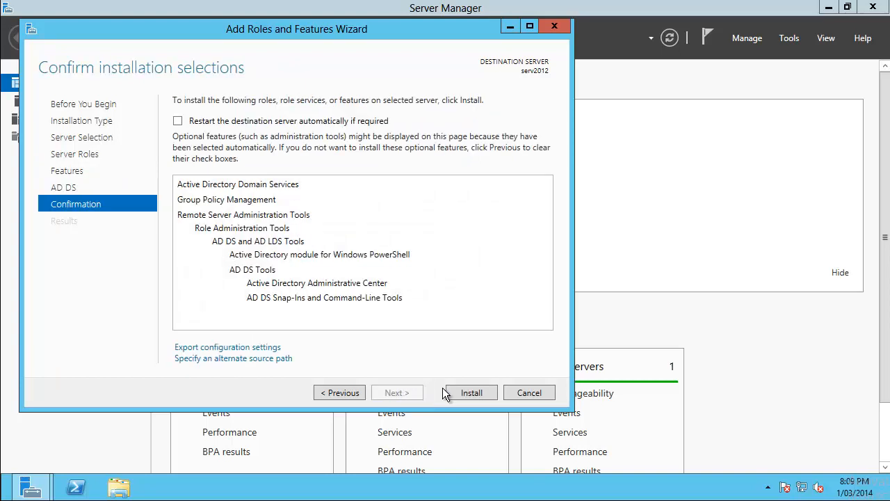
pyautogui.click(470, 392)
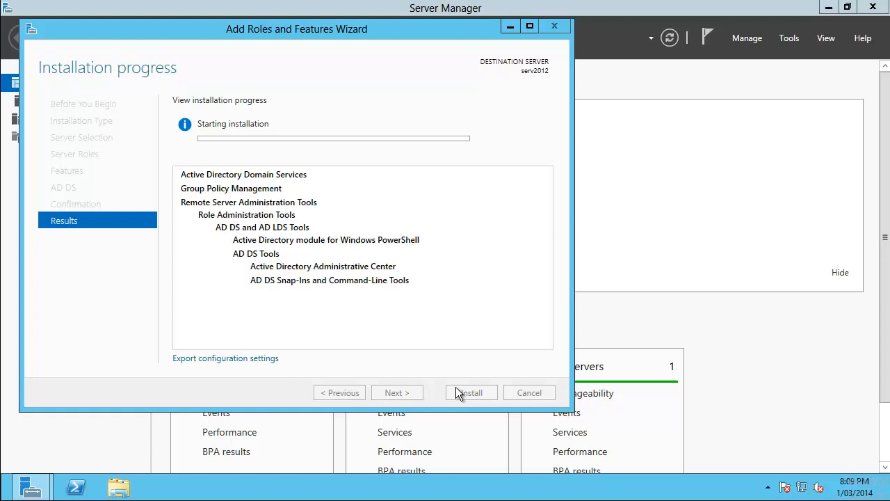
# - Finish the AD DS installation and choose to promote serv2012 to a domain controller
pyautogui.click(470, 393)
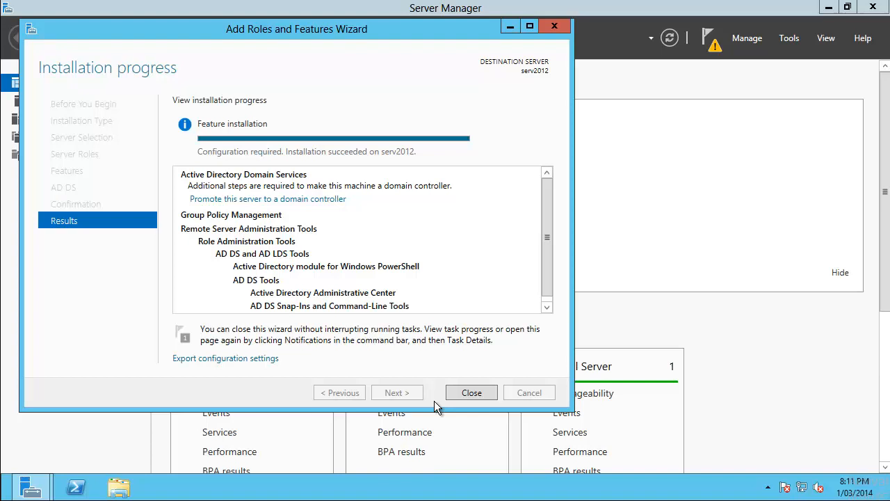
pyautogui.moveTo(271, 193)
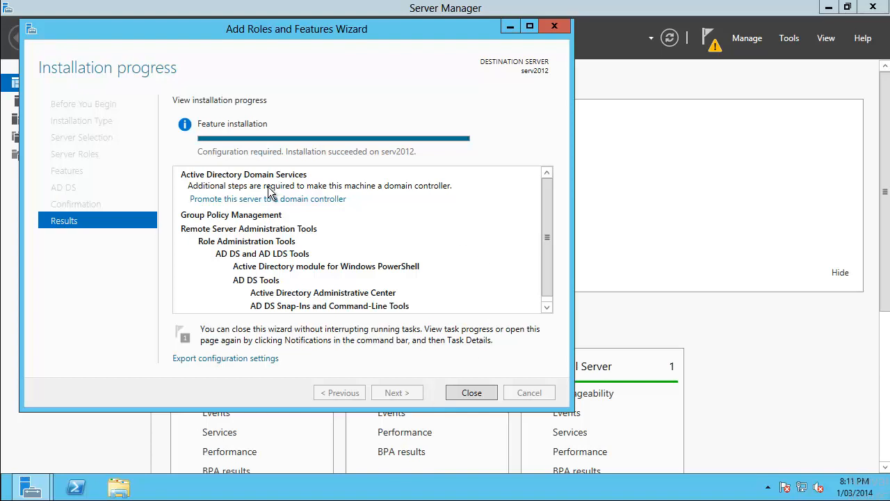
pyautogui.moveTo(259, 203)
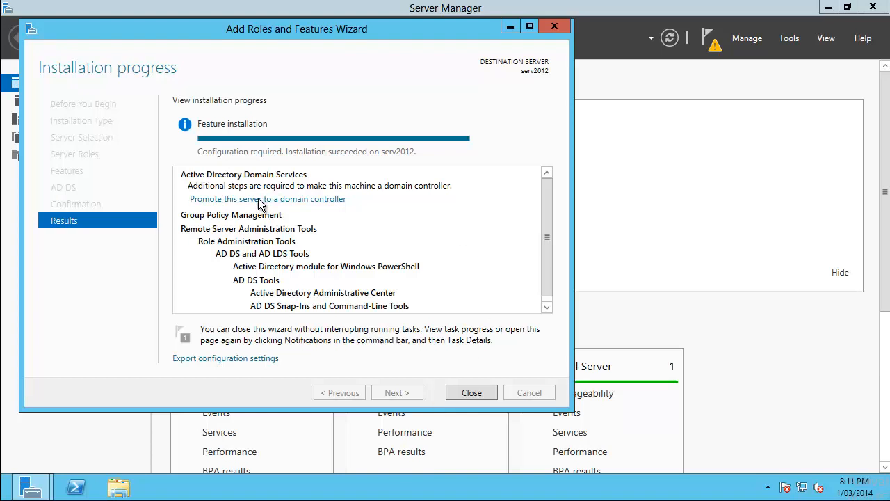
pyautogui.click(267, 197)
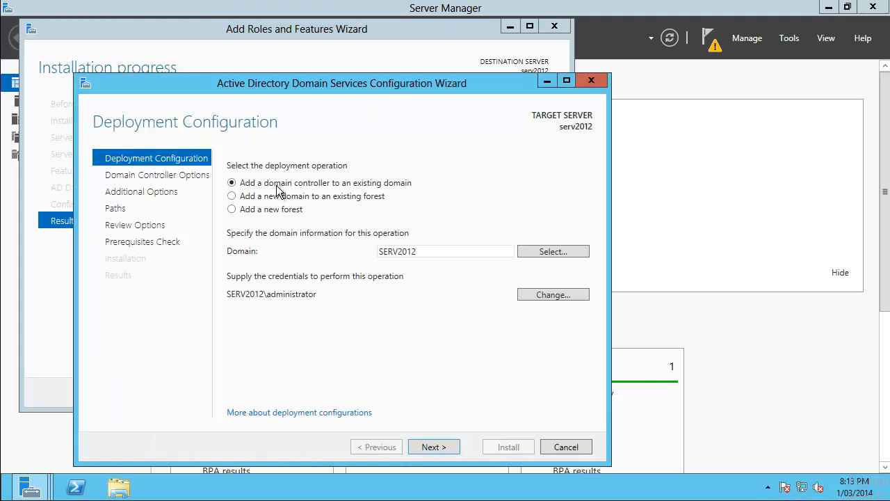
# - Choose 'Add a new forest' with root domain name itedge.com.au and continue to domain controller options
pyautogui.click(231, 208)
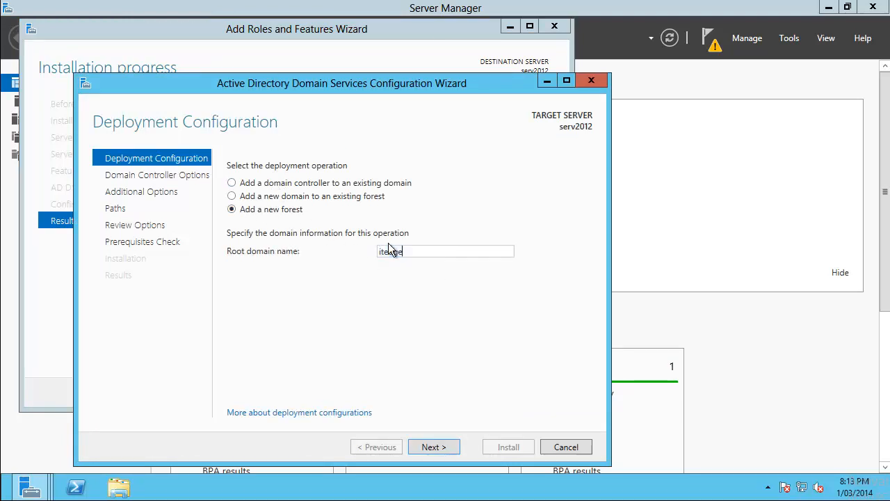
pyautogui.write('.com.au')
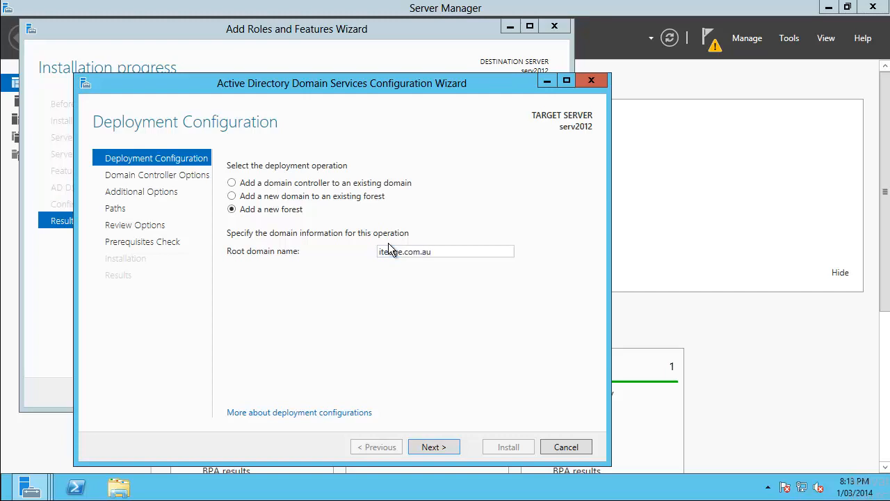
pyautogui.click(434, 446)
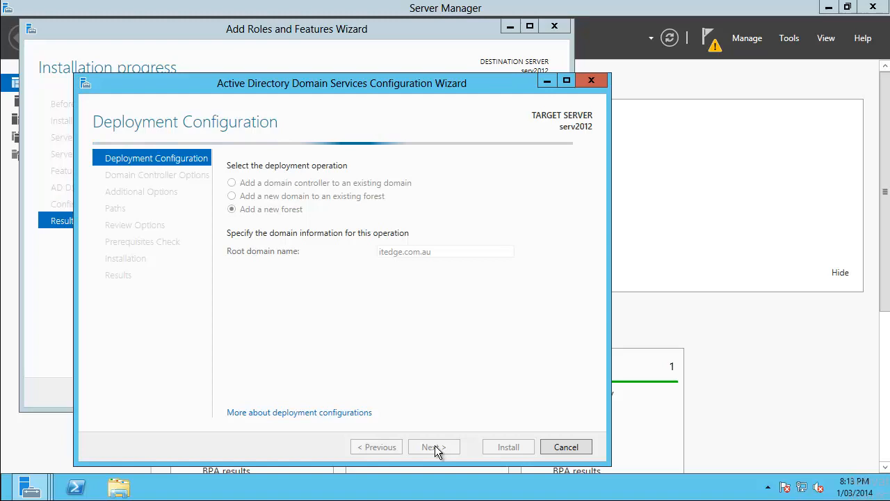
pyautogui.click(434, 447)
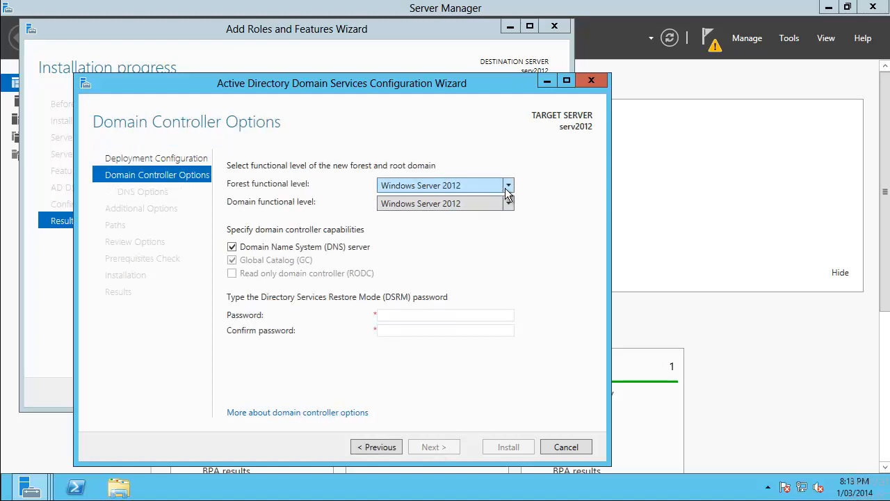
# - Try forest level Windows Server 2008 R2, revert both levels to Windows Server 2012, set the DSRM password and continue
pyautogui.click(507, 185)
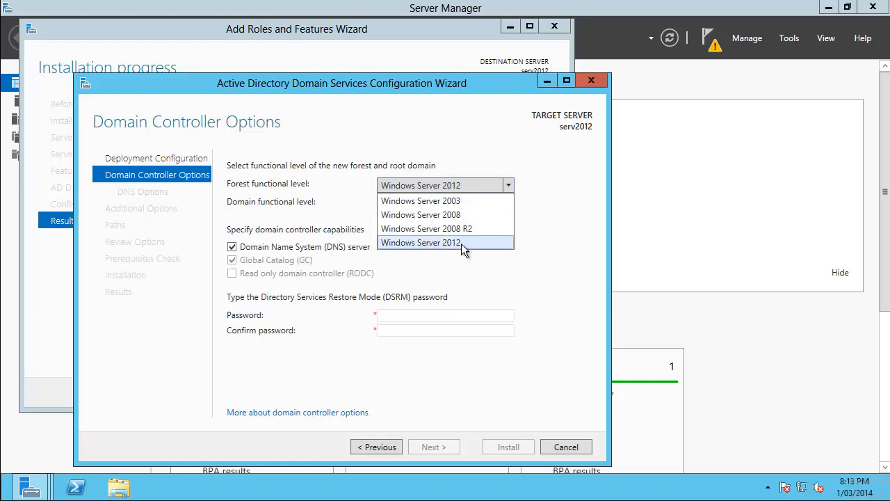
pyautogui.click(420, 228)
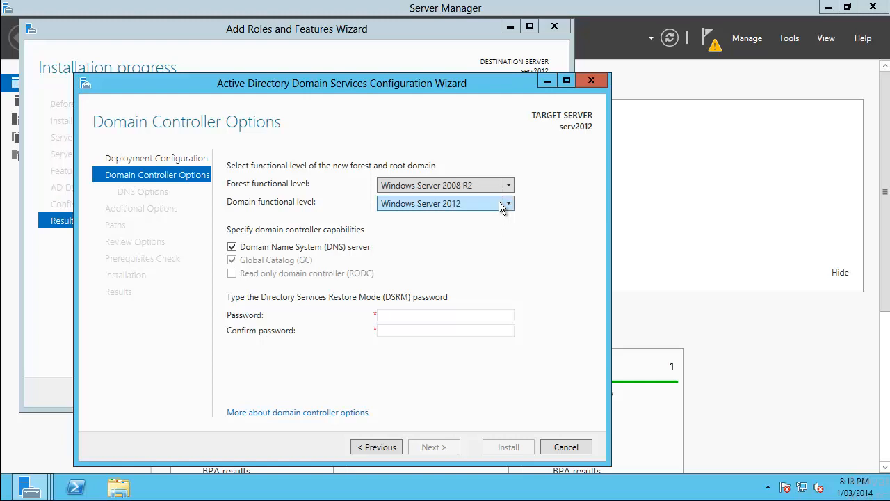
pyautogui.click(442, 203)
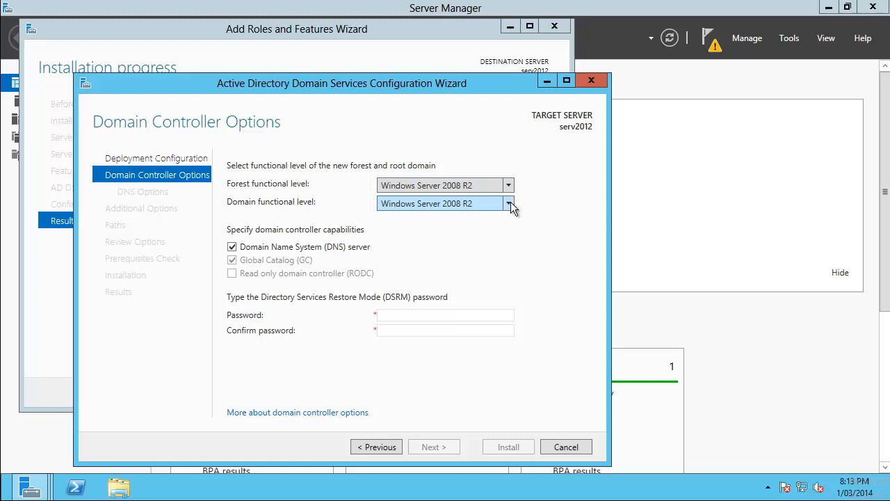
pyautogui.click(509, 203)
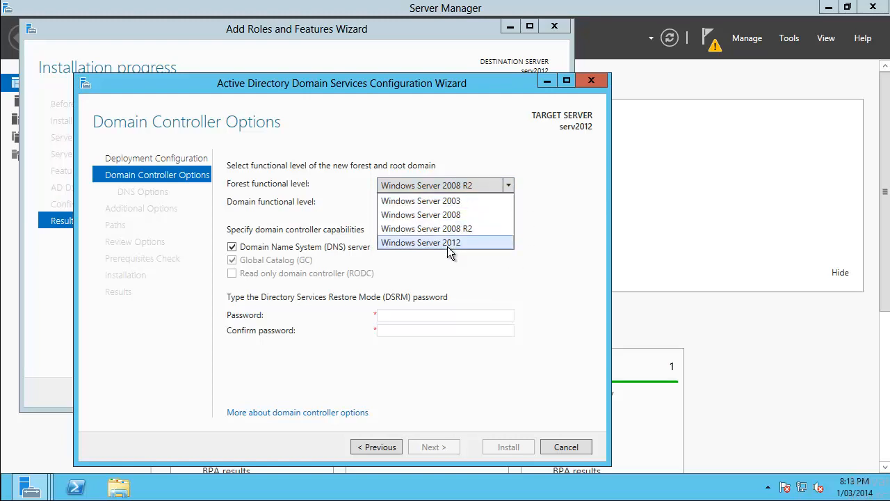
pyautogui.click(420, 242)
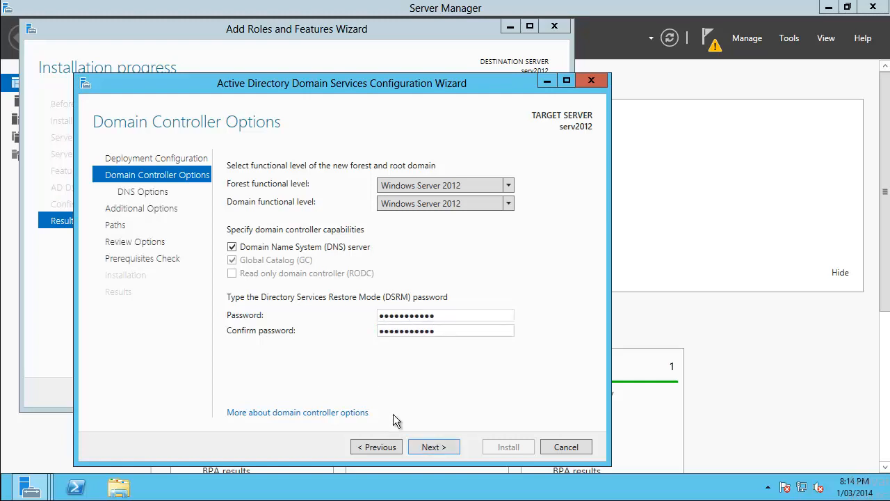
pyautogui.click(434, 446)
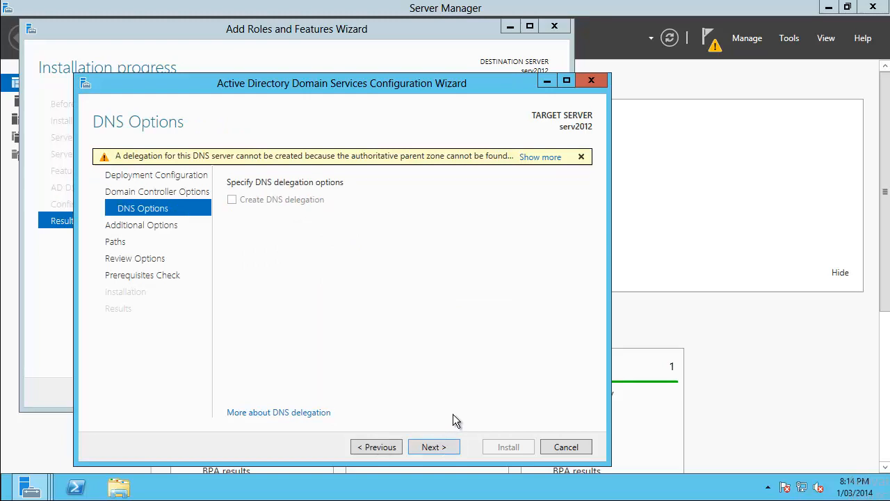
pyautogui.moveTo(442, 206)
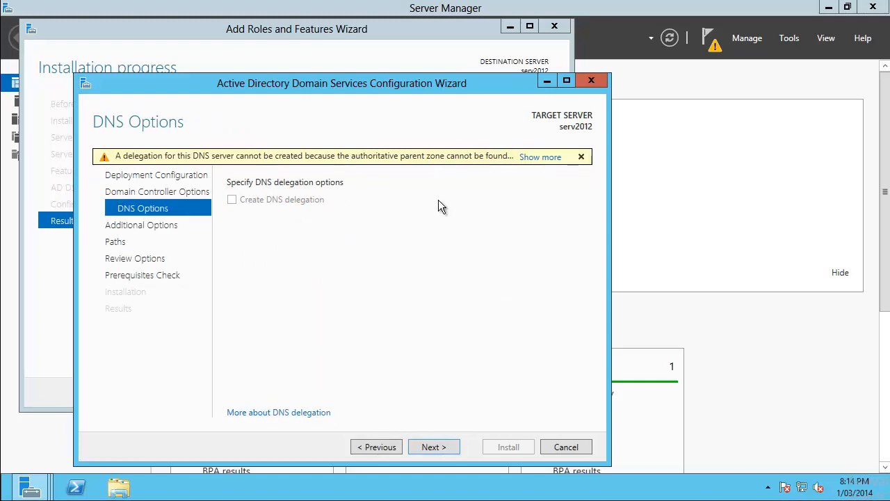
pyautogui.moveTo(434, 210)
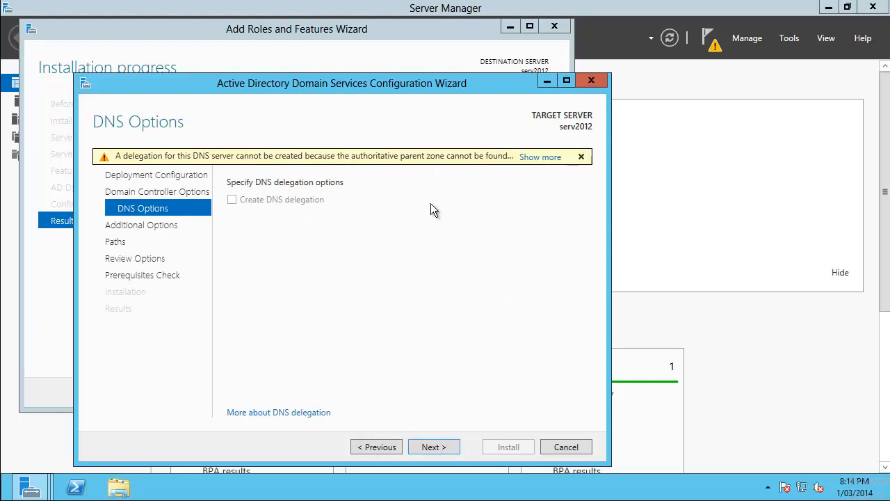
pyautogui.moveTo(401, 211)
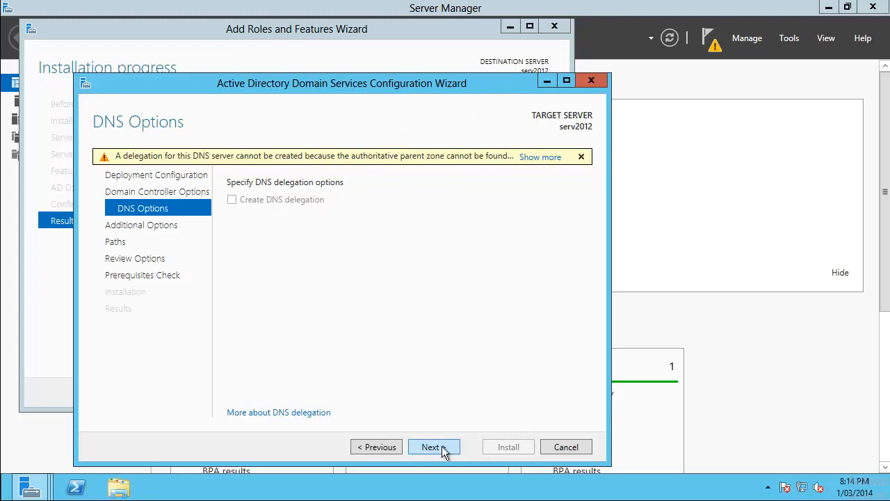
# - Accept no DNS delegation, NetBIOS name ITEDGE and default database/SYSVOL paths, reaching Review Options
pyautogui.click(430, 447)
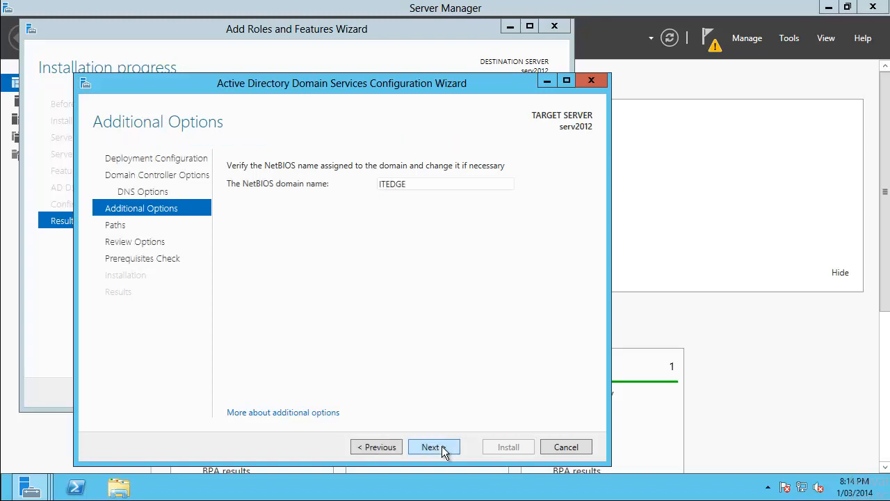
pyautogui.click(445, 183)
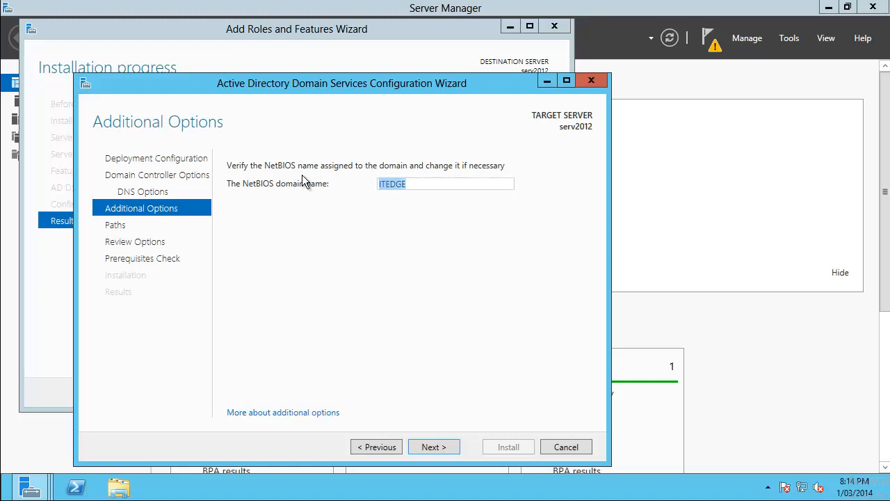
pyautogui.click(434, 446)
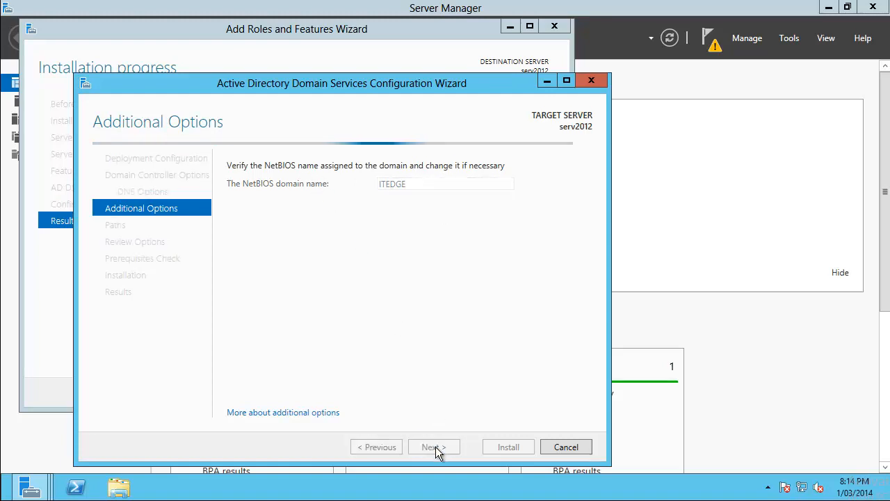
pyautogui.click(434, 447)
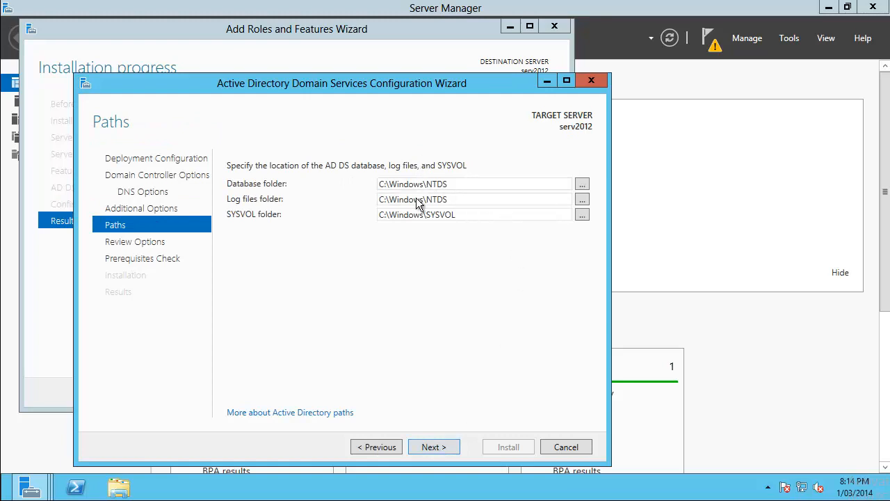
pyautogui.moveTo(428, 236)
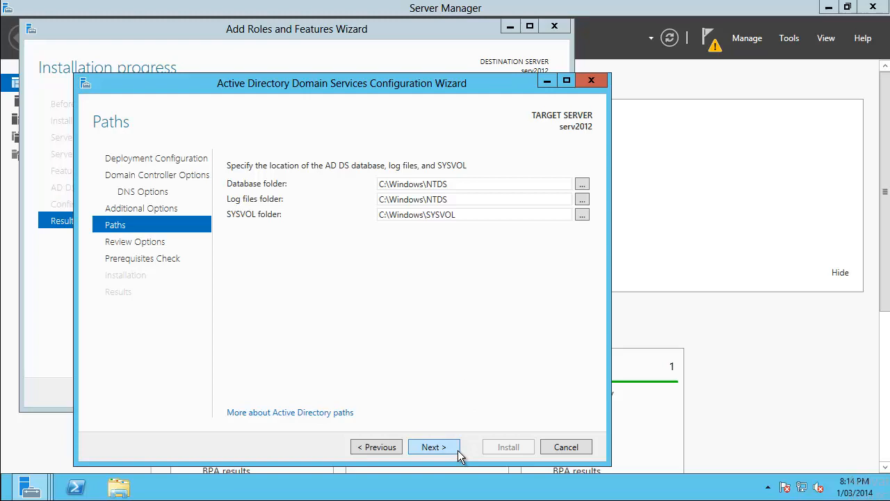
pyautogui.click(434, 447)
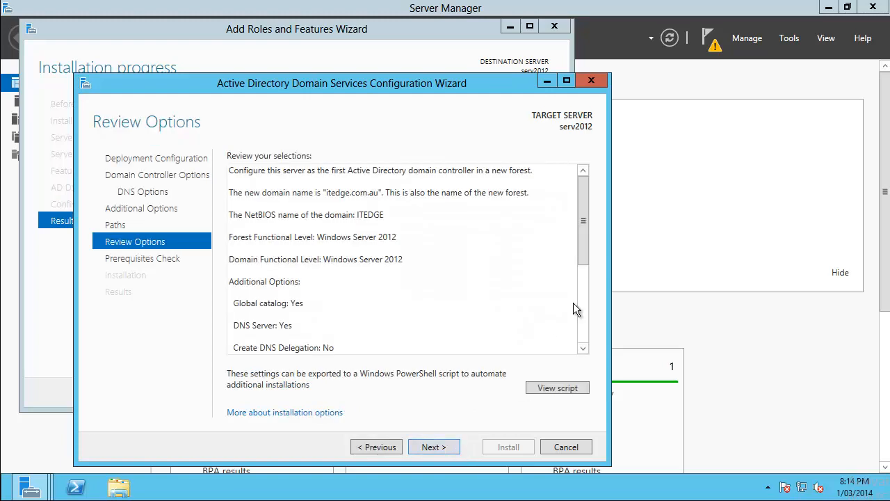
# - Read the forest and domain summary lines, then run the prerequisites check
pyautogui.moveTo(230, 170); pyautogui.dragTo(403, 258)
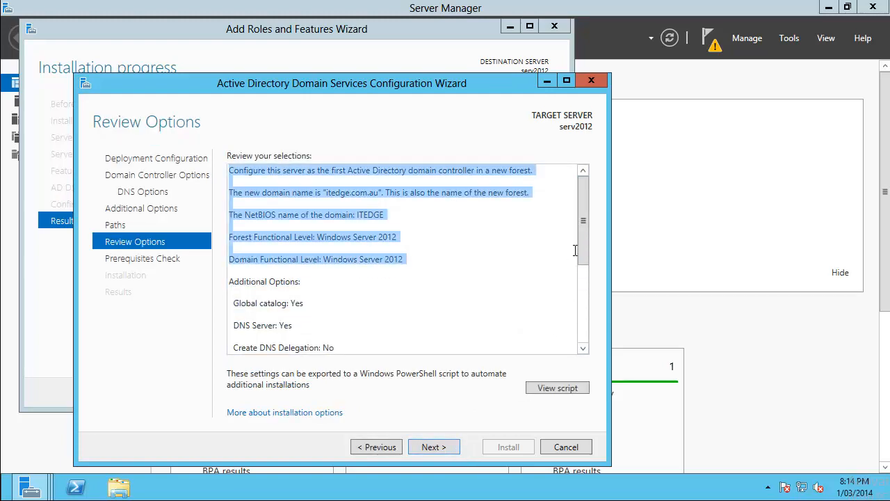
pyautogui.scroll(-3)
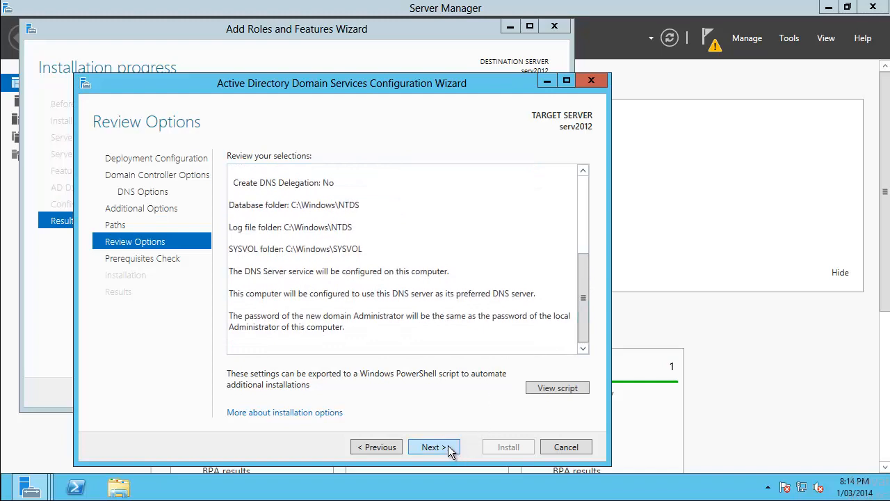
pyautogui.click(432, 447)
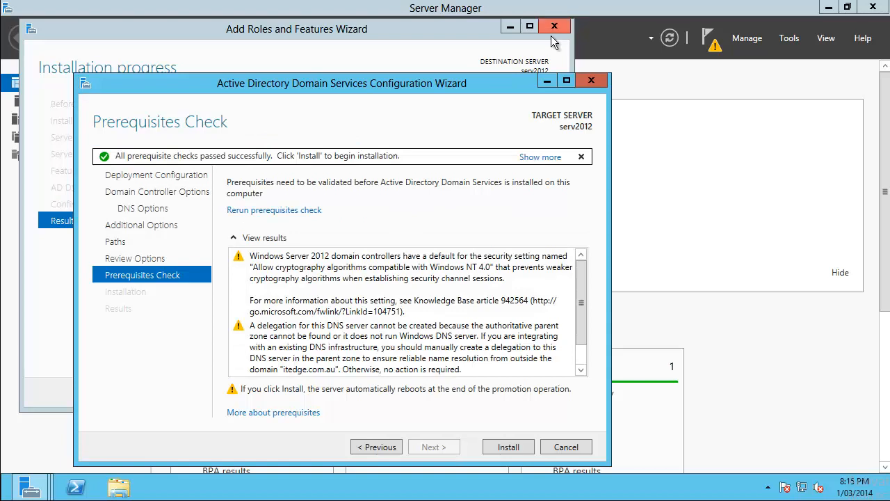
pyautogui.moveTo(125, 172)
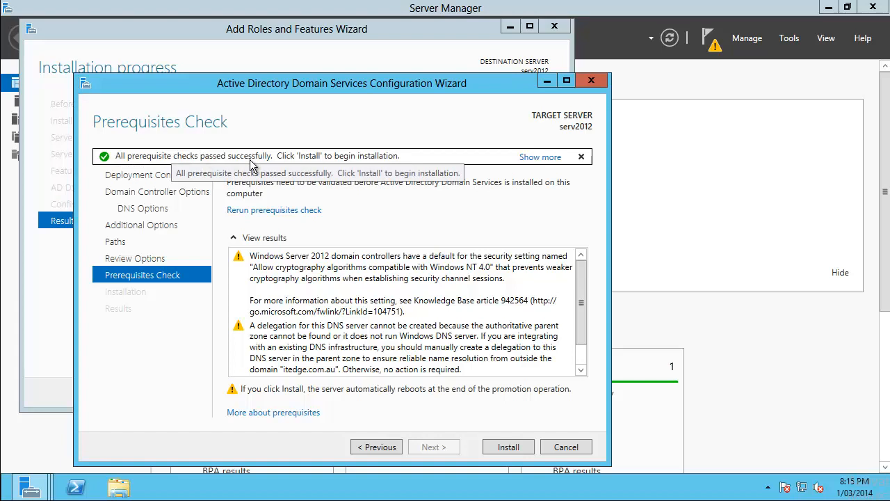
pyautogui.moveTo(254, 262)
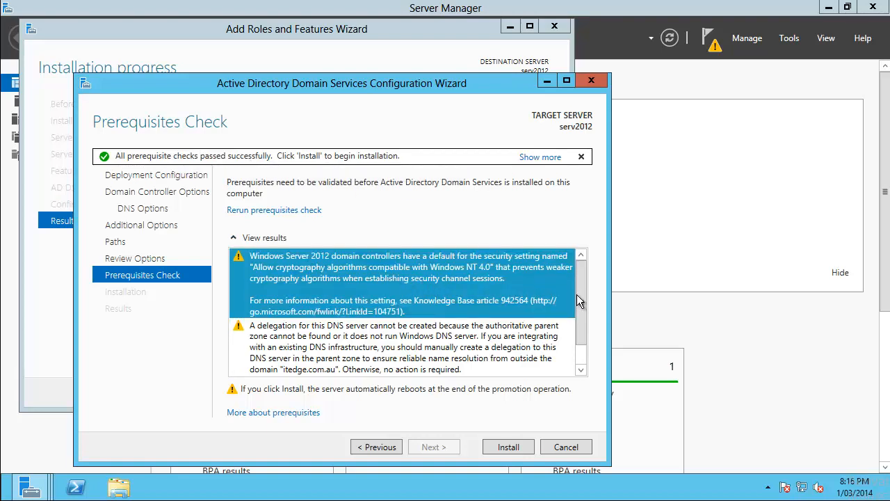
# - Install the domain controller role, dismiss the sign-off notice and close the results so serv2012 restarts
pyautogui.scroll(-3)
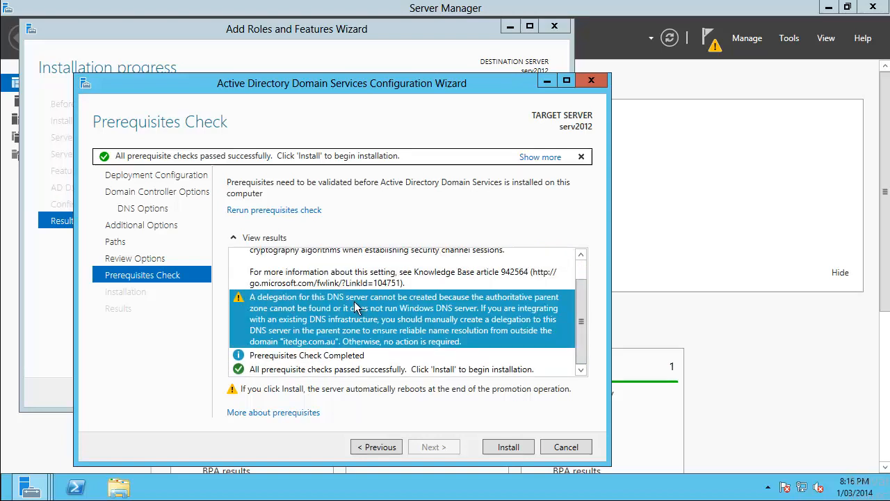
pyautogui.moveTo(511, 303)
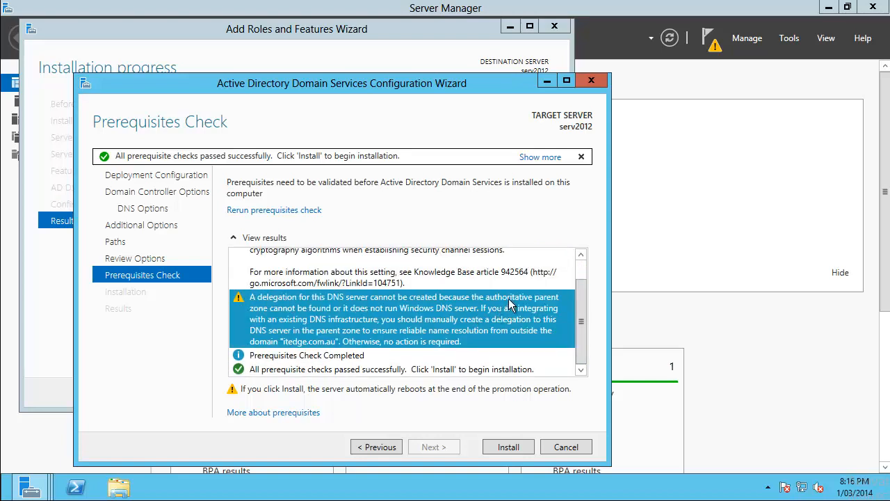
pyautogui.moveTo(354, 345)
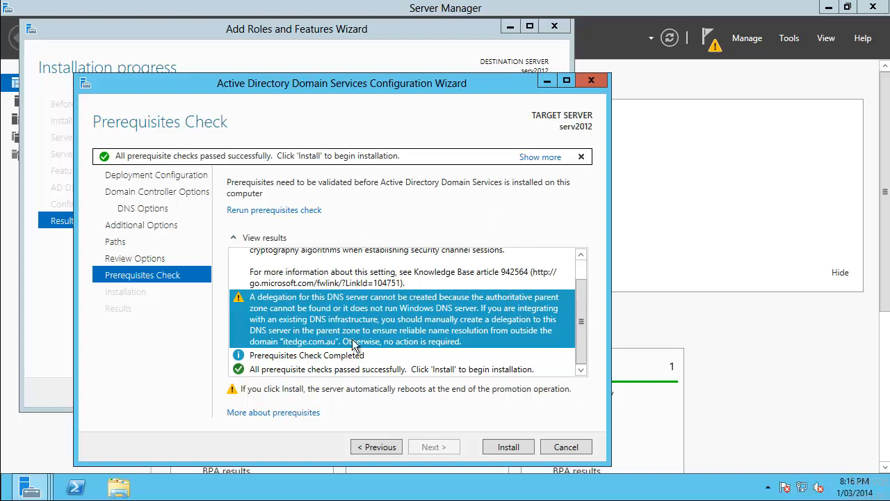
pyautogui.moveTo(387, 320)
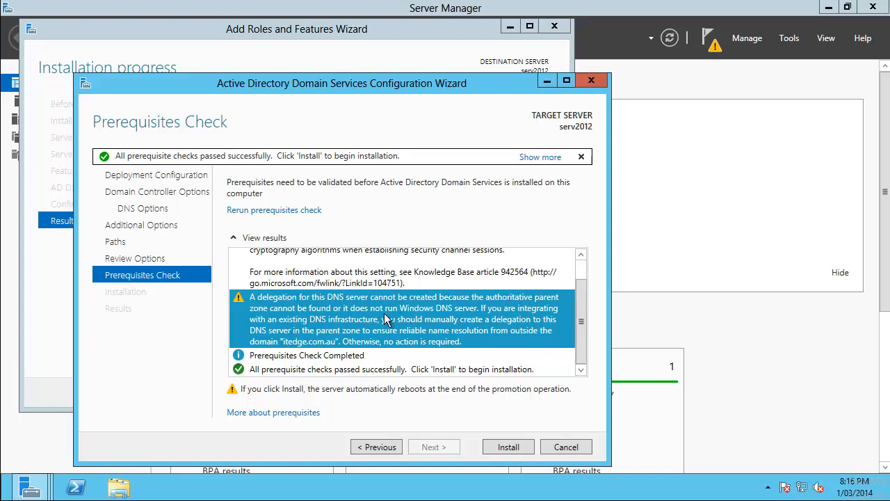
pyautogui.moveTo(322, 362)
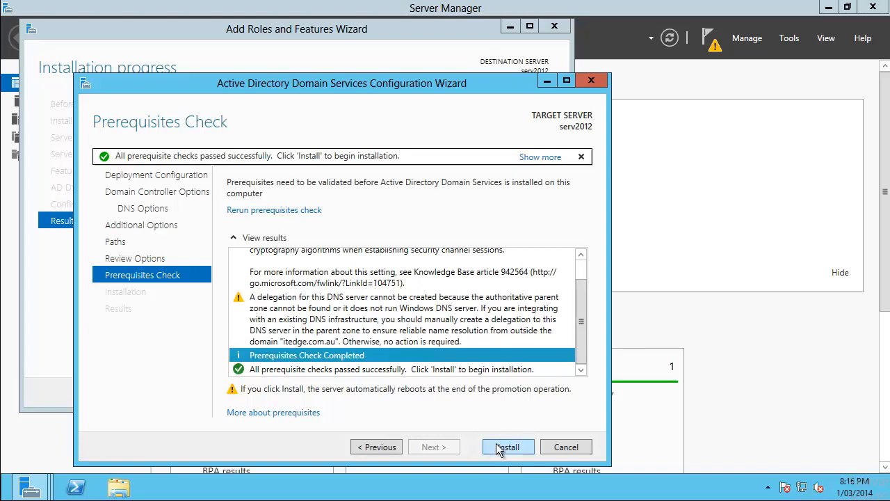
pyautogui.click(507, 447)
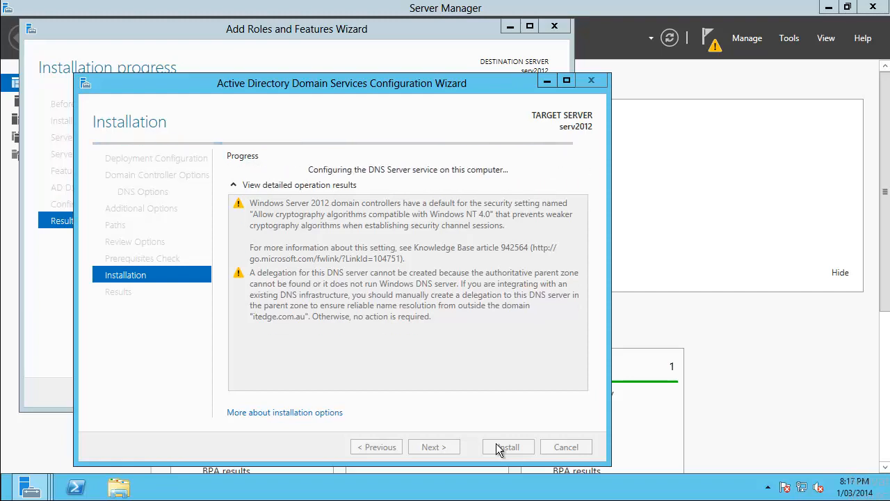
pyautogui.click(508, 447)
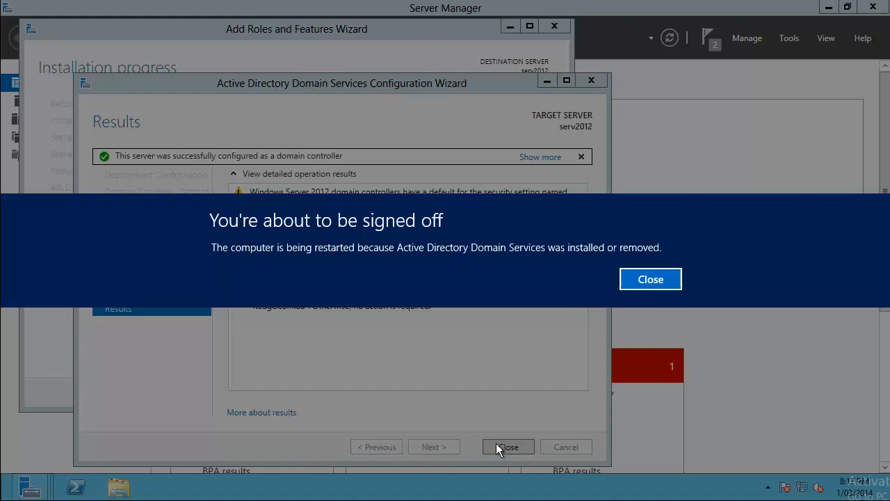
pyautogui.click(651, 278)
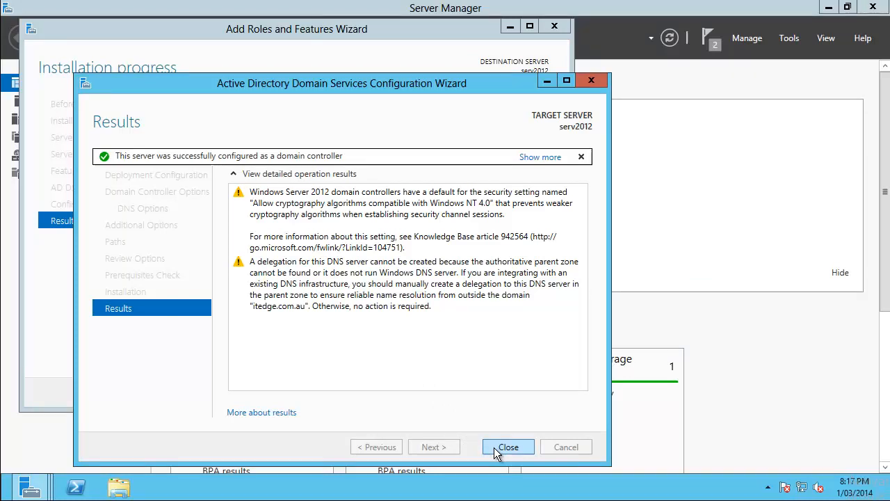
pyautogui.click(508, 447)
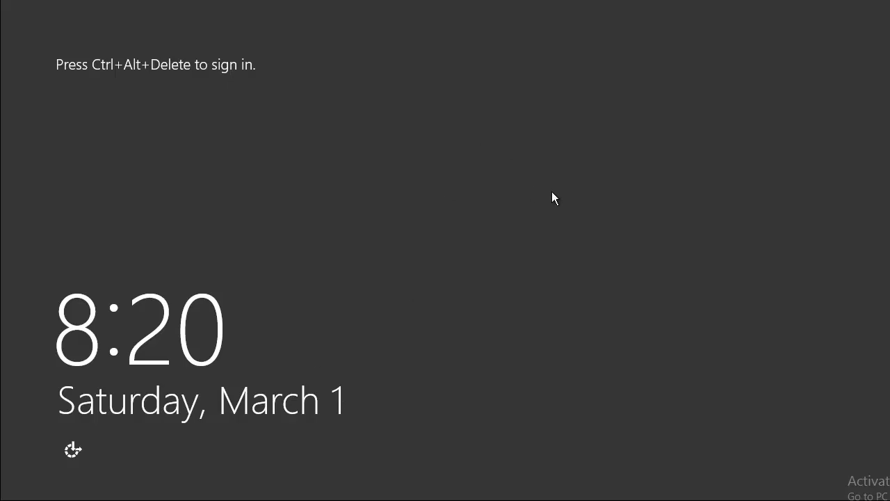
# - Sign in as ITEDGE\Administrator, replace the expired password with a new one and reach Server Manager
pyautogui.press('ctrl+alt+delete')
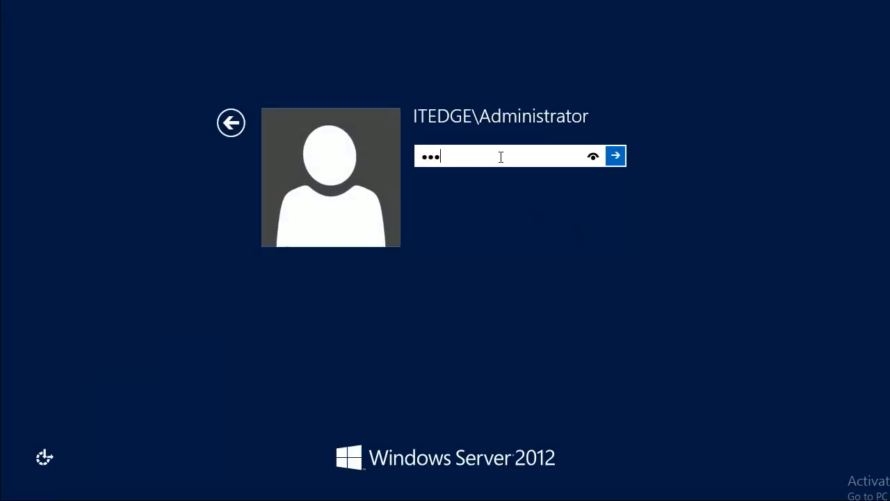
pyautogui.click(615, 156)
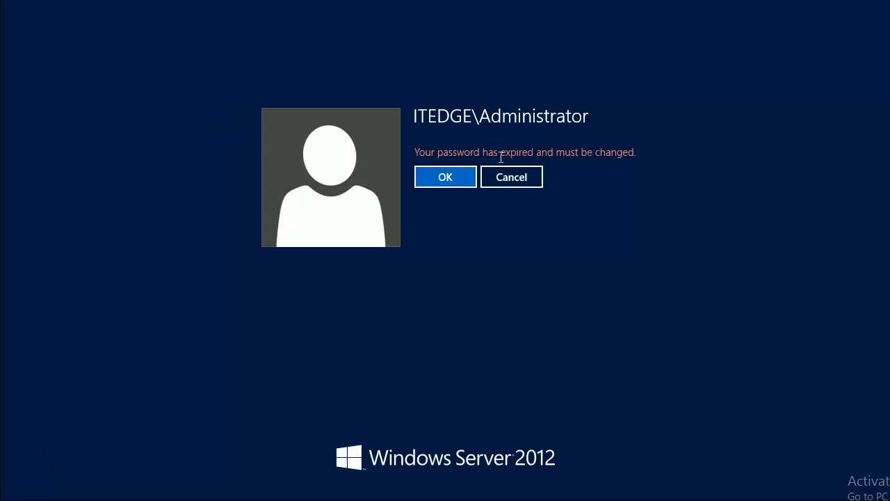
pyautogui.click(445, 176)
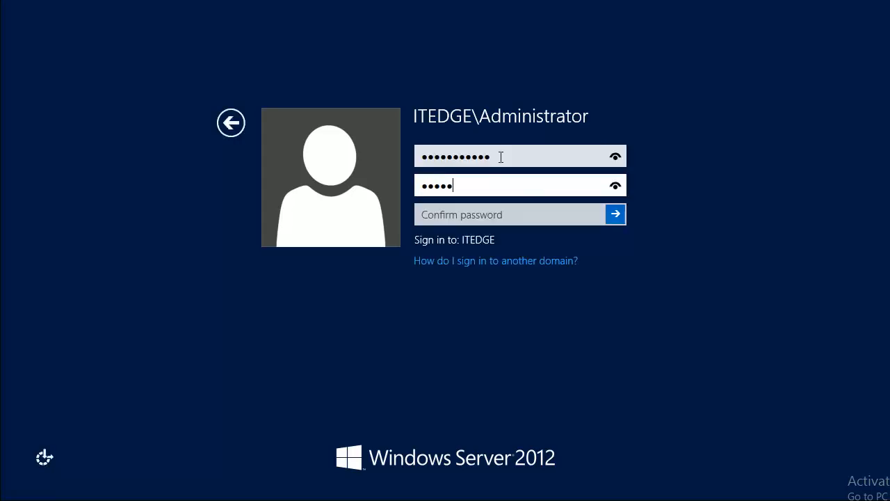
pyautogui.click(615, 214)
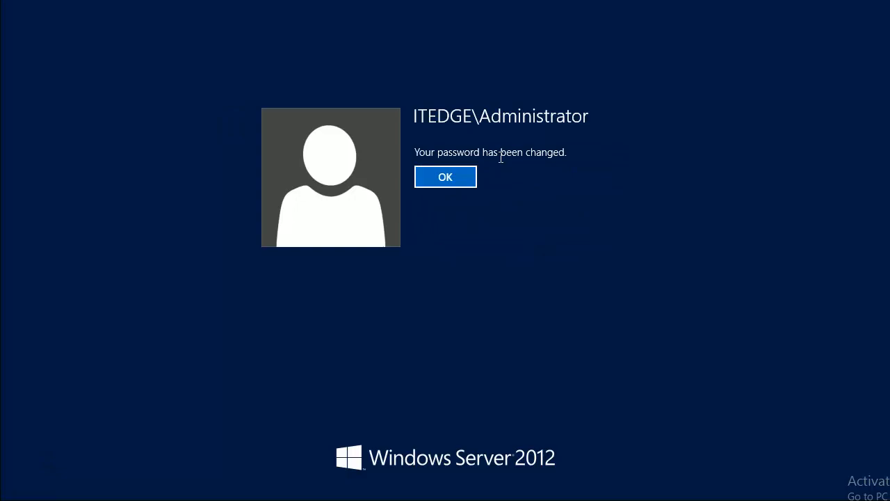
pyautogui.click(445, 176)
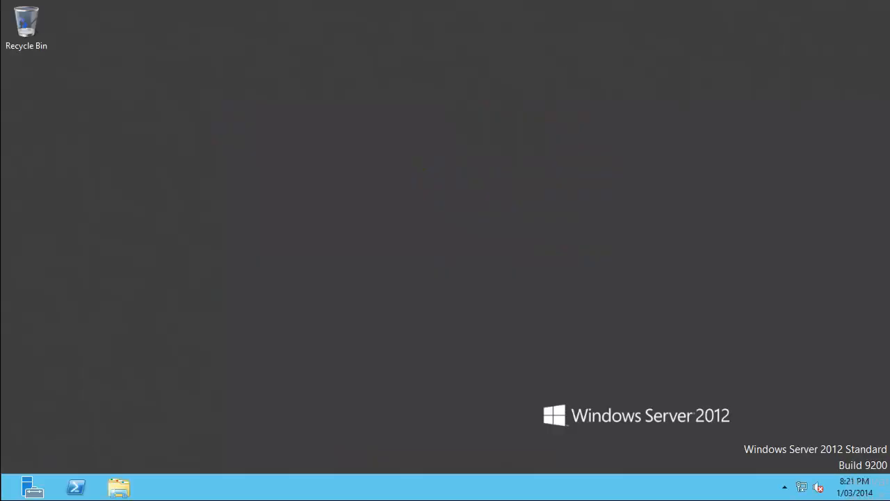
pyautogui.click(32, 487)
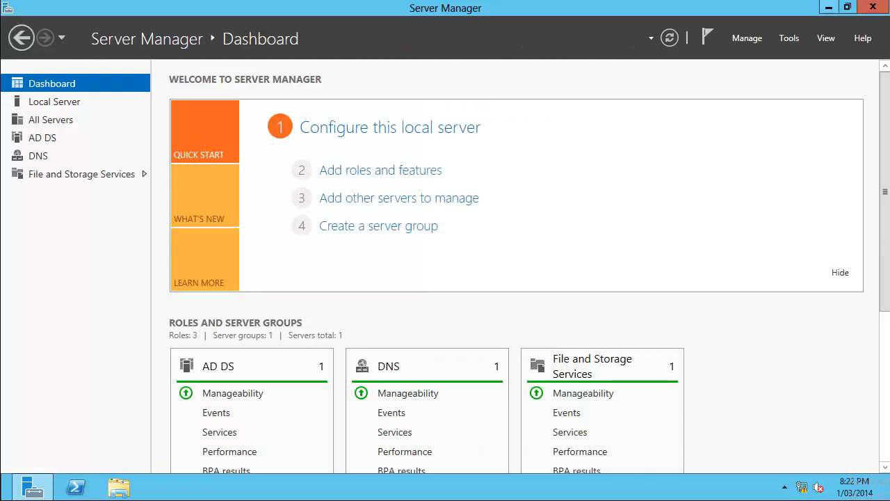
# - View itedge.com.au Users and Domain Controllers showing SERV2012, then close Active Directory Users and Computers
pyautogui.click(789, 38)
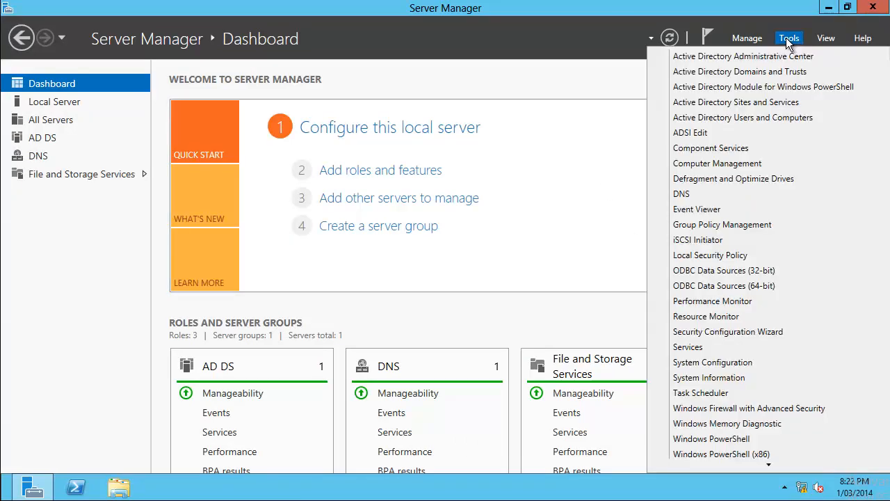
pyautogui.moveTo(742, 116)
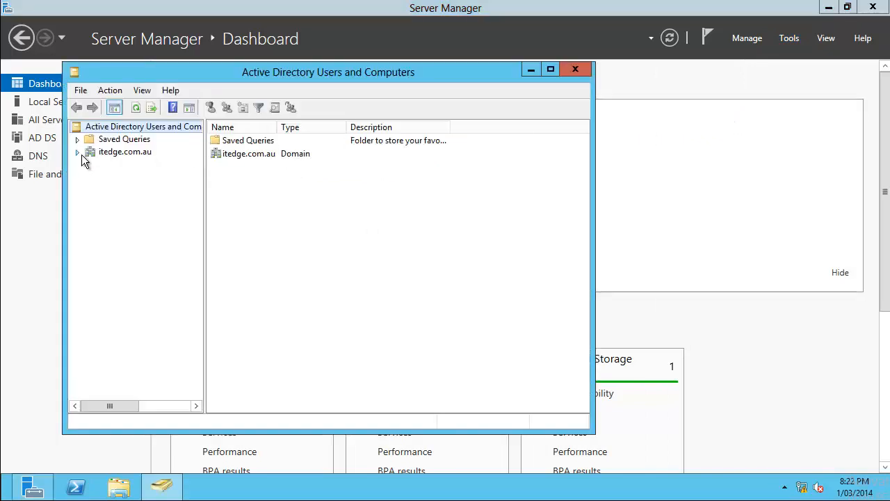
pyautogui.click(78, 151)
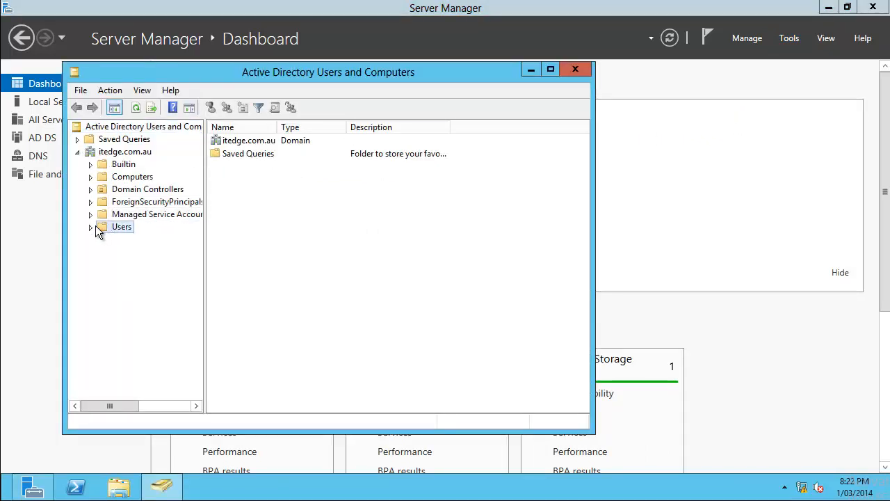
pyautogui.click(122, 225)
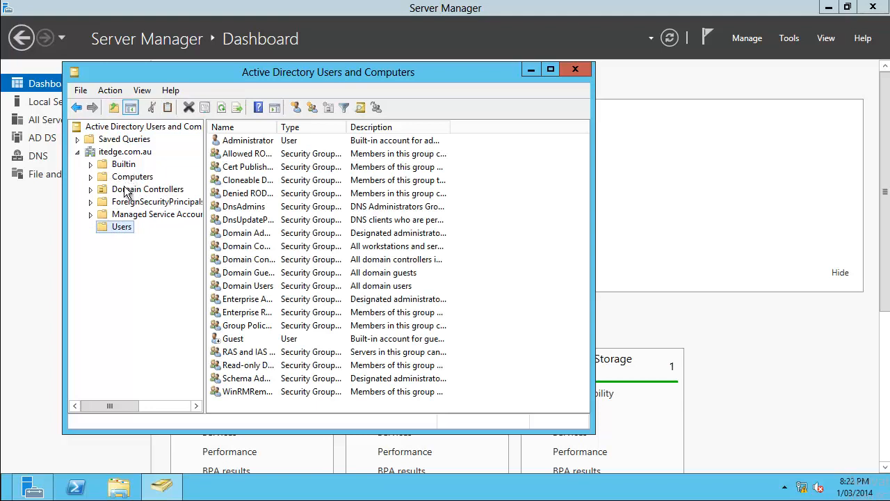
pyautogui.click(147, 190)
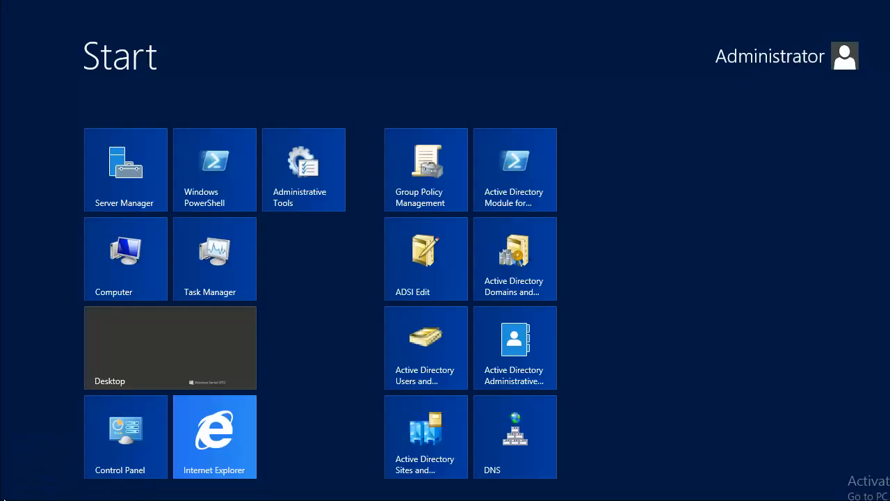
pyautogui.moveTo(433, 363)
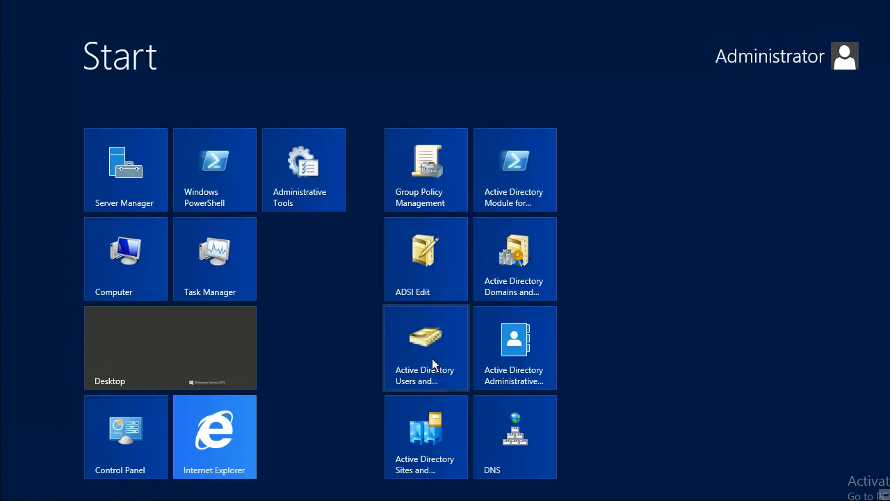
pyautogui.click(426, 348)
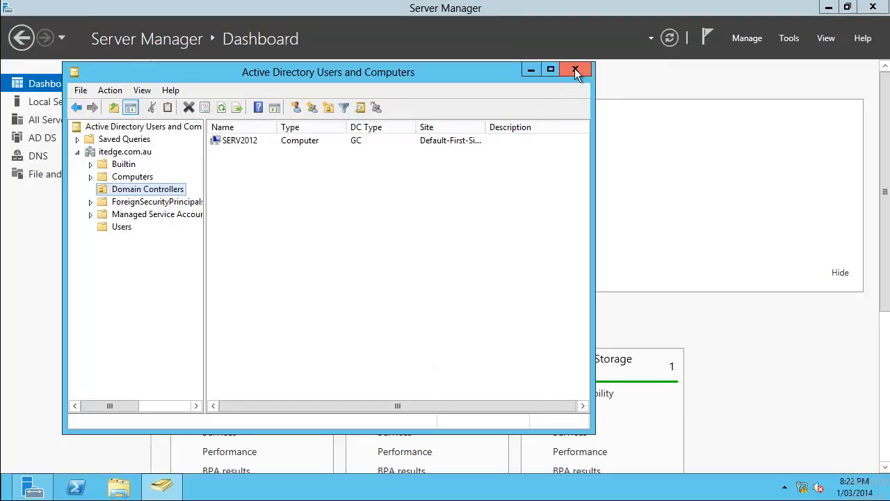
pyautogui.click(576, 70)
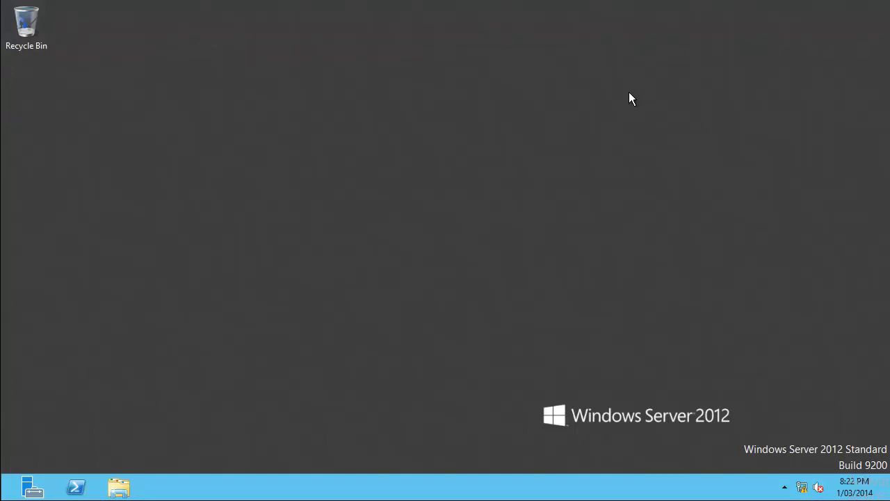
pyautogui.moveTo(262, 127)
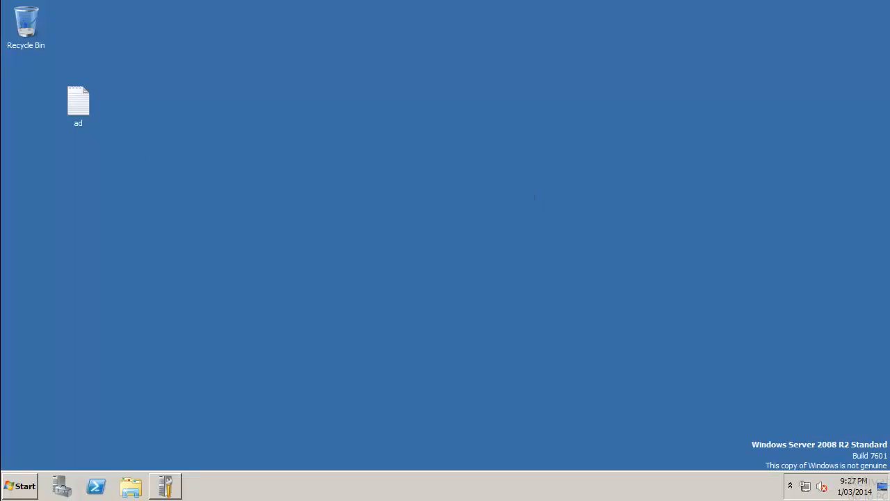
pyautogui.moveTo(202, 117)
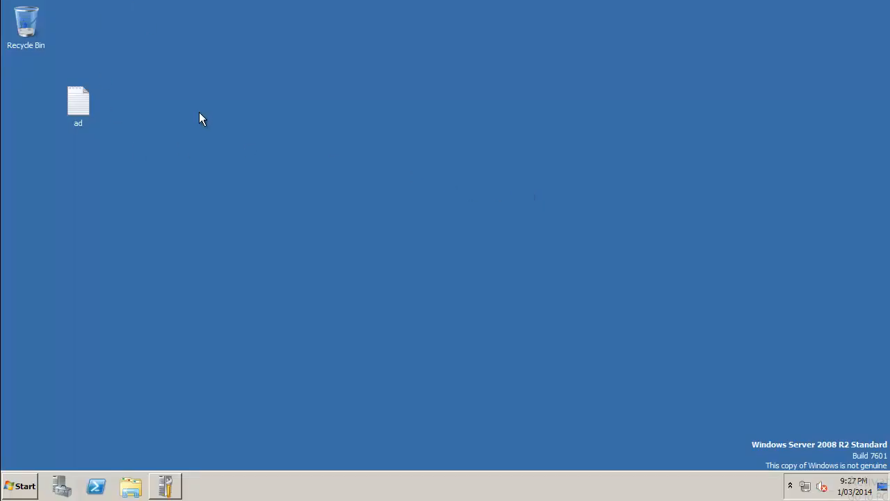
pyautogui.moveTo(100, 142)
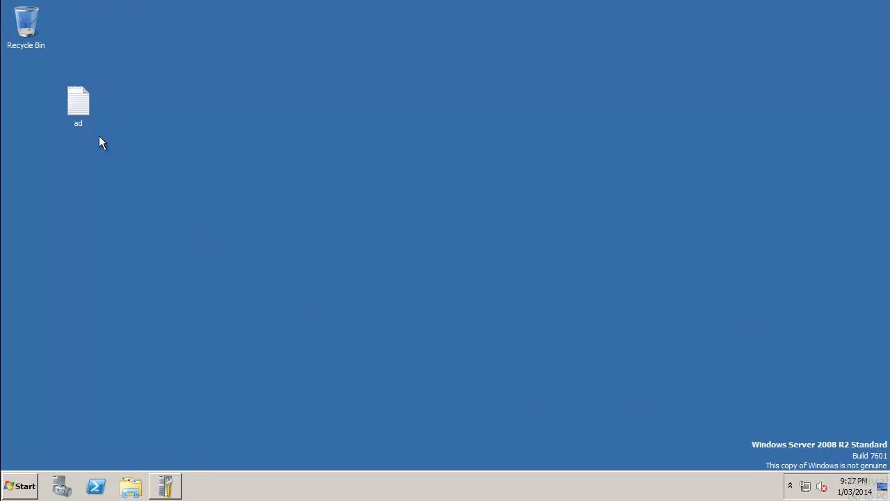
# - View the ad command script maximized in Notepad and launch an administrator PowerShell
pyautogui.doubleClick(78, 100)
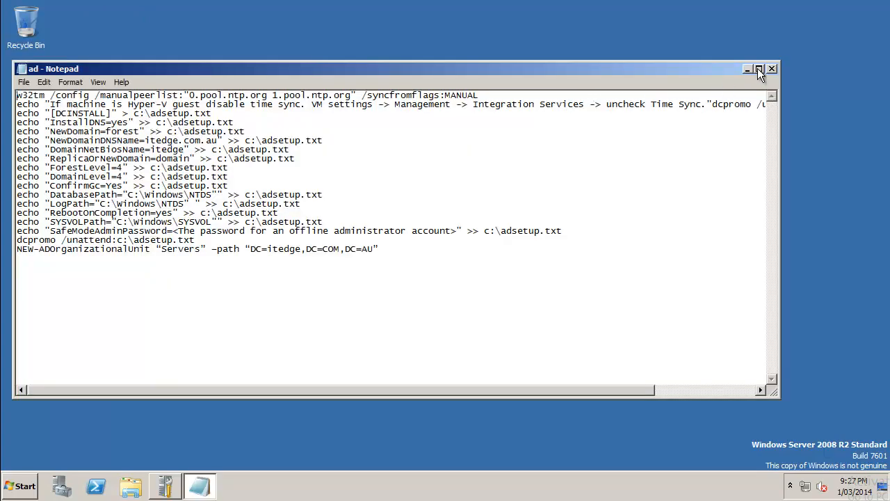
pyautogui.click(759, 68)
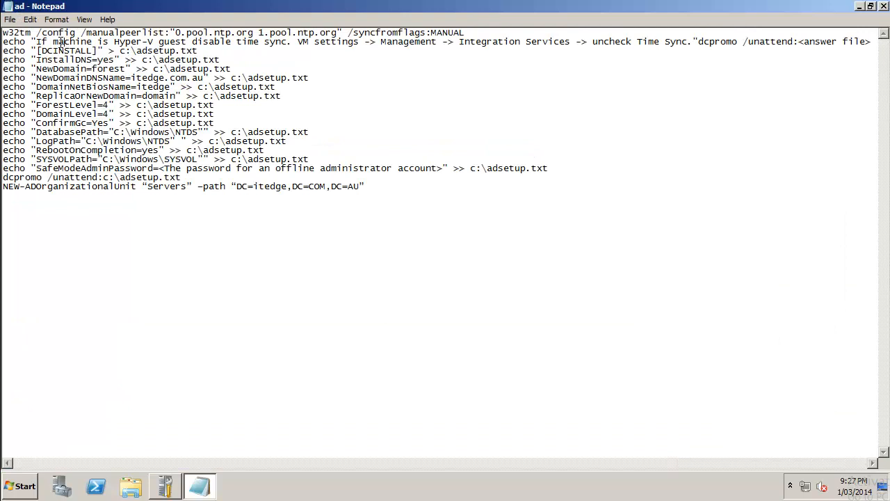
pyautogui.moveTo(3, 33); pyautogui.dragTo(393, 33)
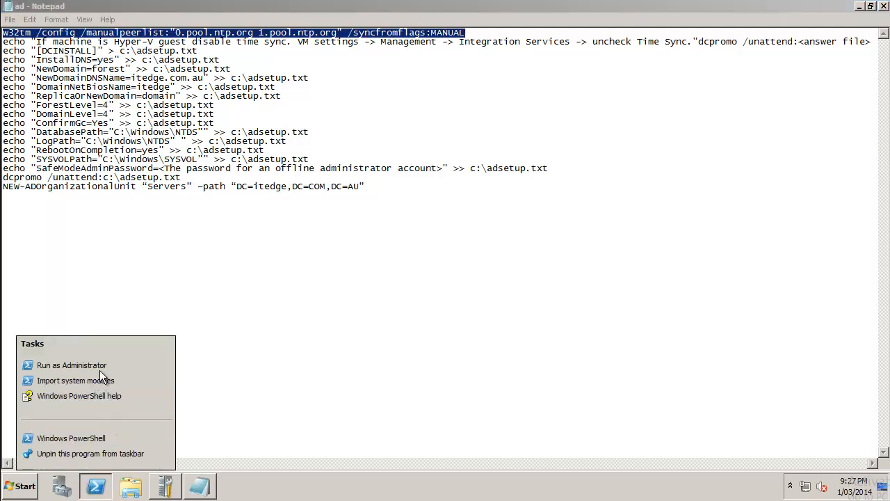
pyautogui.click(72, 364)
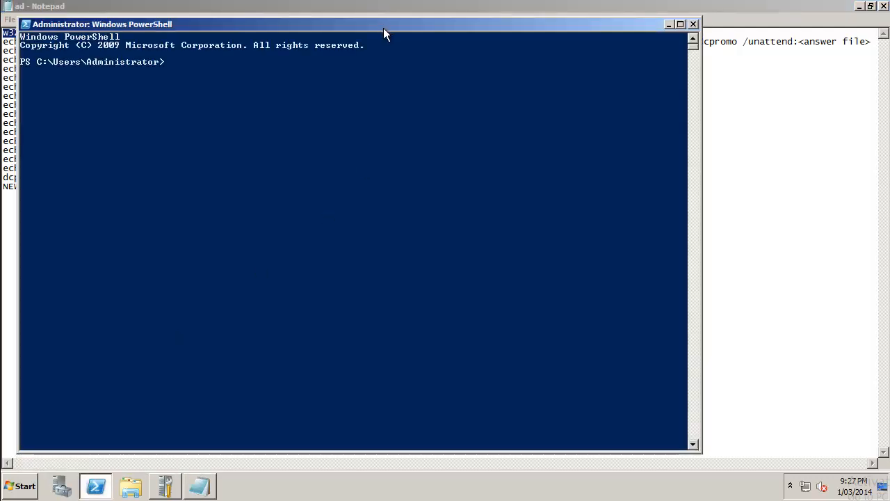
# - Copy the w32tm time-sync and echo command lines from the script into the elevated PowerShell
pyautogui.click(200, 485)
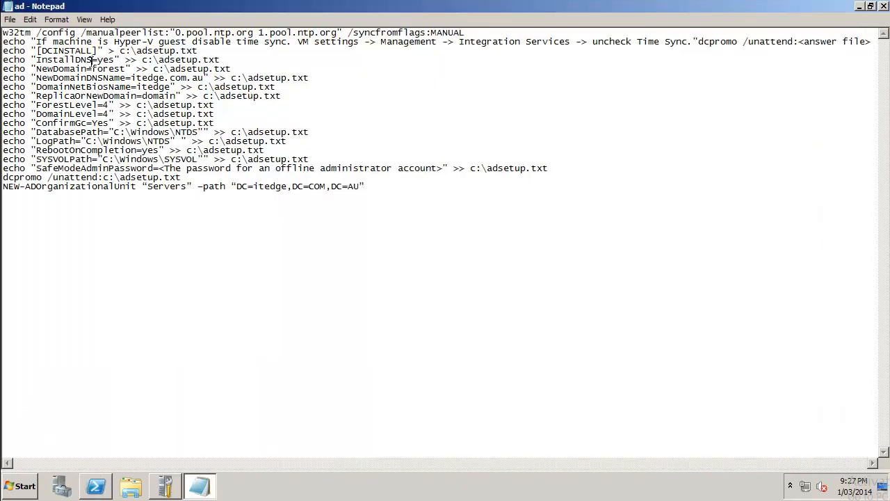
pyautogui.tripleClick(209, 33)
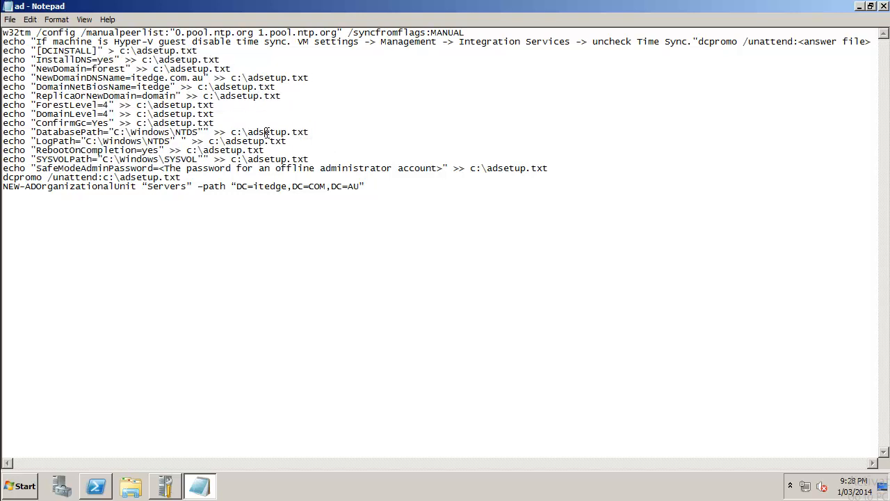
pyautogui.doubleClick(276, 132)
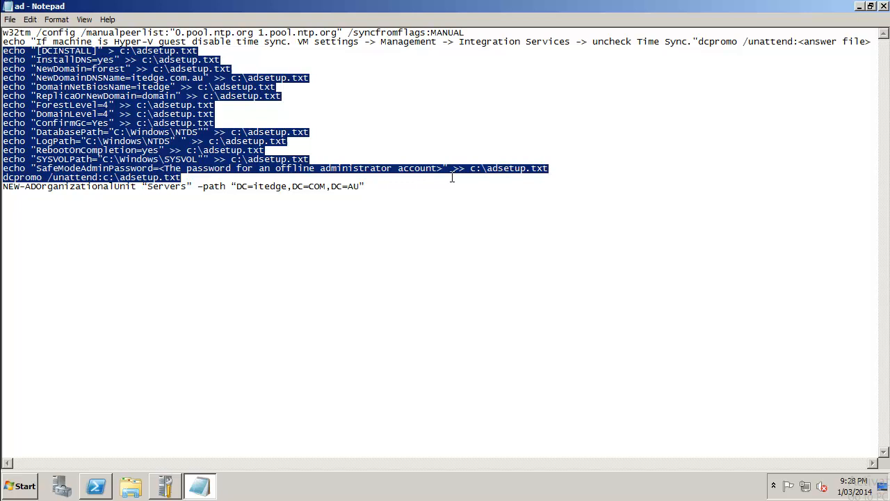
pyautogui.click(572, 167)
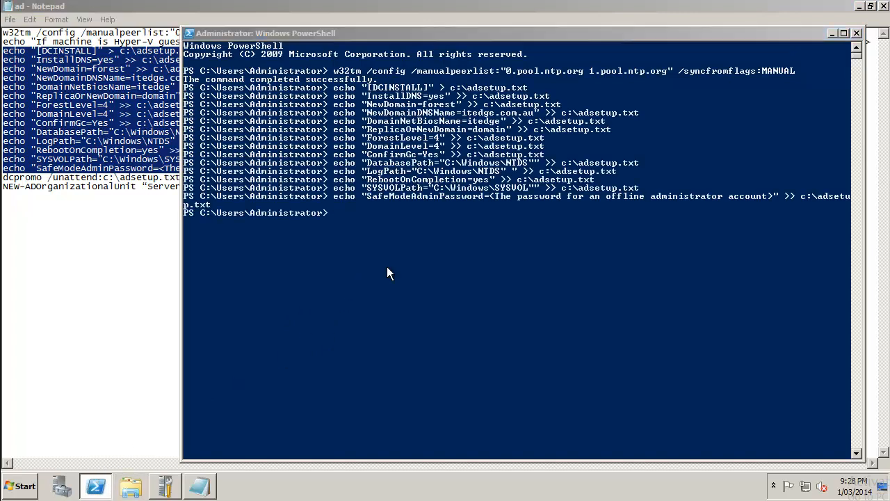
# - Run the echo commands writing c:\adsetup.txt and view the DCINSTALL answer file in Notepad
pyautogui.click(129, 484)
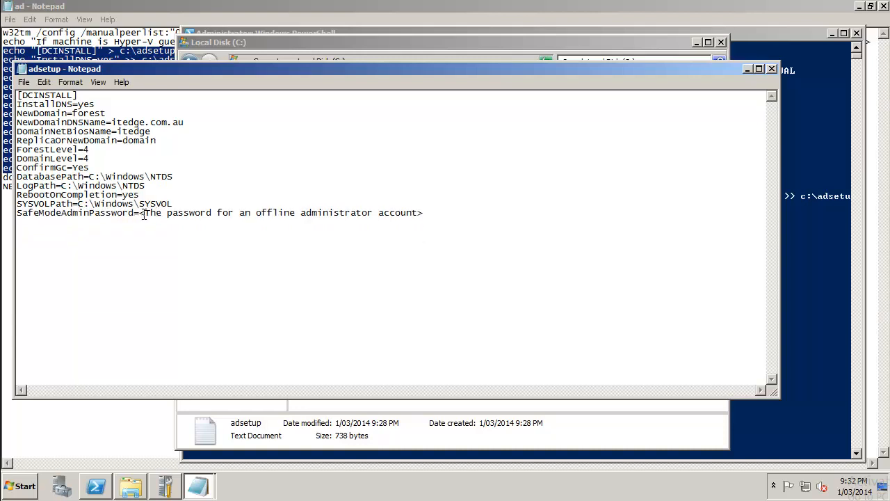
pyautogui.moveTo(140, 211); pyautogui.dragTo(423, 211)
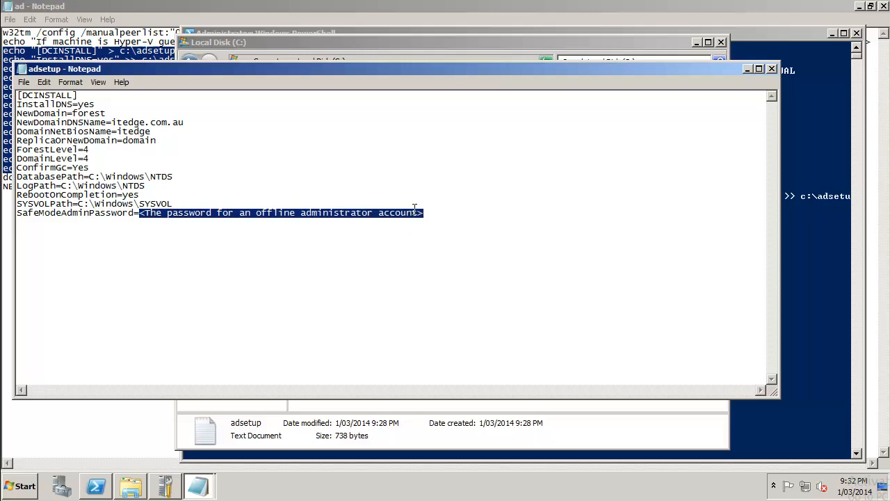
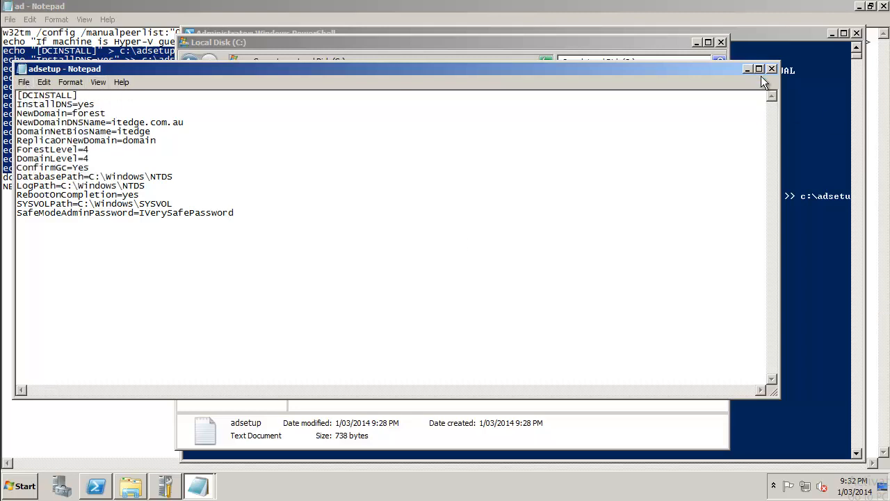
pyautogui.click(770, 68)
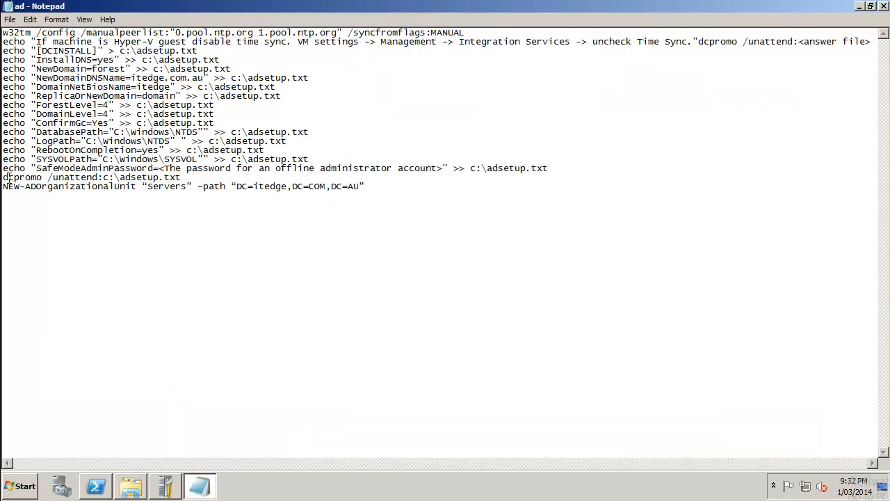
# - Run the echo answer-file commands and dcpromo /unattend:c:\adsetup.txt, which rejects the Safe Mode password
pyautogui.tripleClick(90, 176)
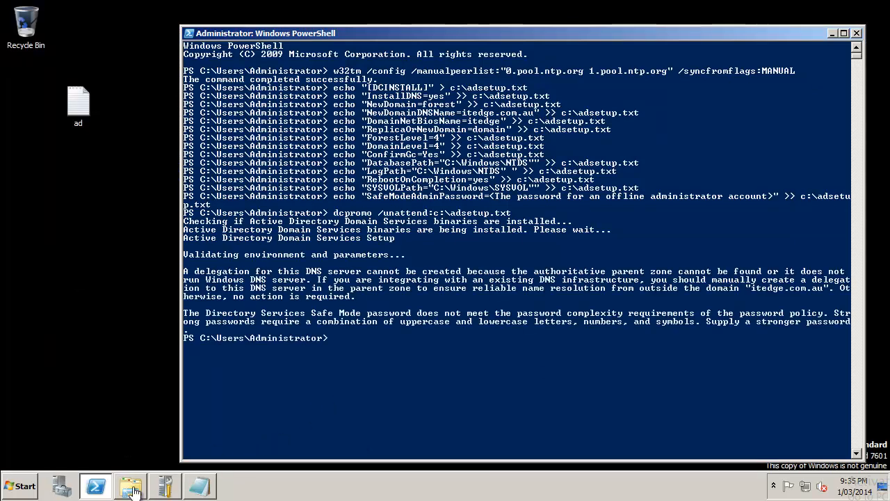
pyautogui.click(131, 484)
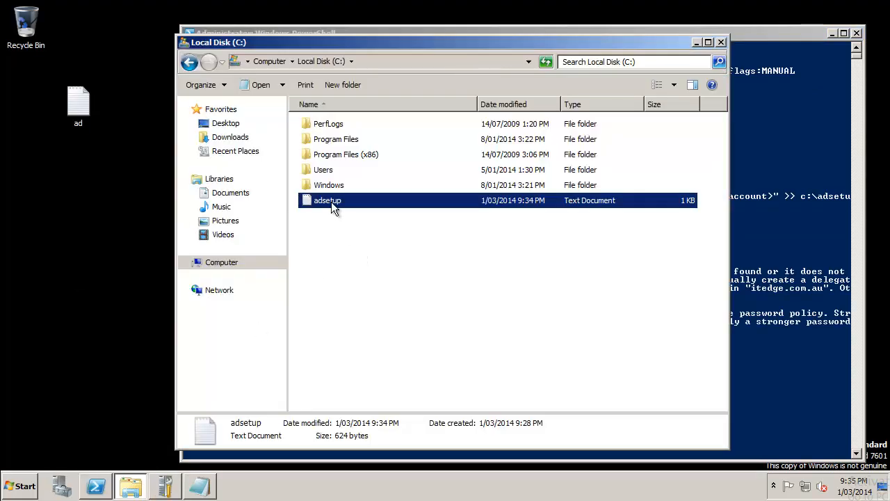
pyautogui.doubleClick(328, 200)
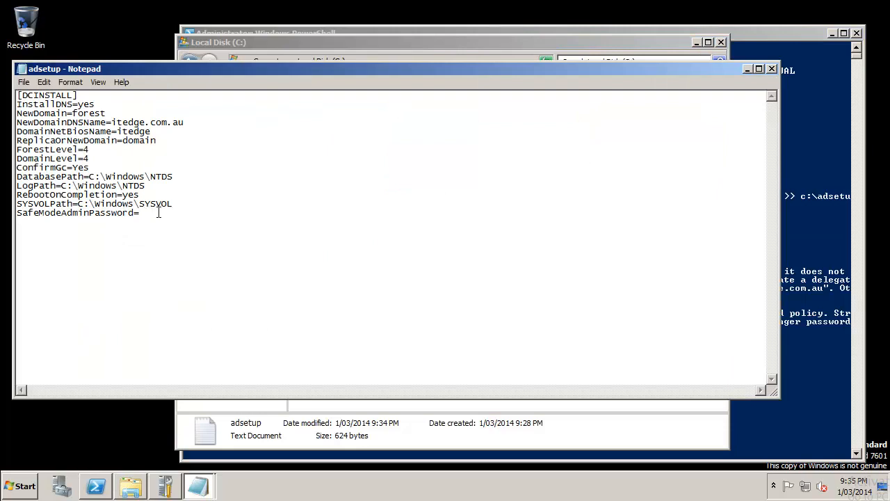
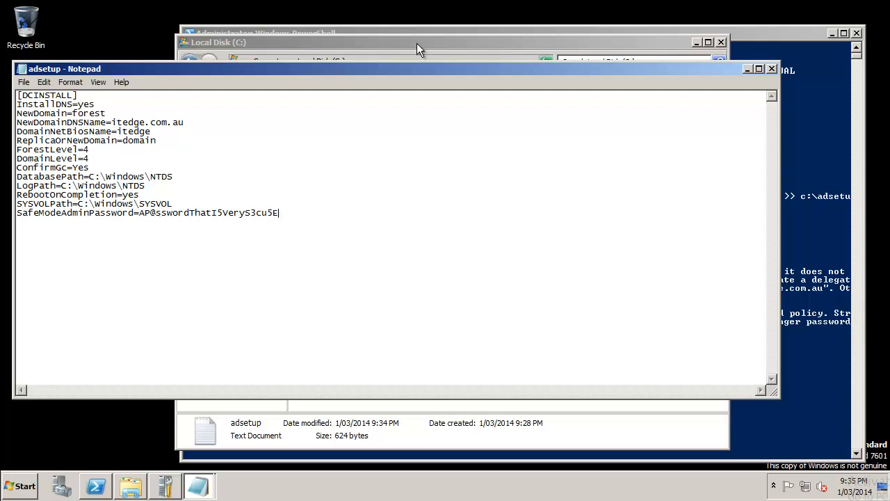
# - Save the new password to adsetup.txt when closing Notepad
pyautogui.click(770, 68)
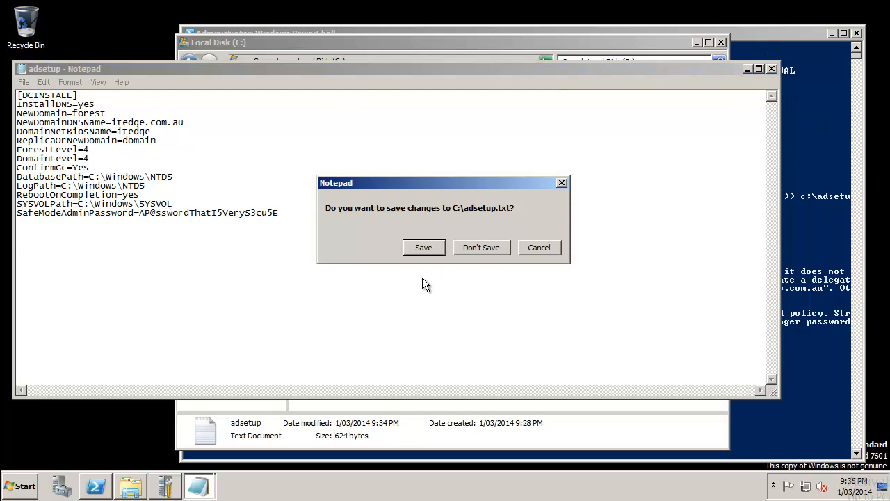
pyautogui.click(482, 248)
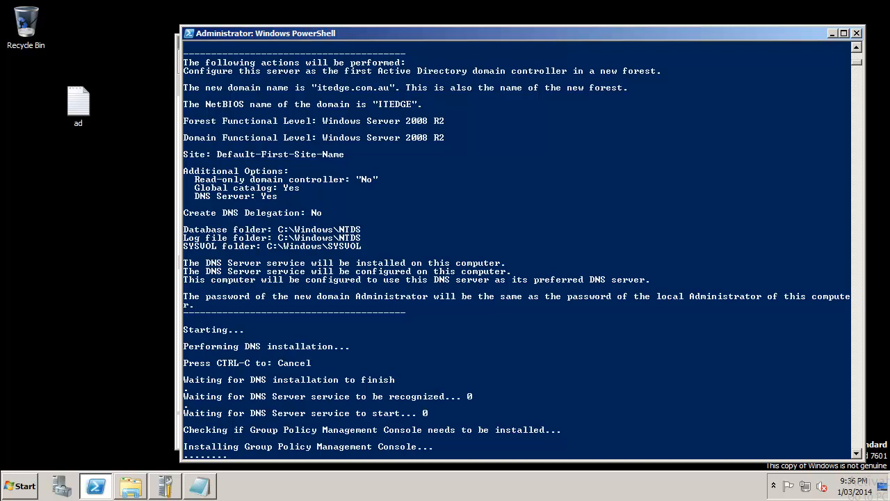
# - Let dcpromo install DNS and create the itedge.com.au directory partitions until the restart
pyautogui.scroll(-3)
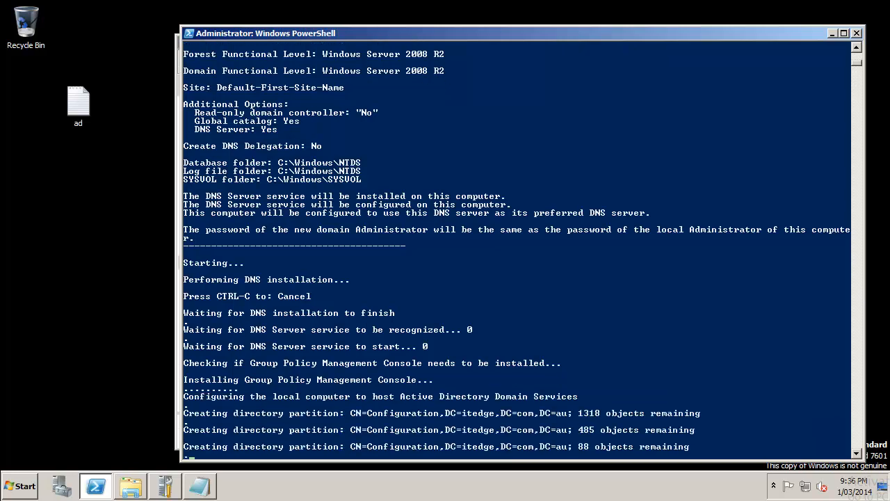
pyautogui.scroll(-3)
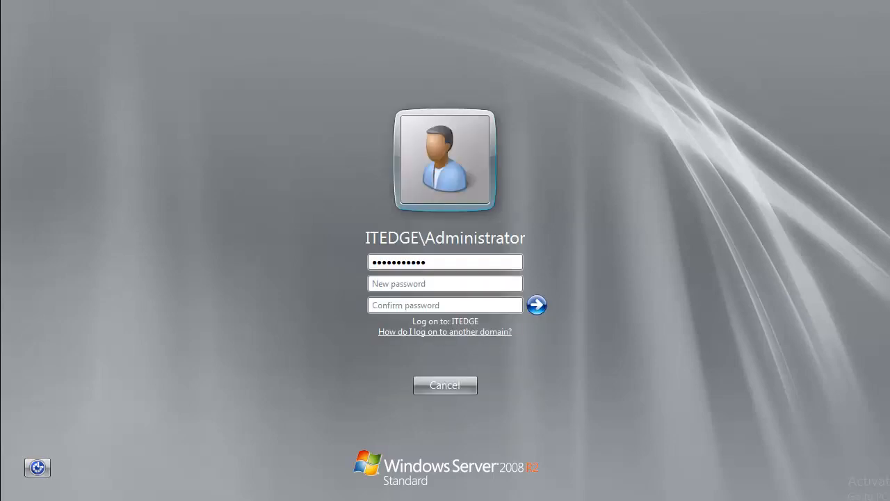
# - Replace the expired ITEDGE\Administrator password and sign in to the desktop
pyautogui.write('password')
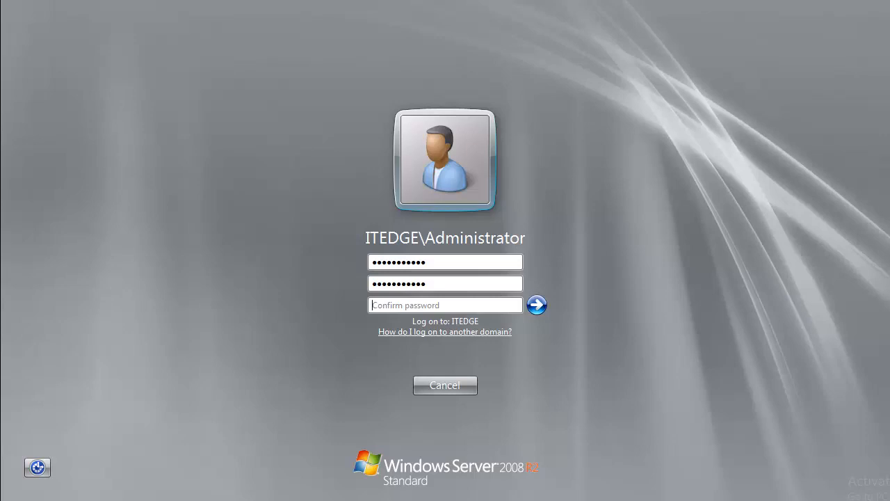
pyautogui.click(537, 304)
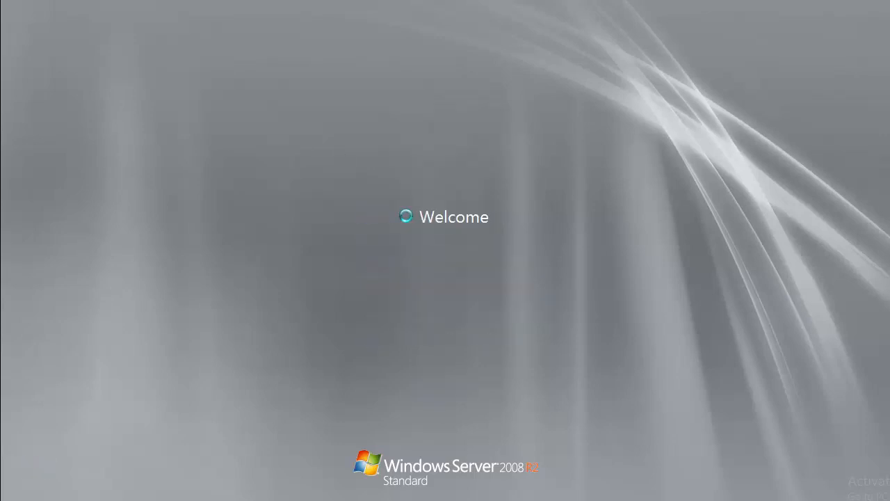
# - Browse the Start menu's All Programs list and dismiss it
pyautogui.click(21, 487)
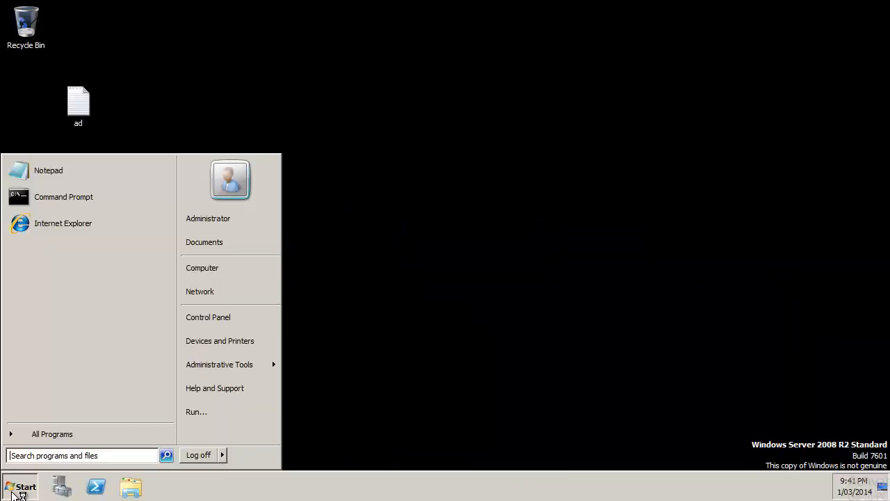
pyautogui.click(51, 434)
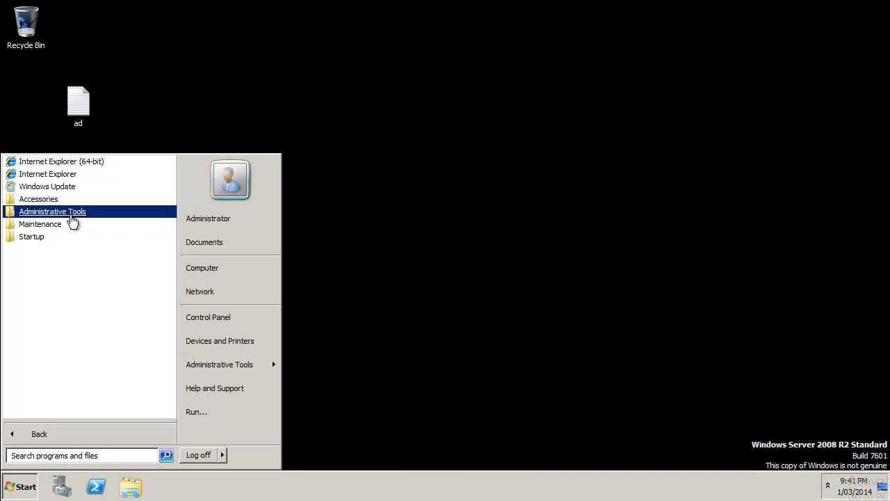
pyautogui.click(53, 211)
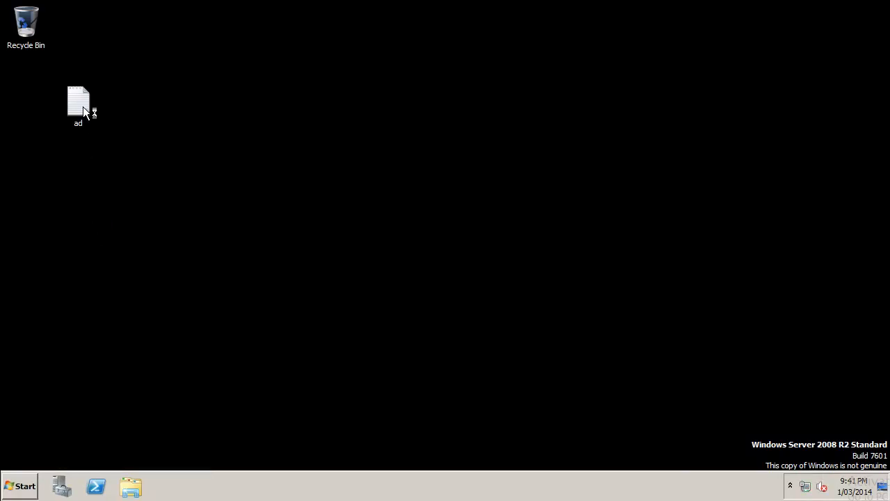
# - Import the ActiveDirectory module and rerun New-ADOrganizationalUnit "Servers" -path "DC=itedge,DC=COM,DC=AU"
pyautogui.doubleClick(78, 100)
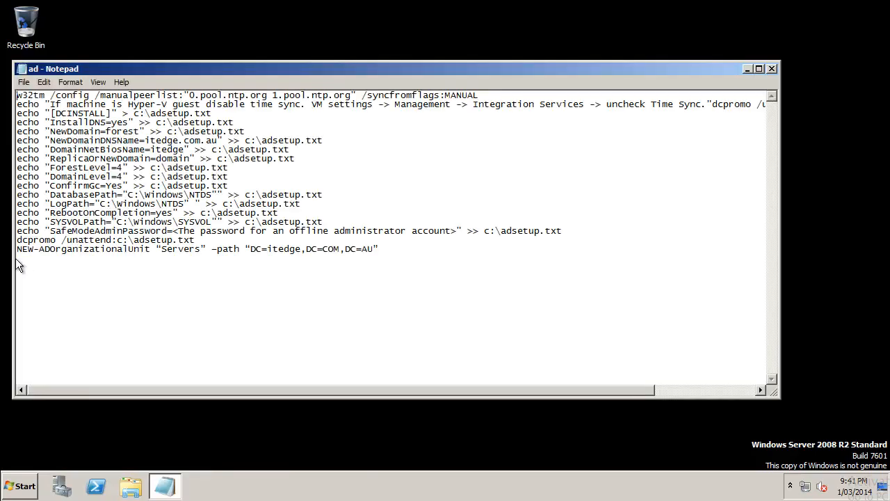
pyautogui.tripleClick(194, 248)
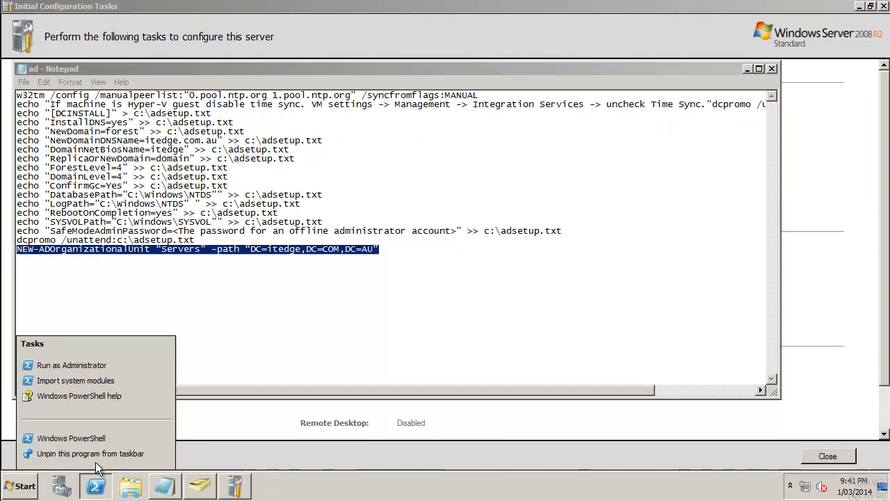
pyautogui.moveTo(75, 382)
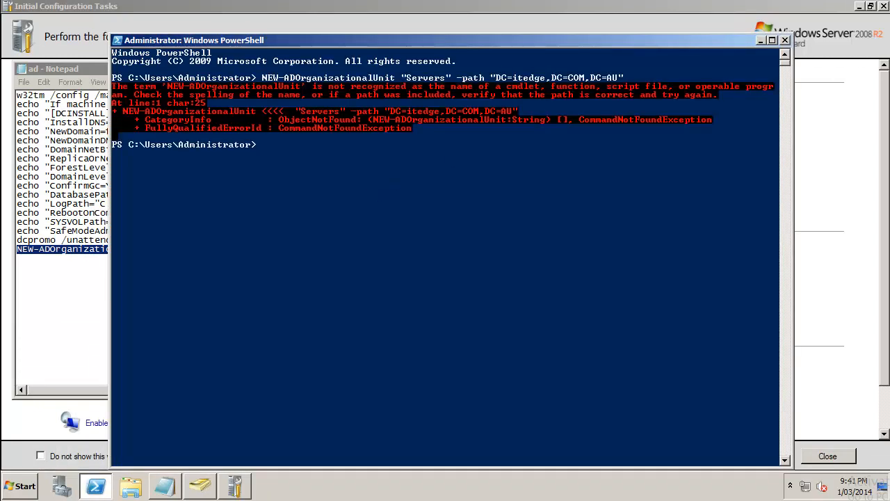
pyautogui.write('Import-Module ActiveDirectory')
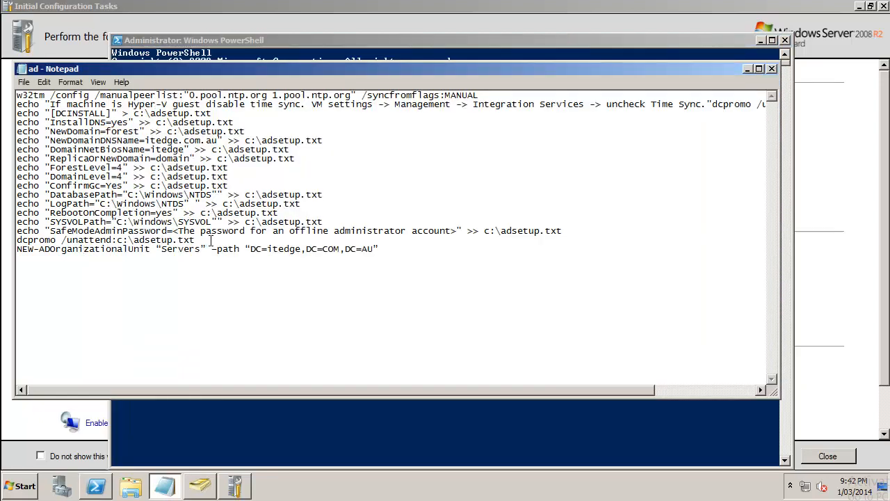
pyautogui.write('Import-Module ActiveDirectory')
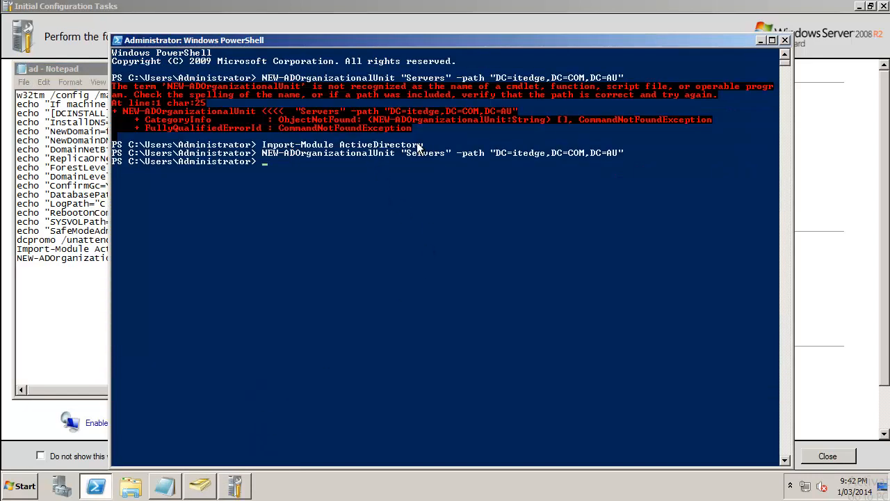
# - Bring up Active Directory Users and Computers to check the result
pyautogui.doubleClick(425, 152)
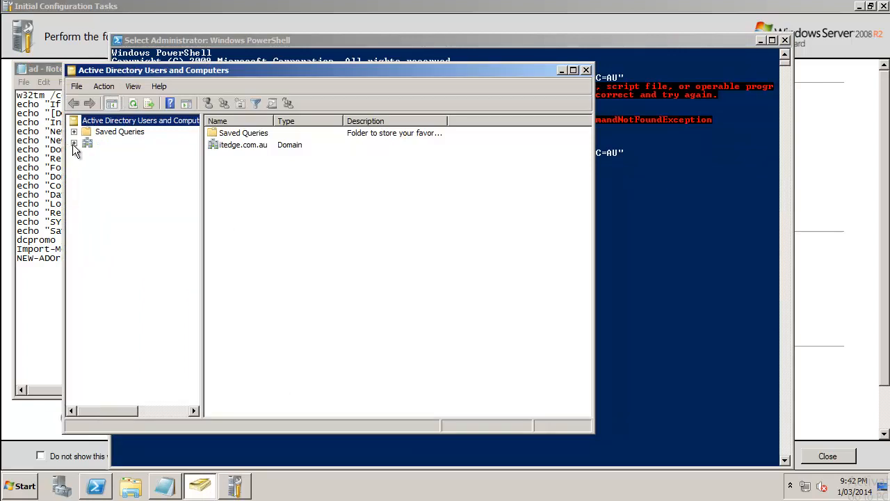
# - Expand itedge.com.au in the ADUC tree to show its containers including Servers
pyautogui.click(73, 143)
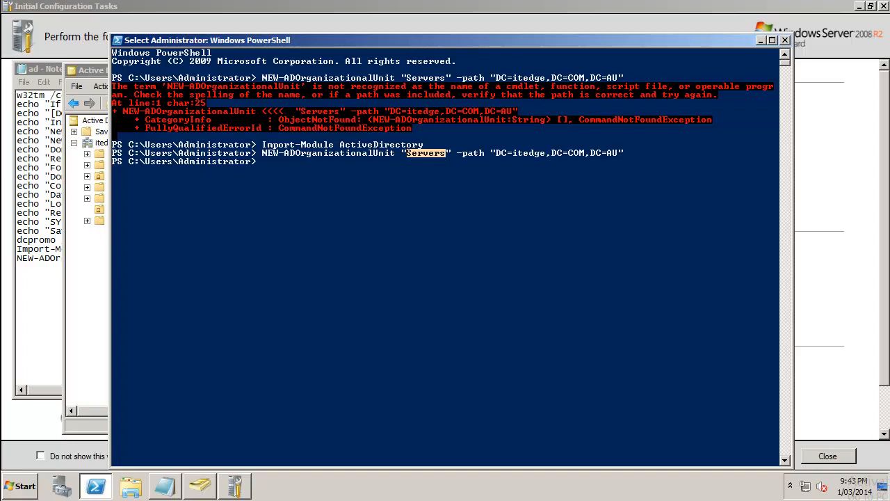
pyautogui.moveTo(730, 92)
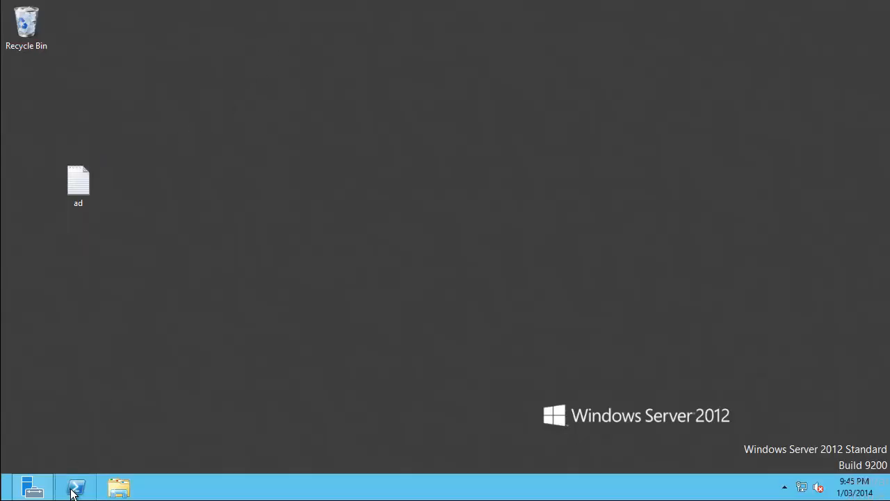
# - Run Add-WindowsFeature, then Install-ADDSForest for itedge.com.au with DNS and mode 5 from the ad script
pyautogui.click(75, 487)
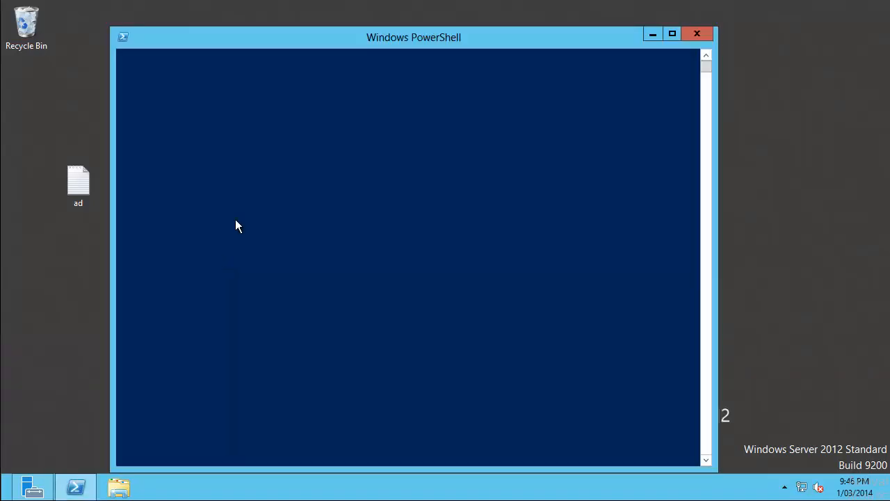
pyautogui.doubleClick(78, 181)
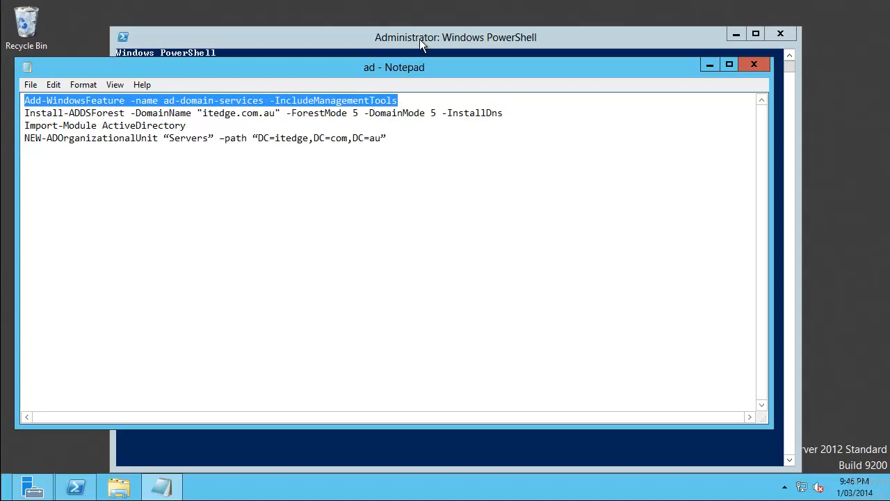
pyautogui.click(456, 36)
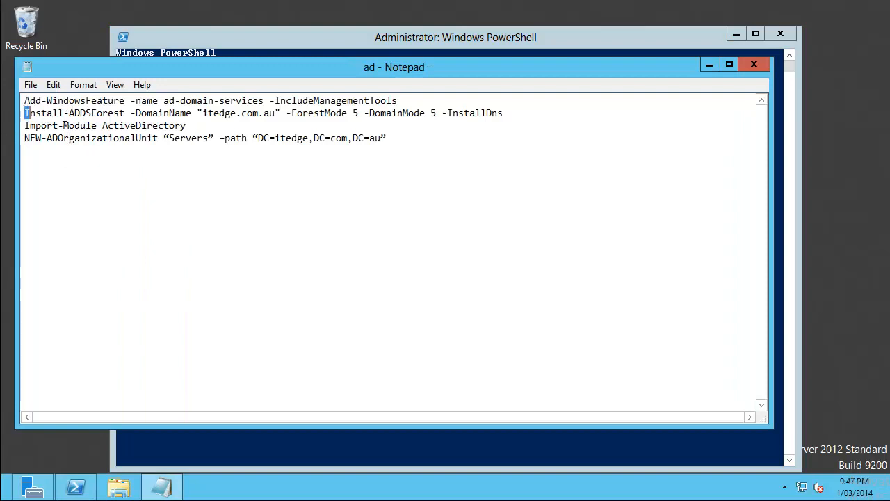
pyautogui.moveTo(25, 113); pyautogui.dragTo(132, 112)
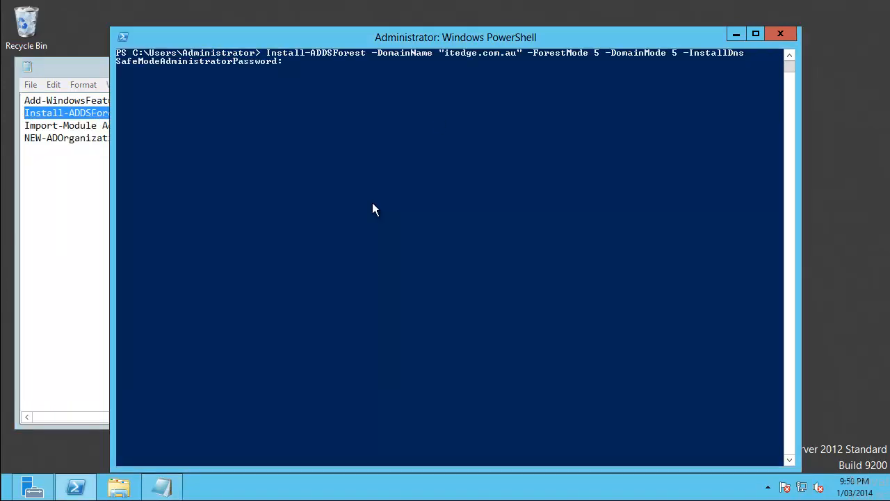
# - Enter and confirm the SafeModeAdministratorPassword so Install-ADDSForest validates and installs the forest
pyautogui.write('*')
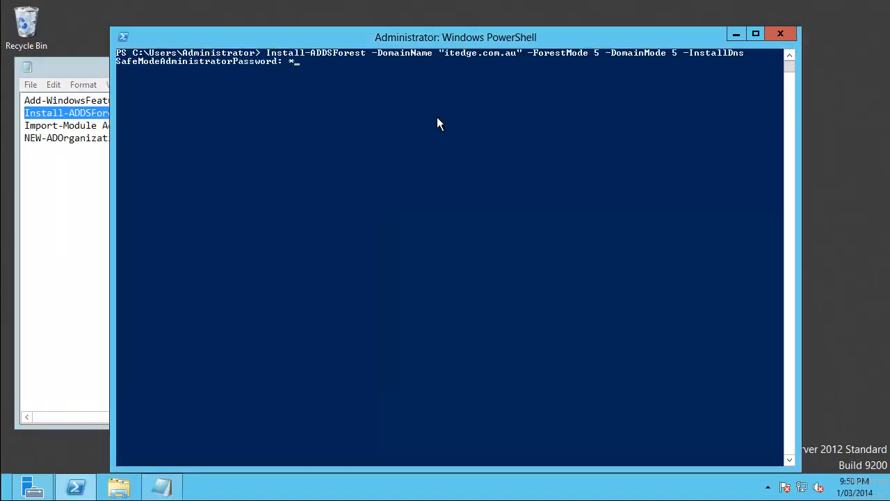
pyautogui.write('*')
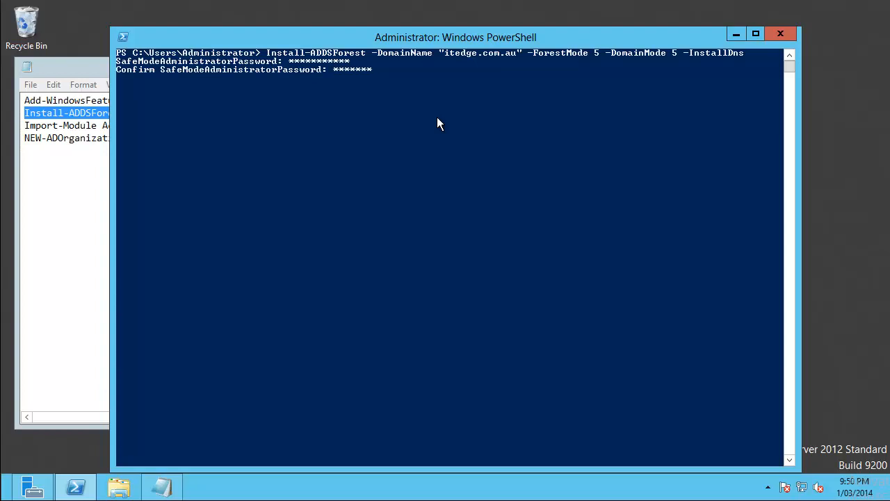
pyautogui.press('enter')
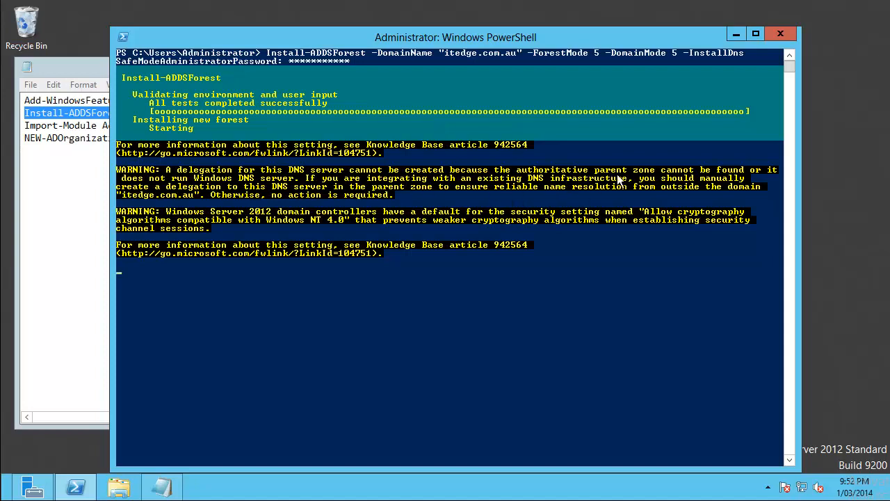
pyautogui.moveTo(298, 174)
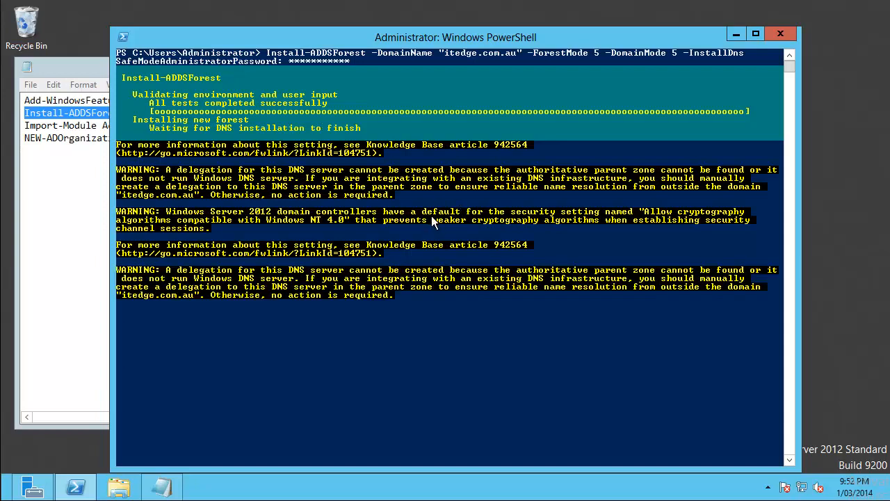
pyautogui.moveTo(500, 216)
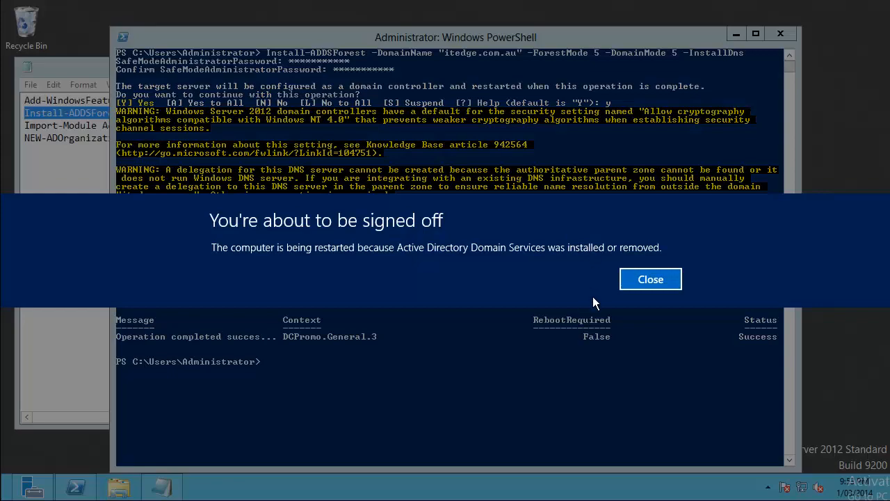
# - Sign in as ITEDGE\Administrator after restart, changing the expired password when prompted
pyautogui.click(651, 278)
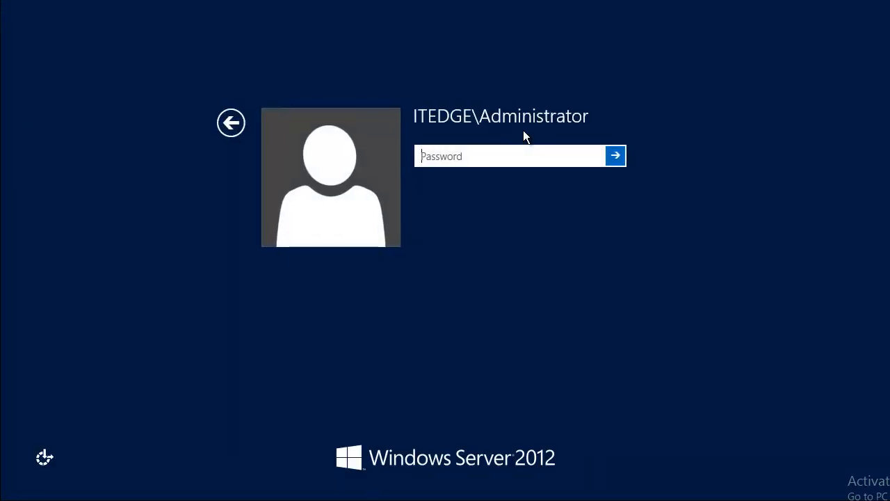
pyautogui.click(615, 156)
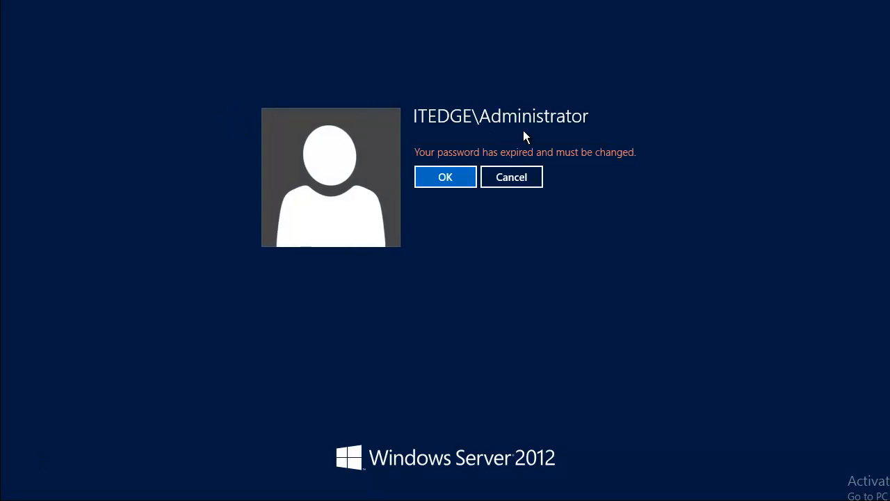
pyautogui.click(445, 177)
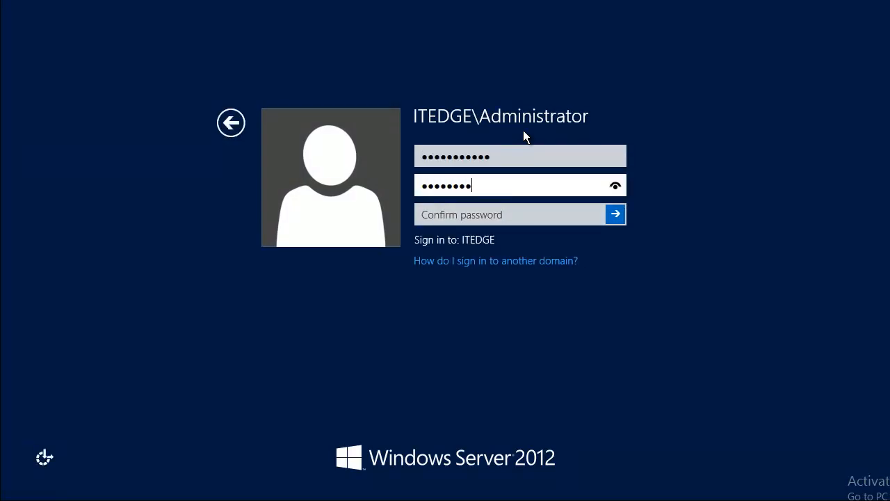
pyautogui.click(614, 214)
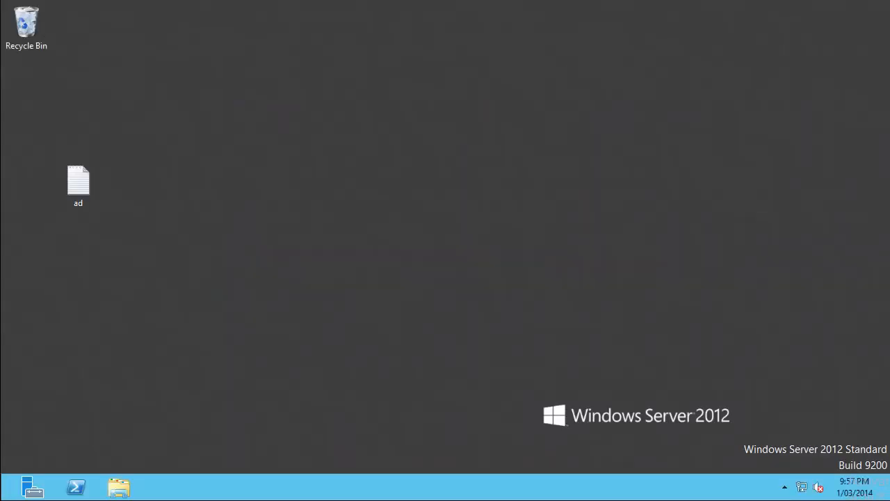
# - Launch PowerShell as Administrator to create the Servers OU
pyautogui.click(32, 486)
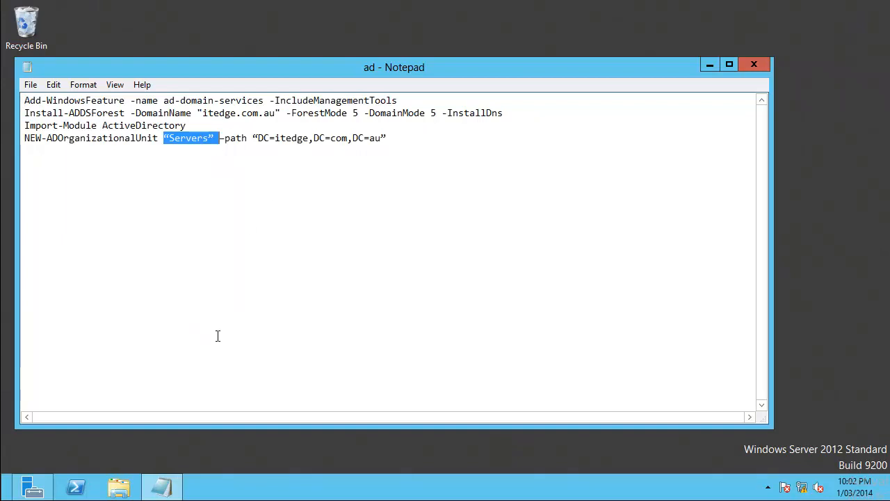
pyautogui.rightClick(75, 485)
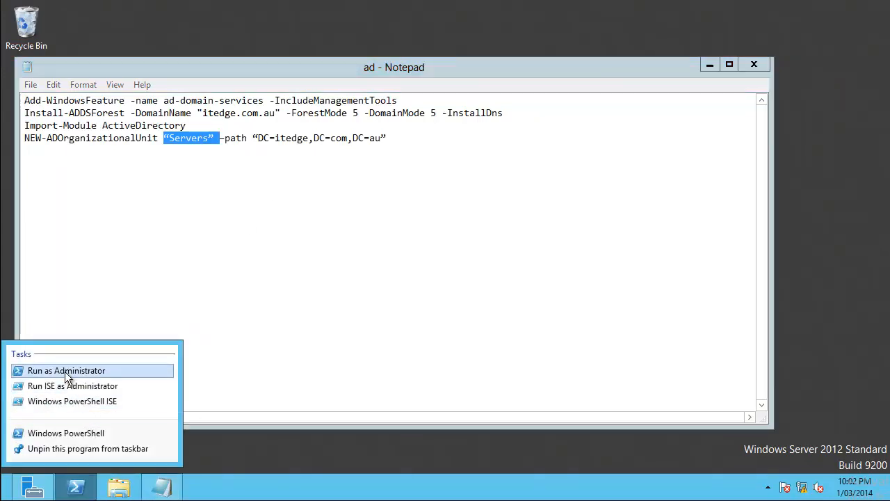
pyautogui.click(67, 370)
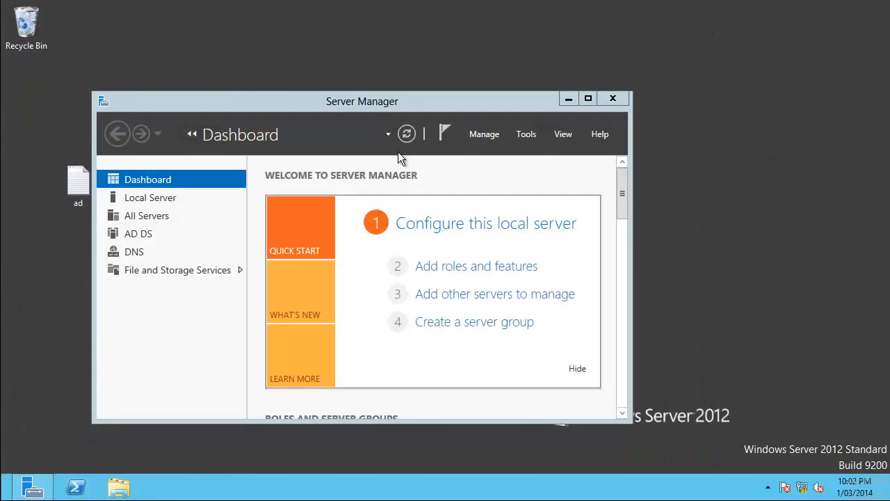
# - In ADUC from Server Manager Tools, expand itedge.com.au and view the empty Servers OU
pyautogui.click(587, 98)
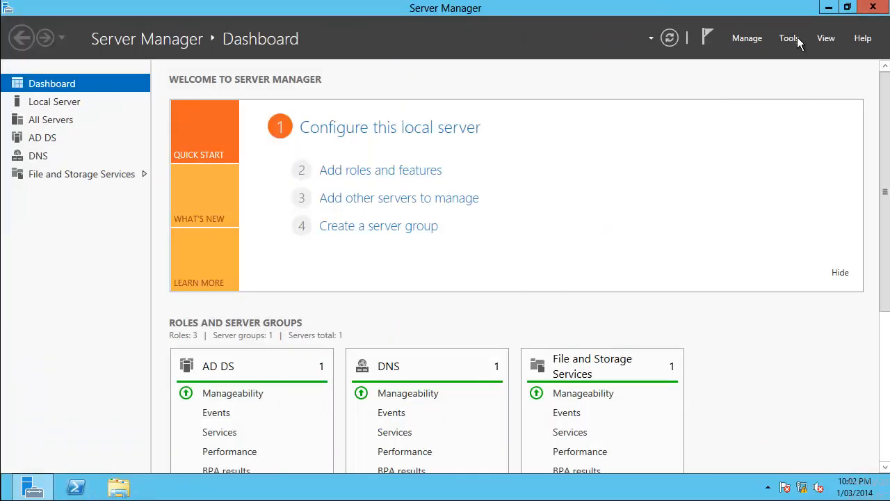
pyautogui.click(790, 38)
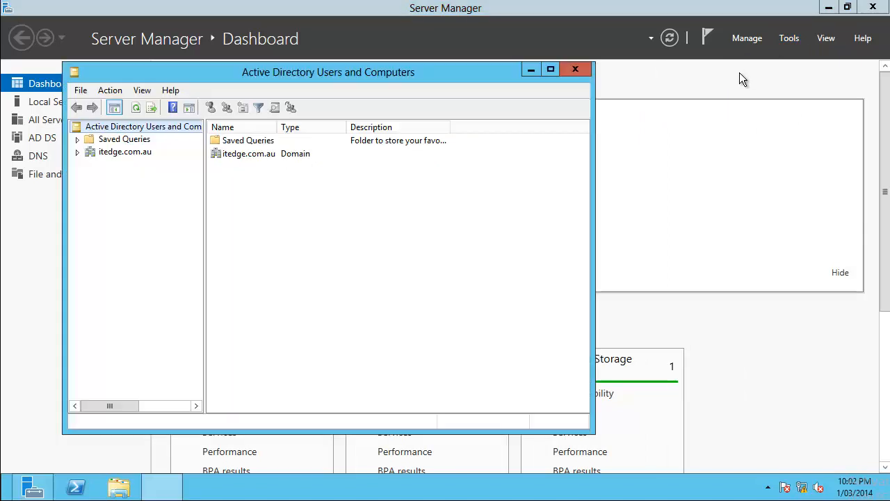
pyautogui.click(77, 152)
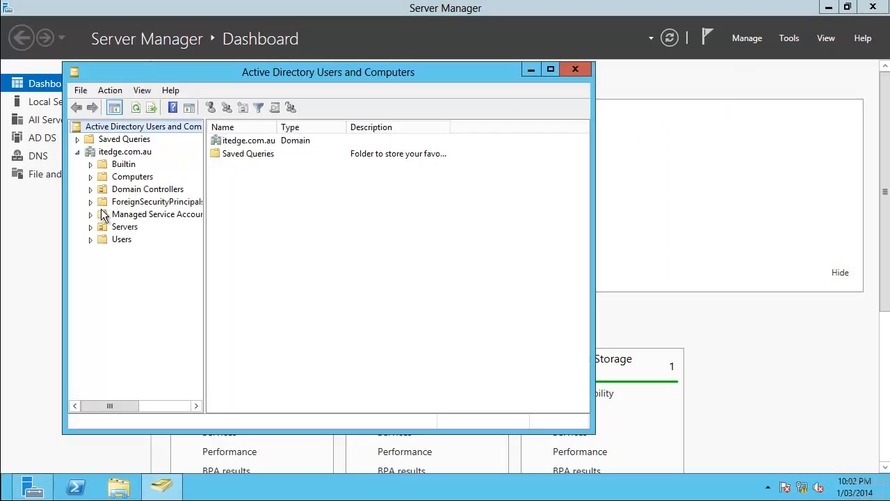
pyautogui.click(124, 227)
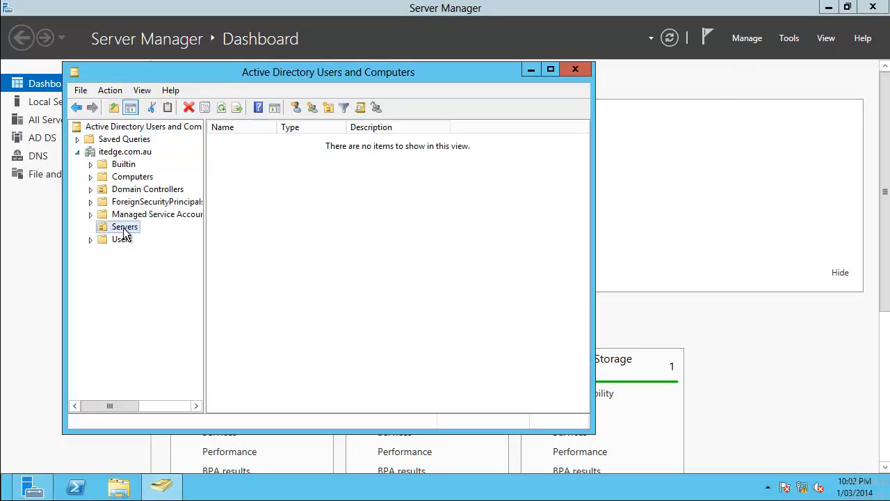
# - Close Active Directory Users and Computers and Server Manager, leaving the desktop
pyautogui.click(576, 70)
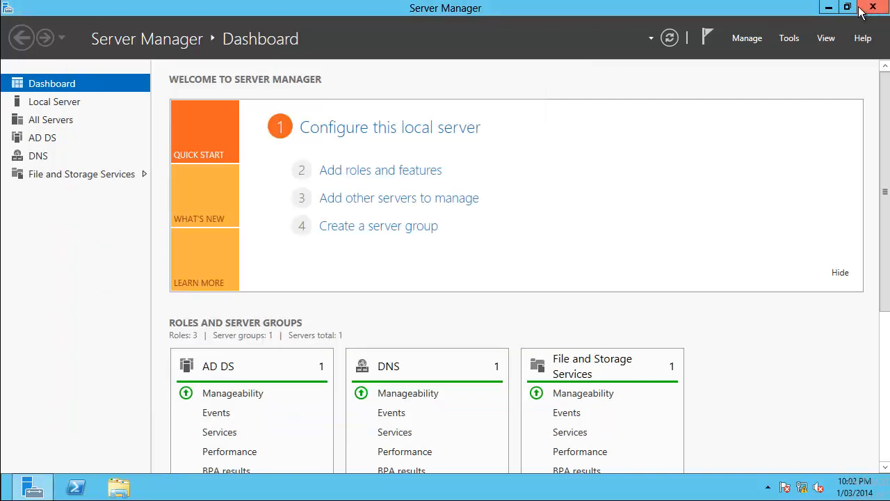
pyautogui.click(873, 8)
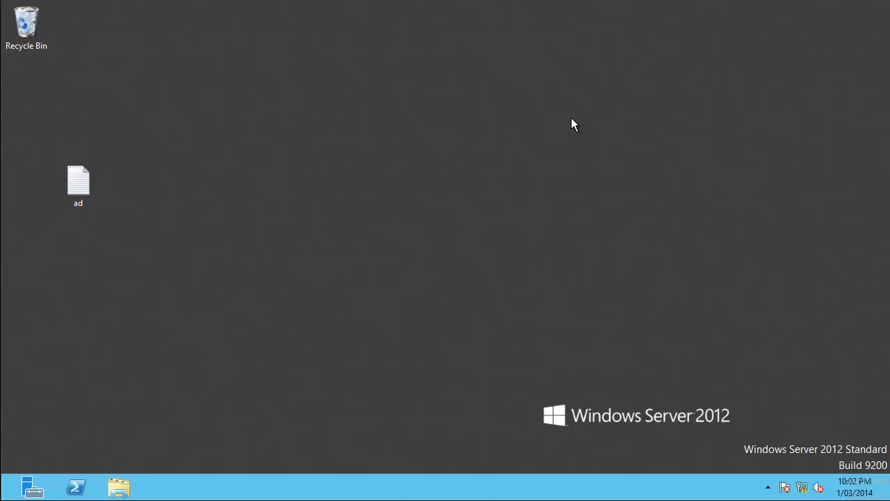
pyautogui.moveTo(119, 325)
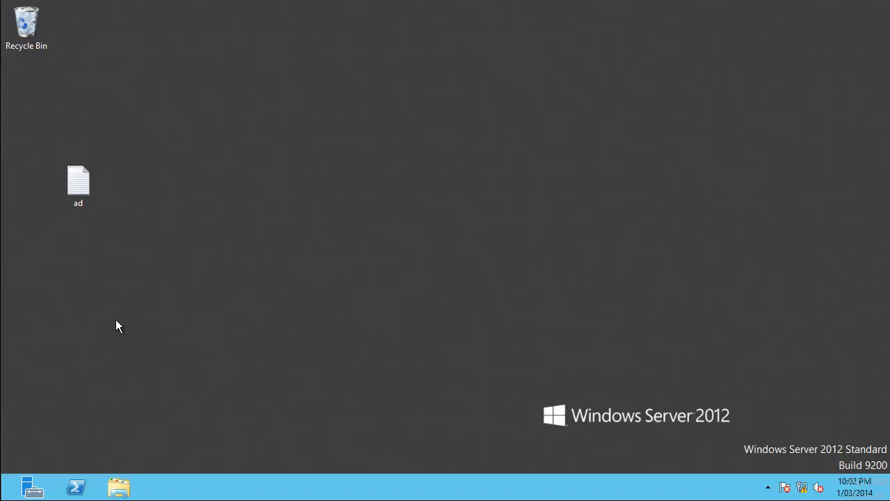